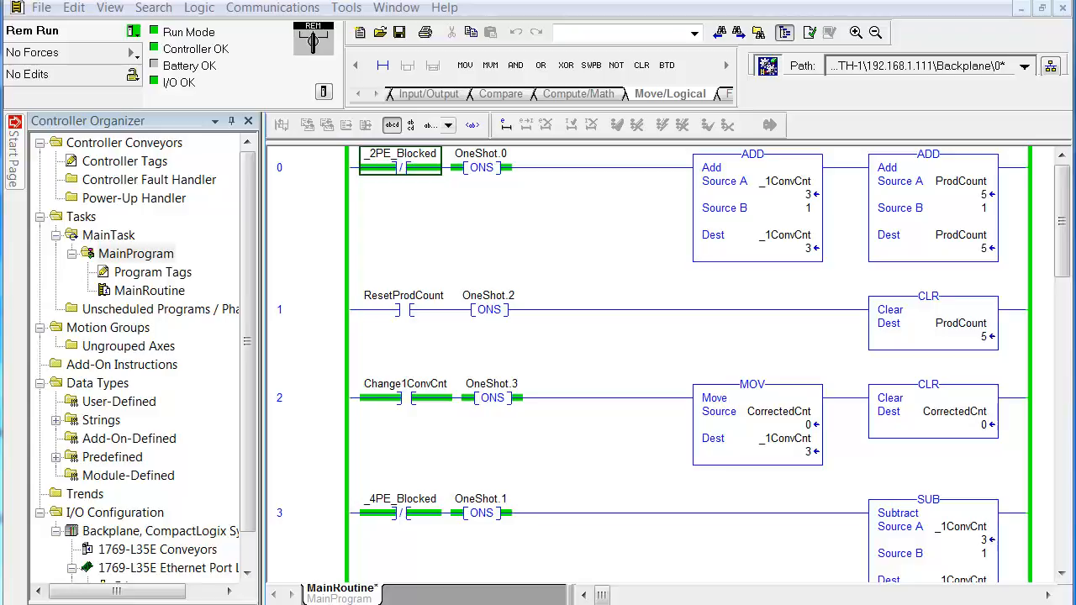
pyautogui.moveTo(420, 374)
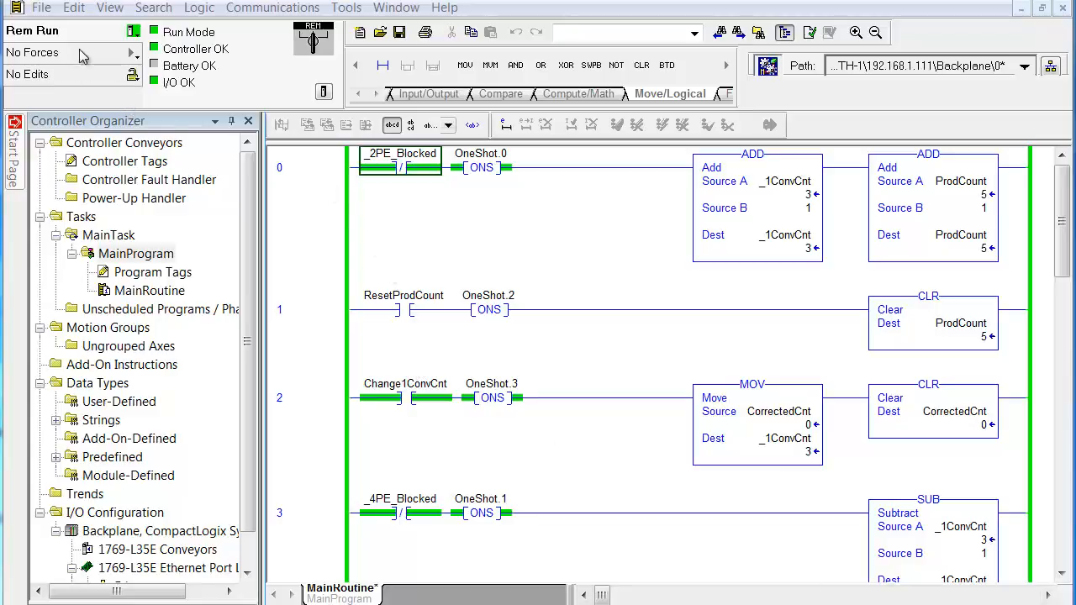
# - Switch the Conveyors project from Rem Run to offline using the controller mode menu
pyautogui.click(41, 8)
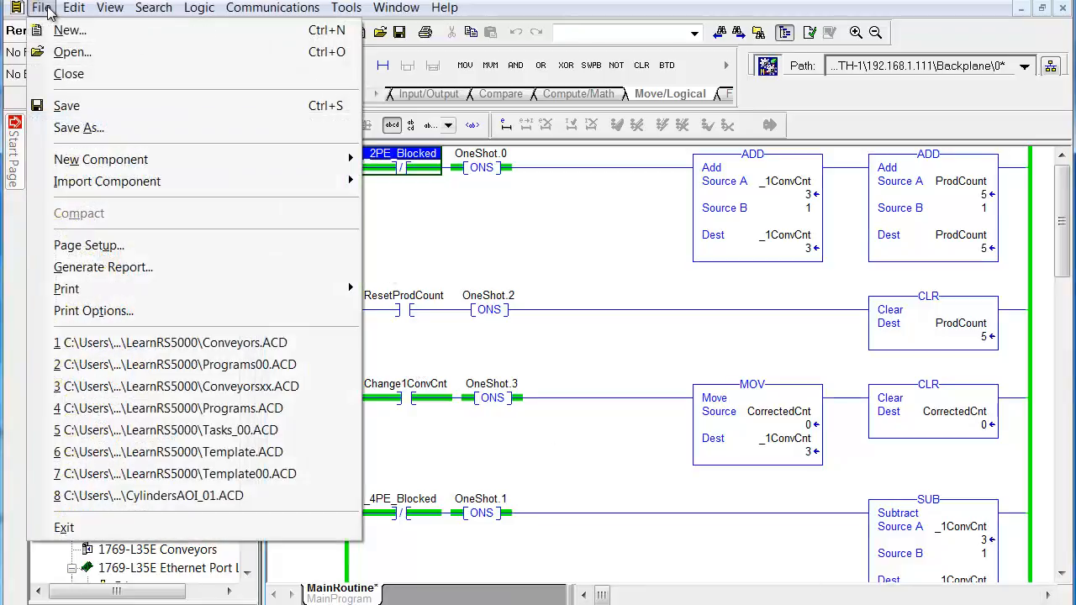
pyautogui.click(67, 105)
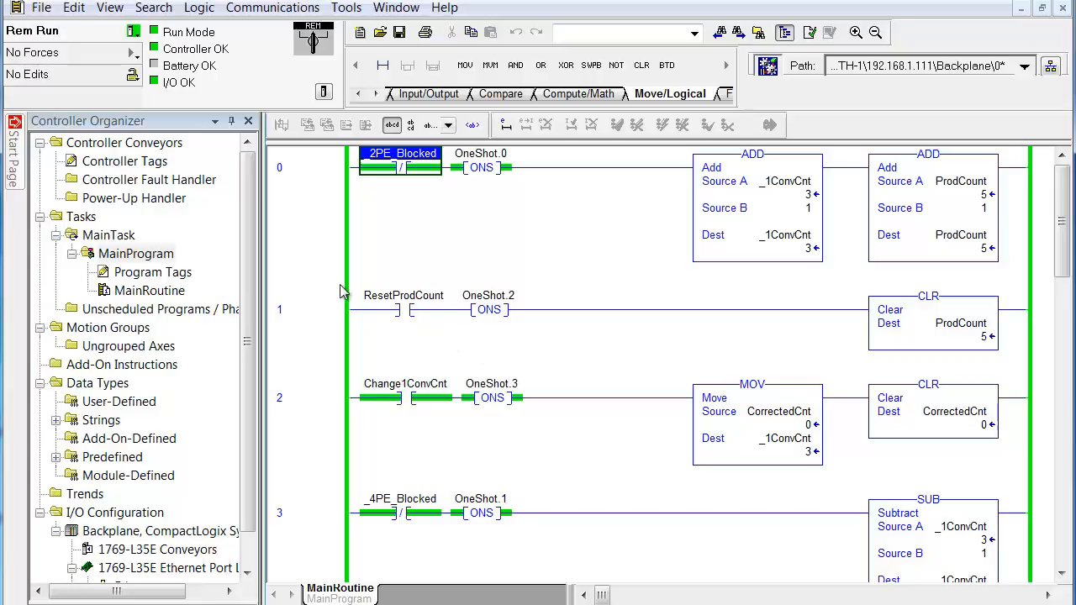
pyautogui.click(134, 31)
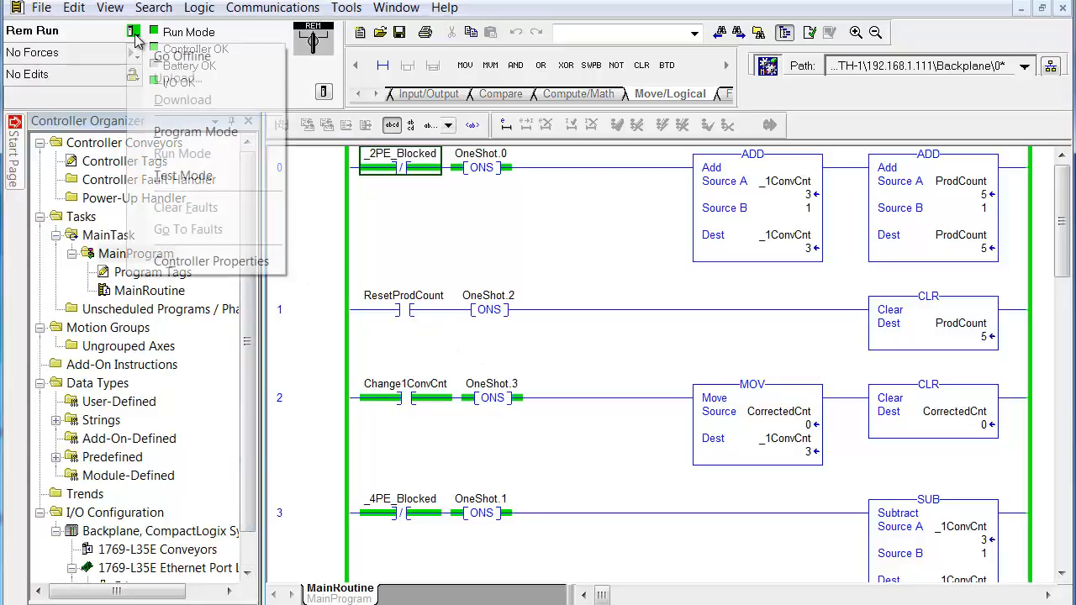
pyautogui.click(180, 56)
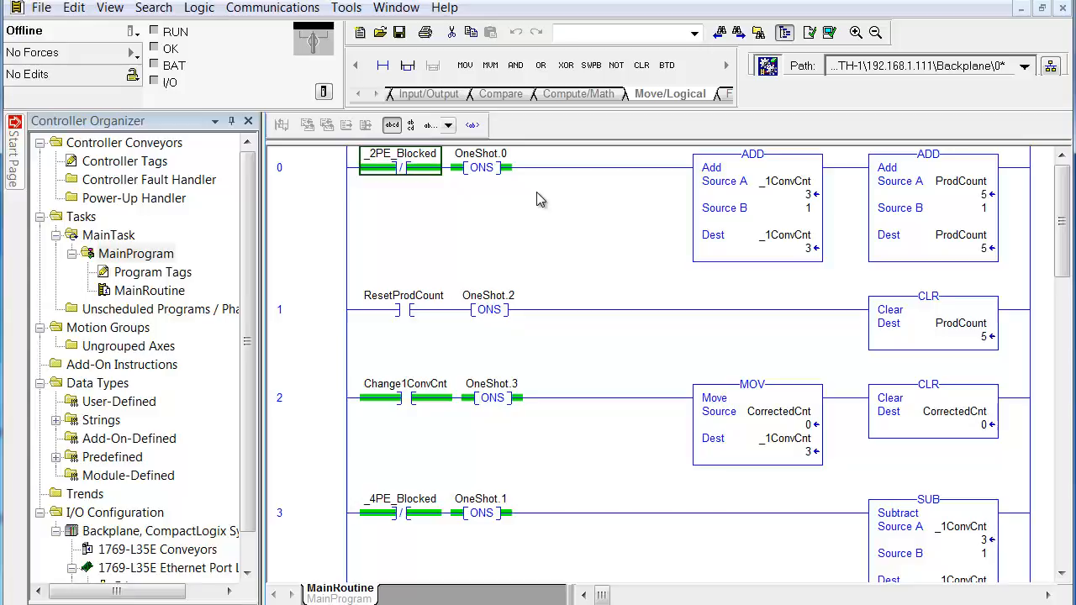
pyautogui.moveTo(185, 159)
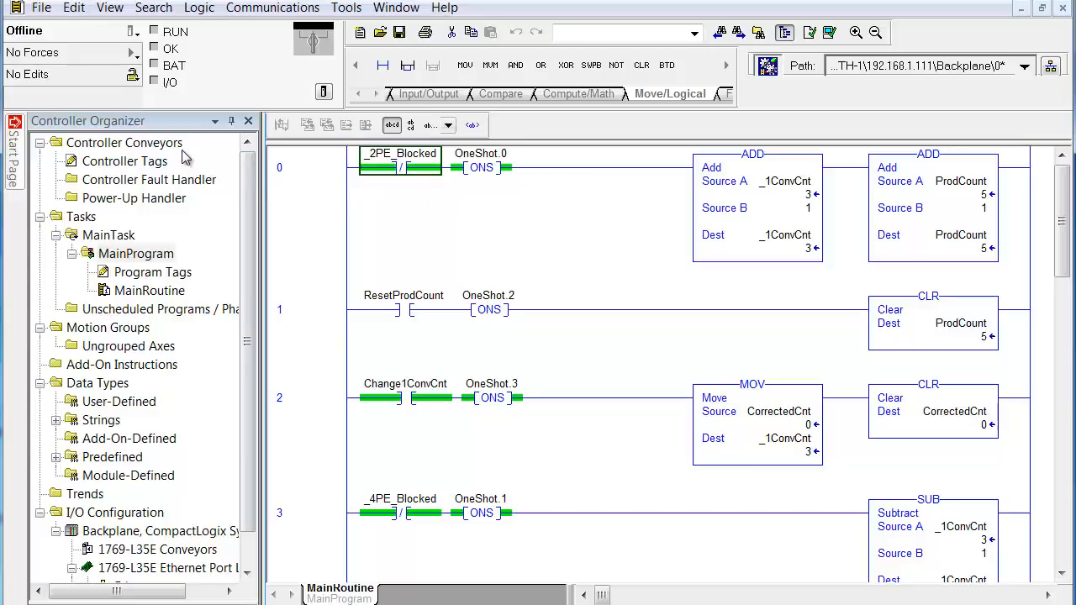
pyautogui.moveTo(164, 166)
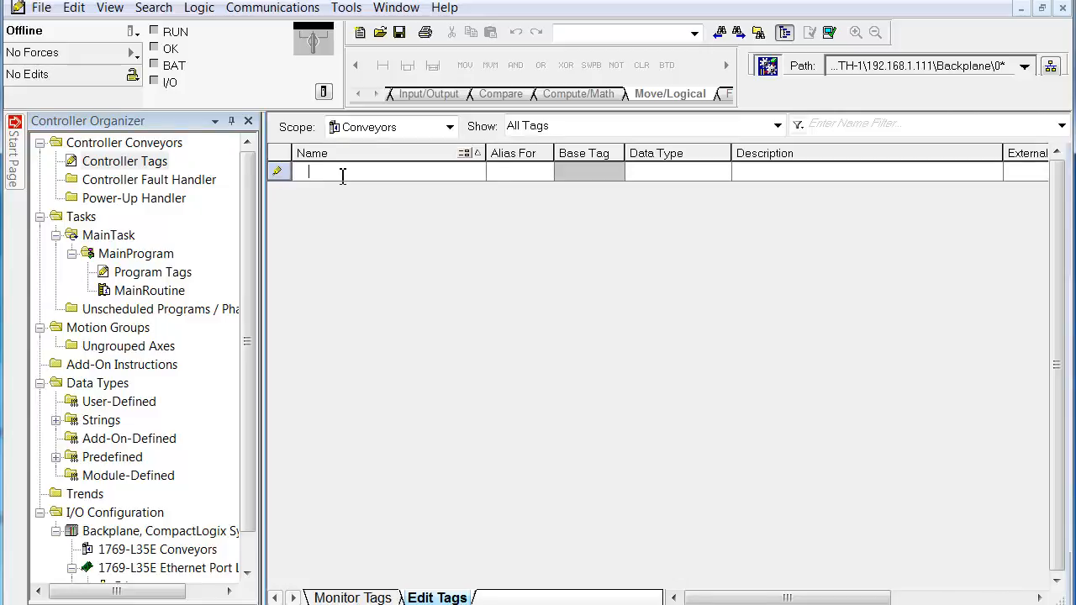
# - Add tag ControlTime as a DINT array with Dim 0 = 7, then check its elements
pyautogui.write('ControlTime')
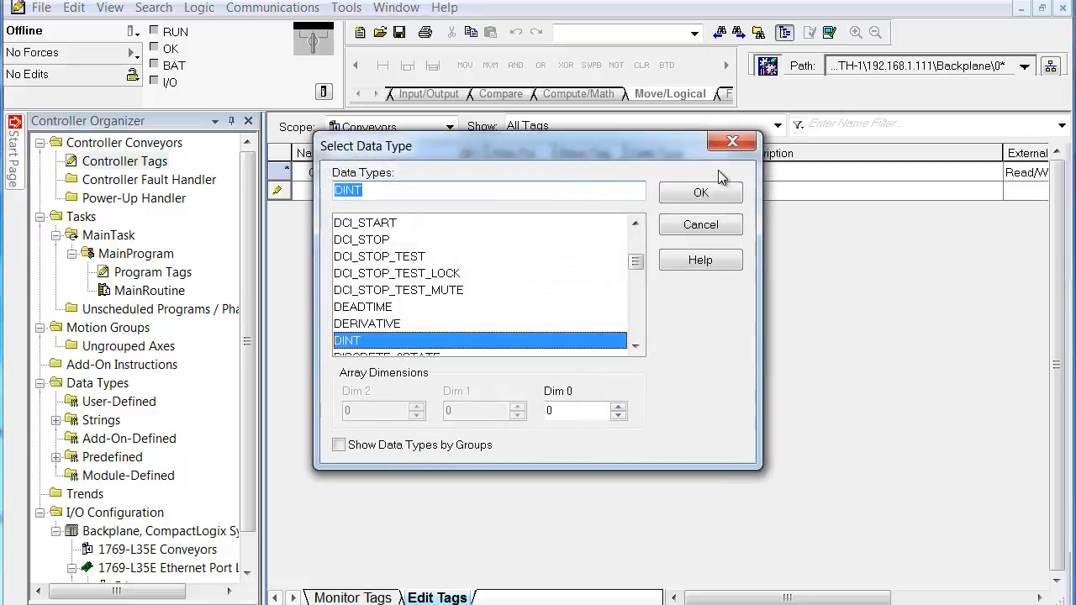
pyautogui.moveTo(636, 290)
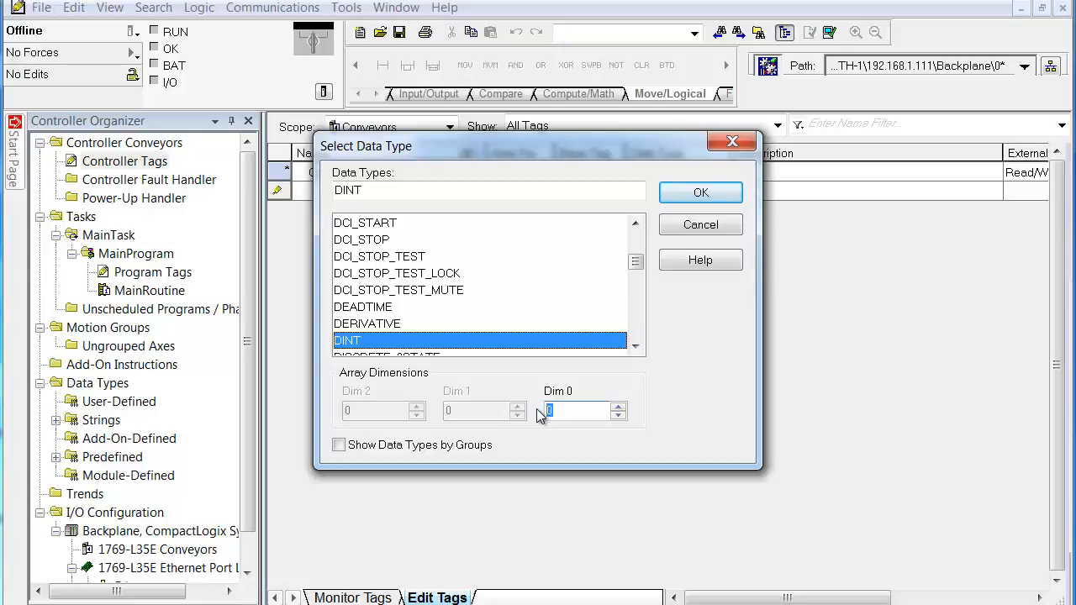
pyautogui.write('7')
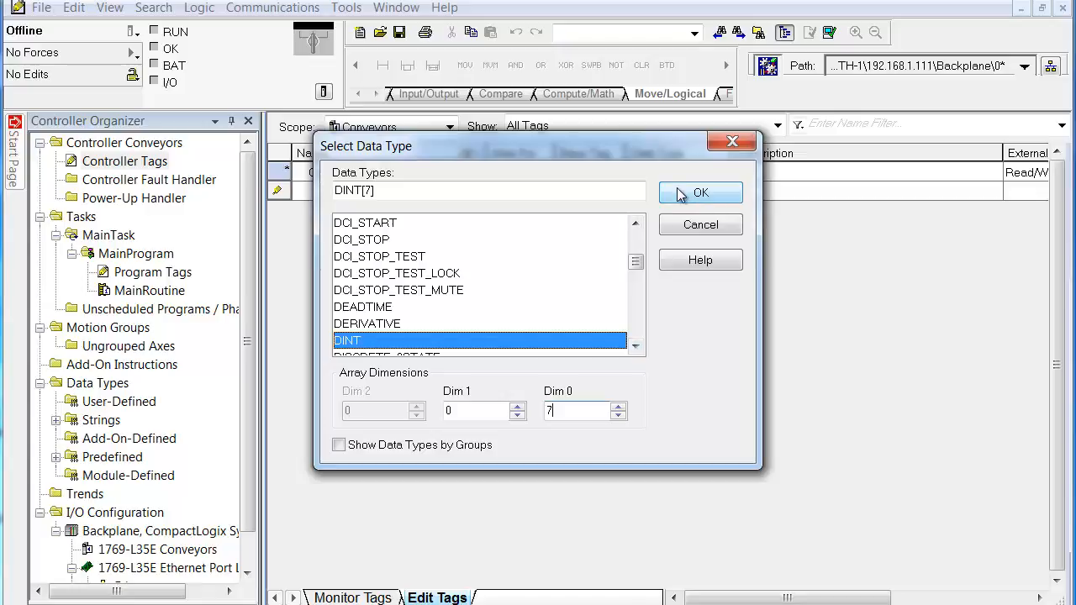
pyautogui.click(700, 192)
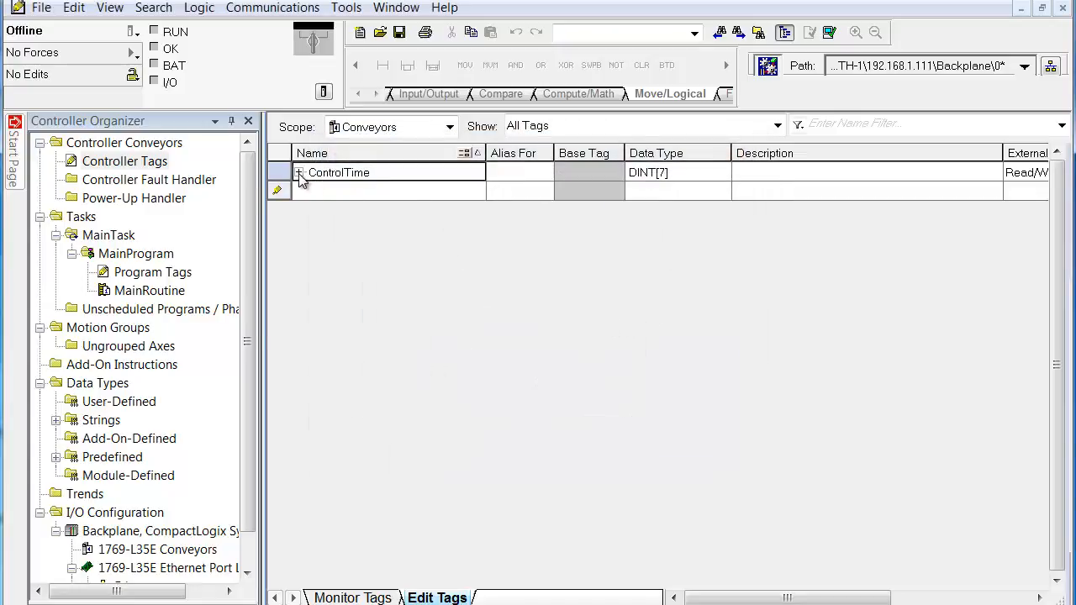
pyautogui.click(298, 173)
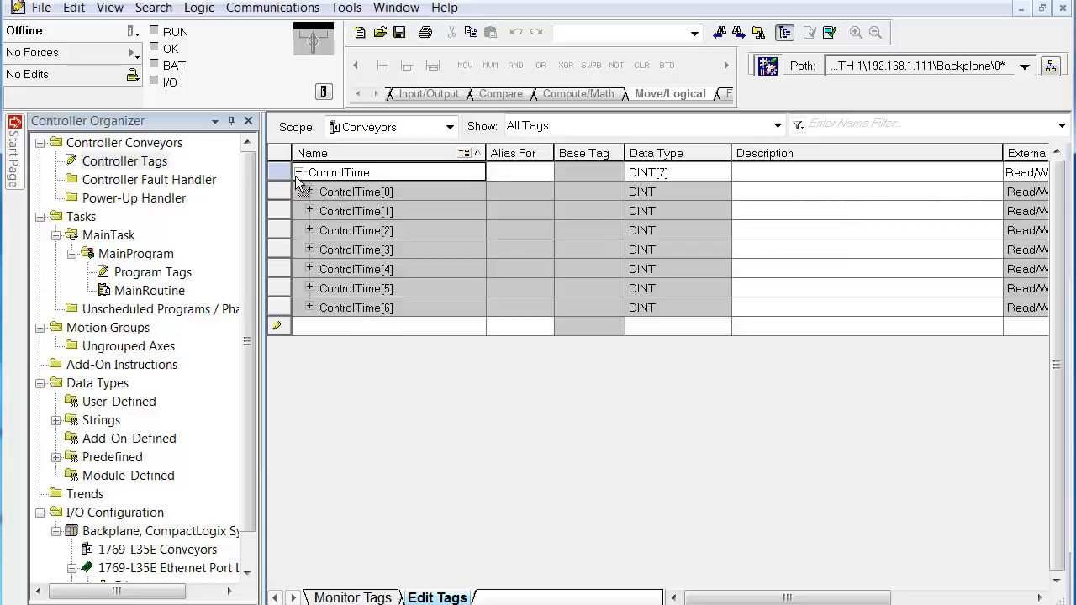
pyautogui.click(298, 173)
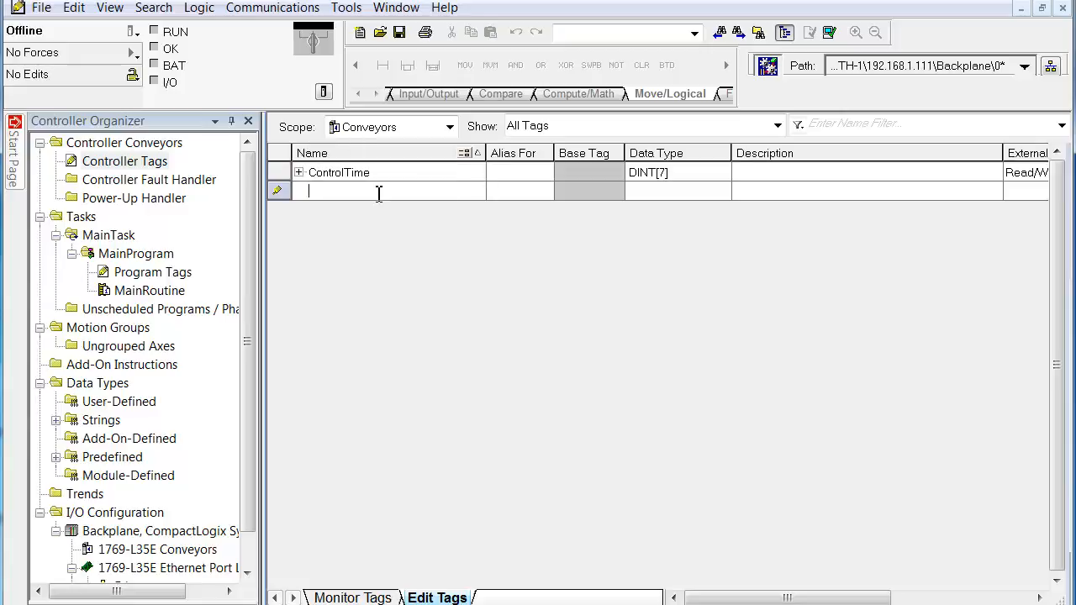
# - Begin entering the Year DINT tag in the Edit Tags grid
pyautogui.write('Year')
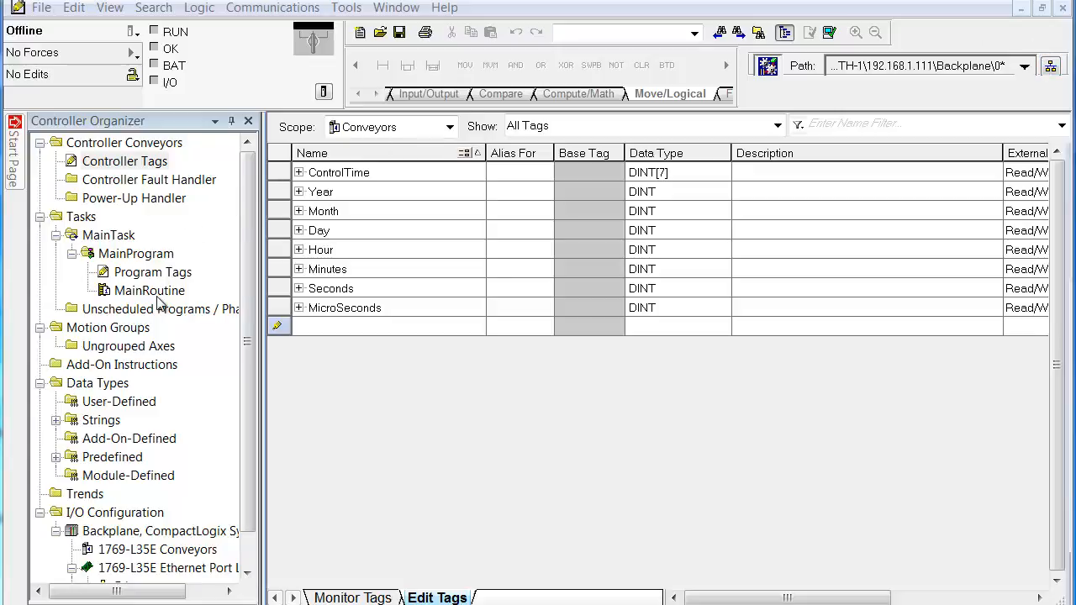
# - Open MainRoutine, scroll to its end, and browse instruction tabs to Input/Output
pyautogui.doubleClick(150, 290)
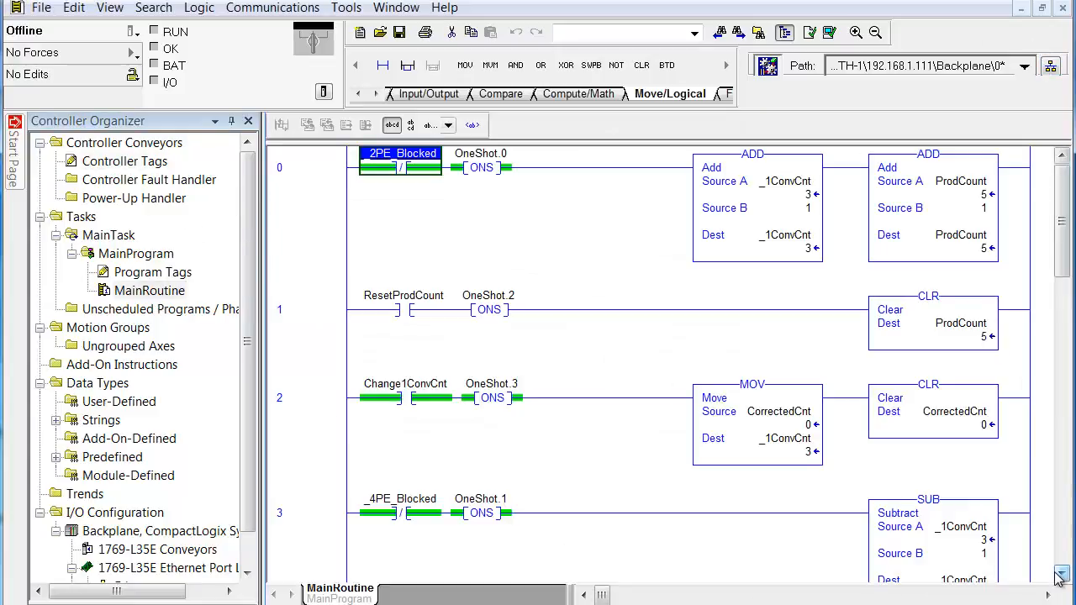
pyautogui.scroll(-3)
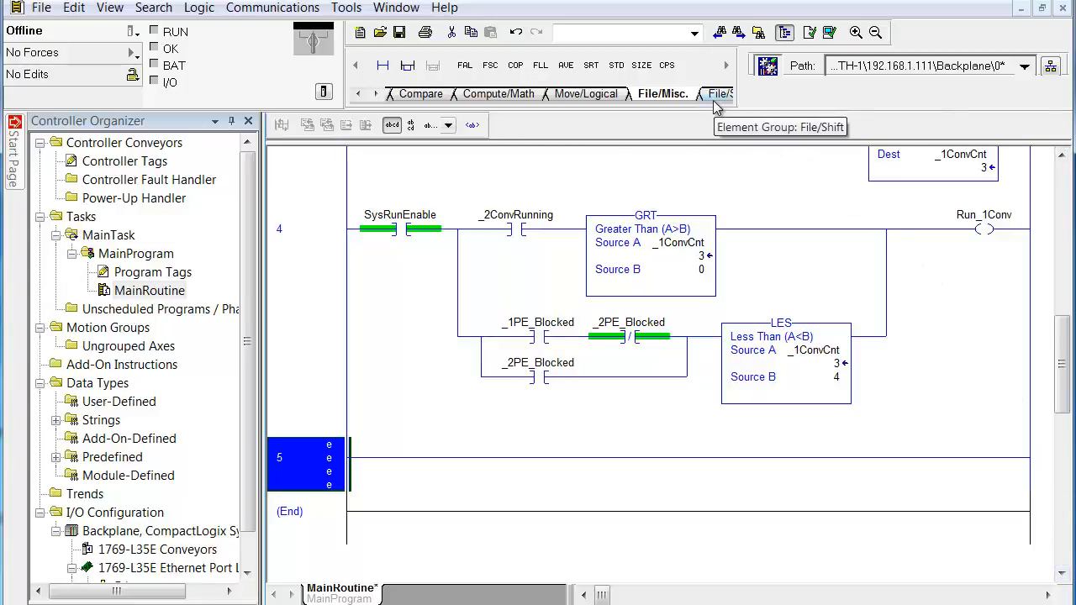
pyautogui.click(719, 93)
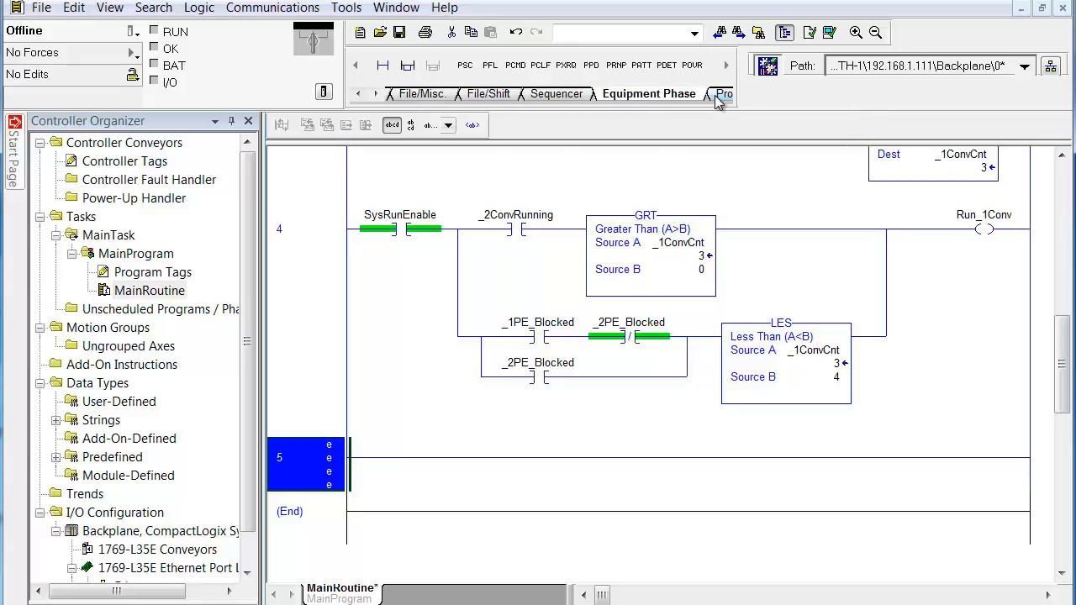
pyautogui.click(722, 94)
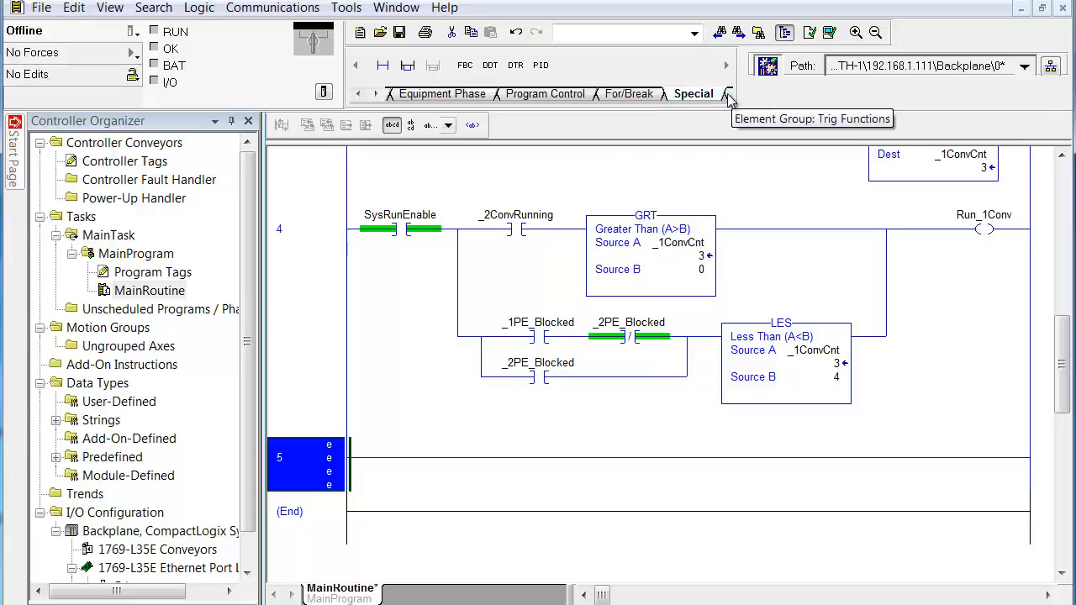
pyautogui.click(727, 93)
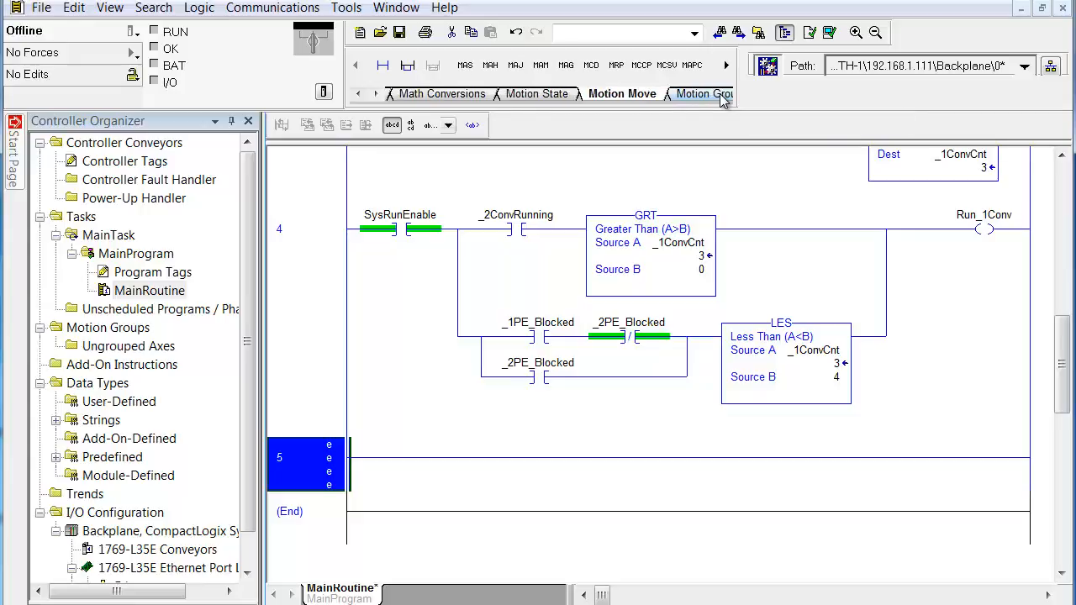
pyautogui.moveTo(390, 101)
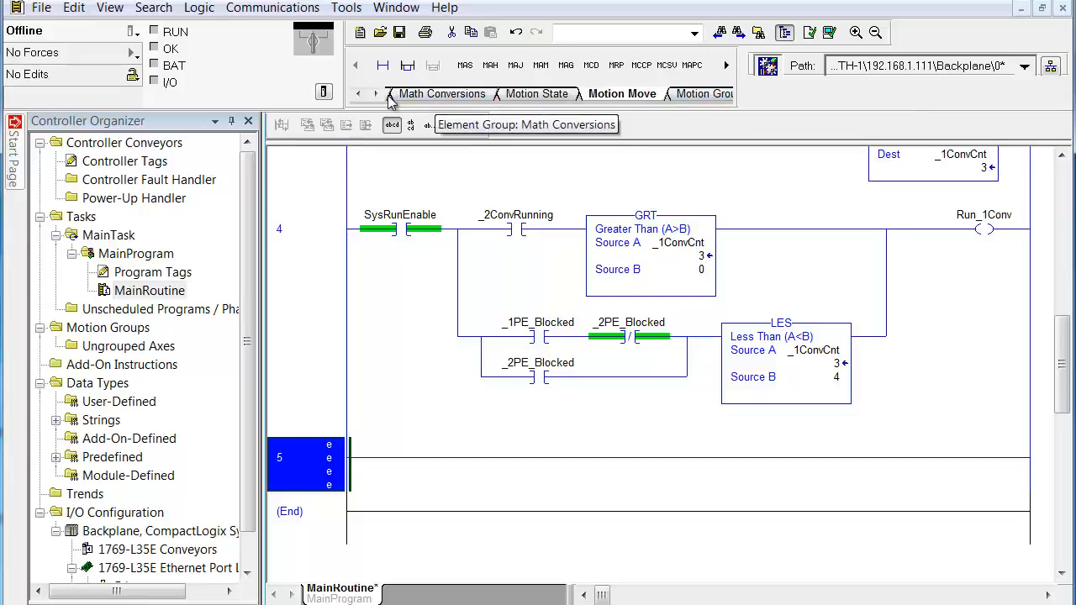
pyautogui.click(356, 93)
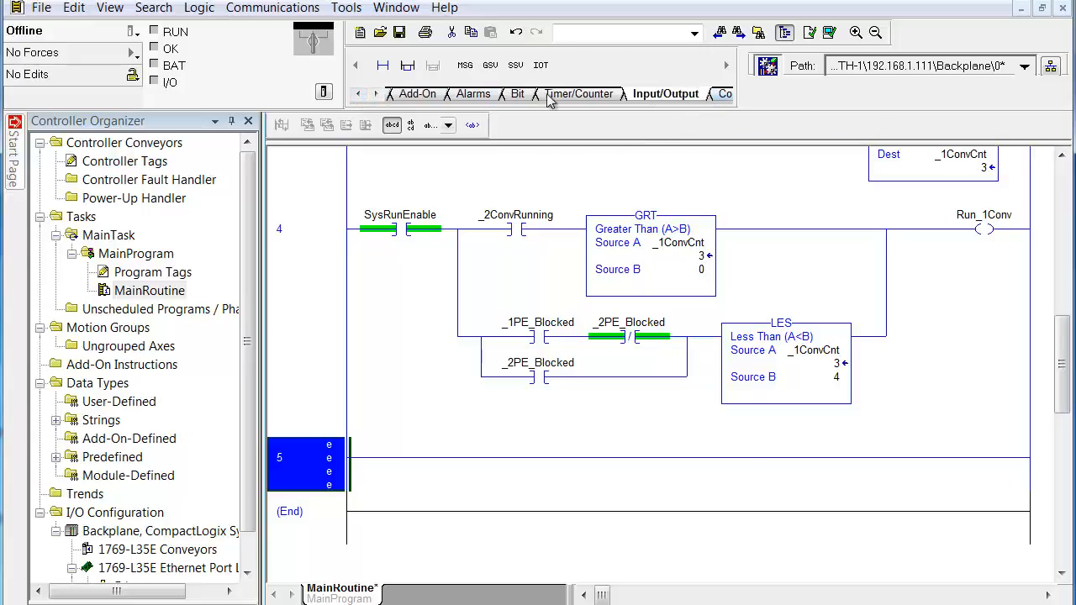
pyautogui.click(666, 93)
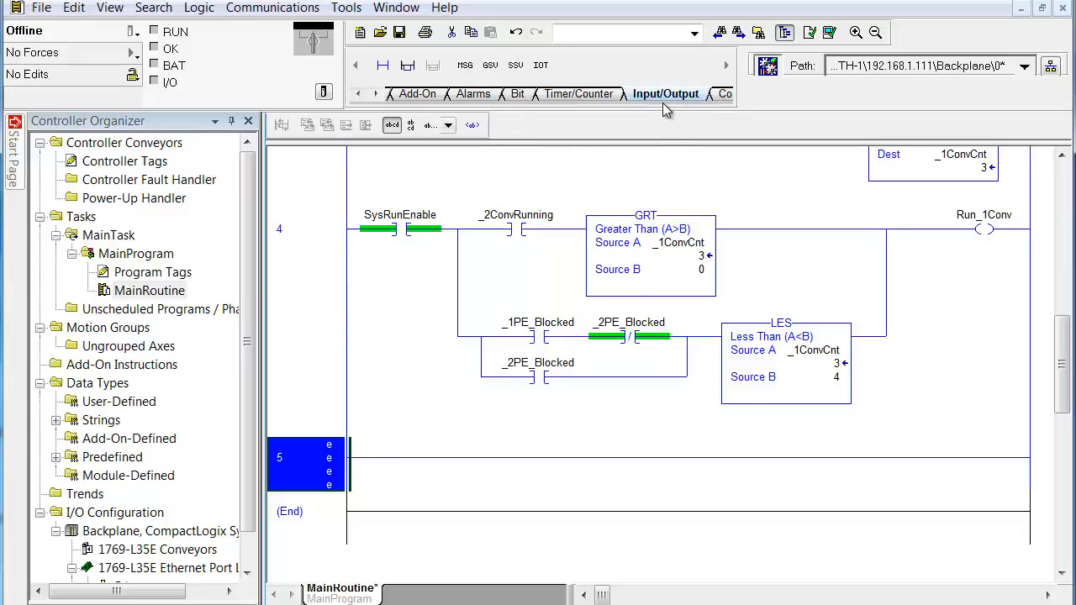
pyautogui.moveTo(666, 93)
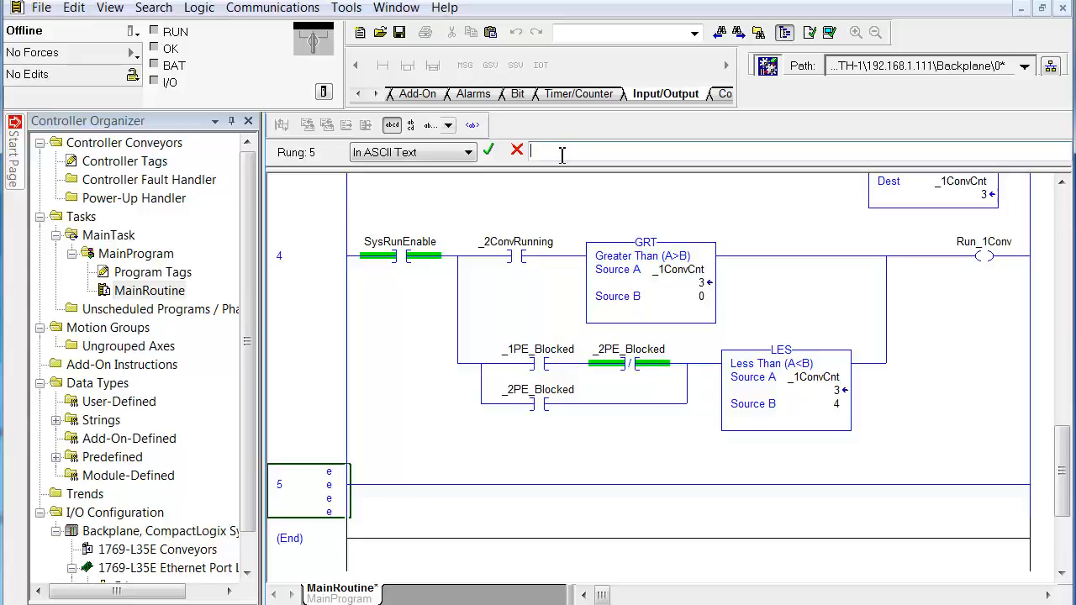
# - Enter a GSV on rung 5 and pick WallClockTime as its Class Name
pyautogui.write('gsv')
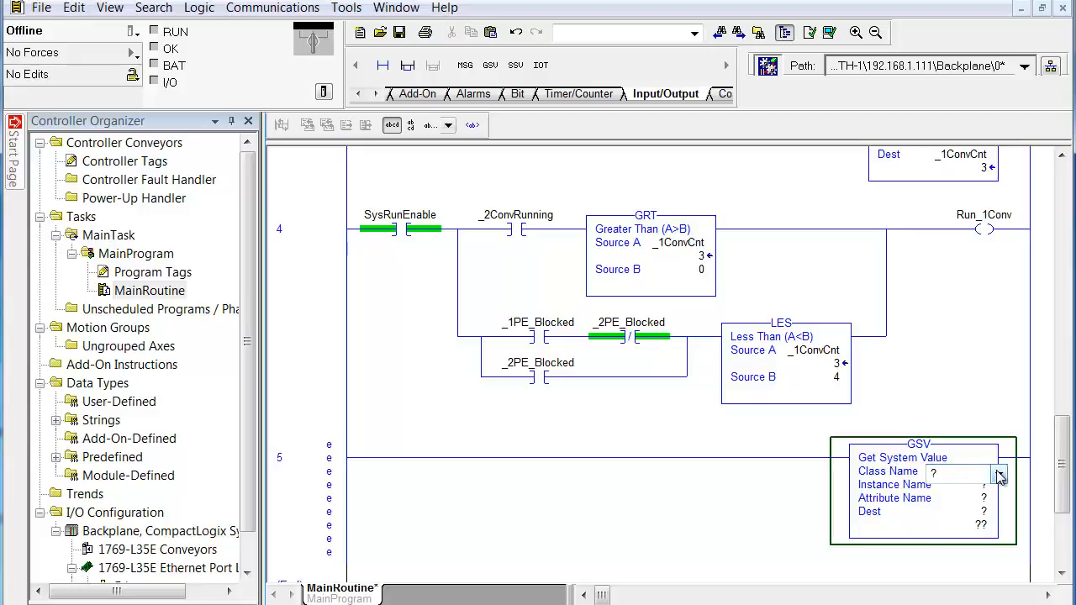
pyautogui.click(999, 471)
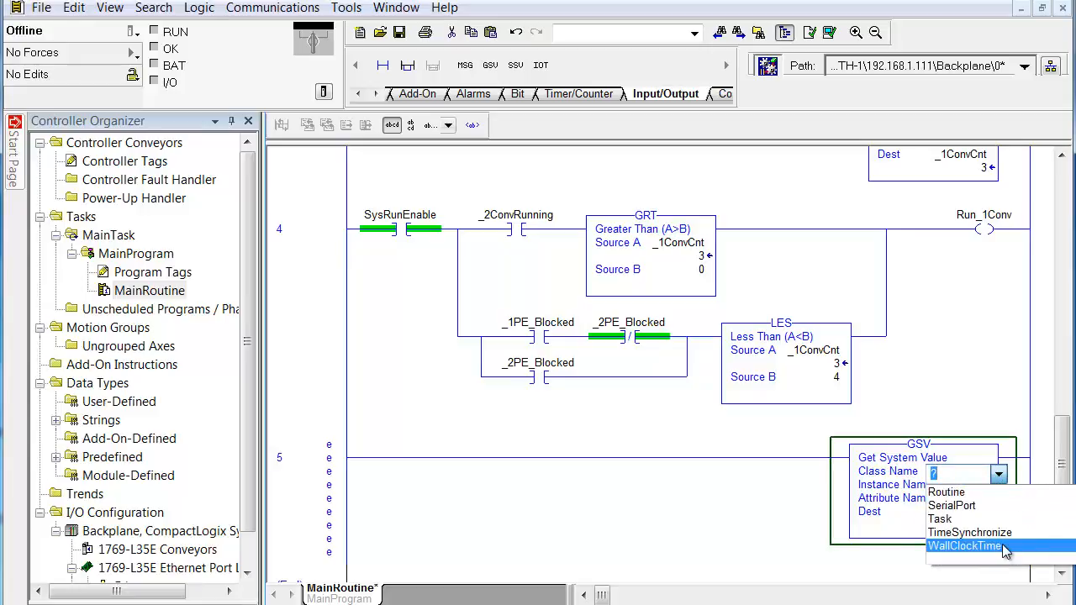
pyautogui.click(965, 546)
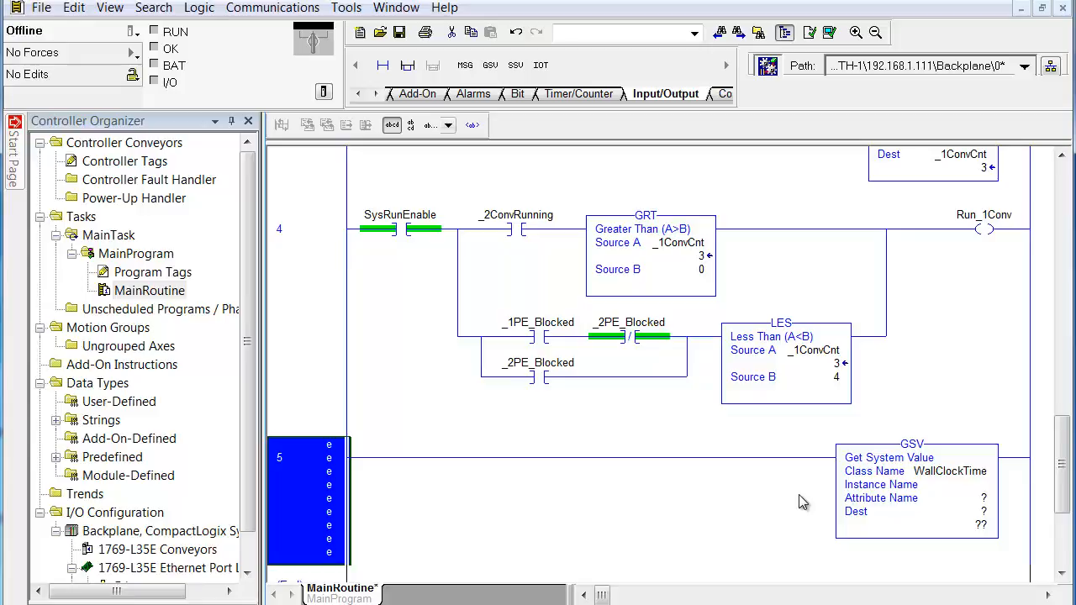
pyautogui.moveTo(809, 491)
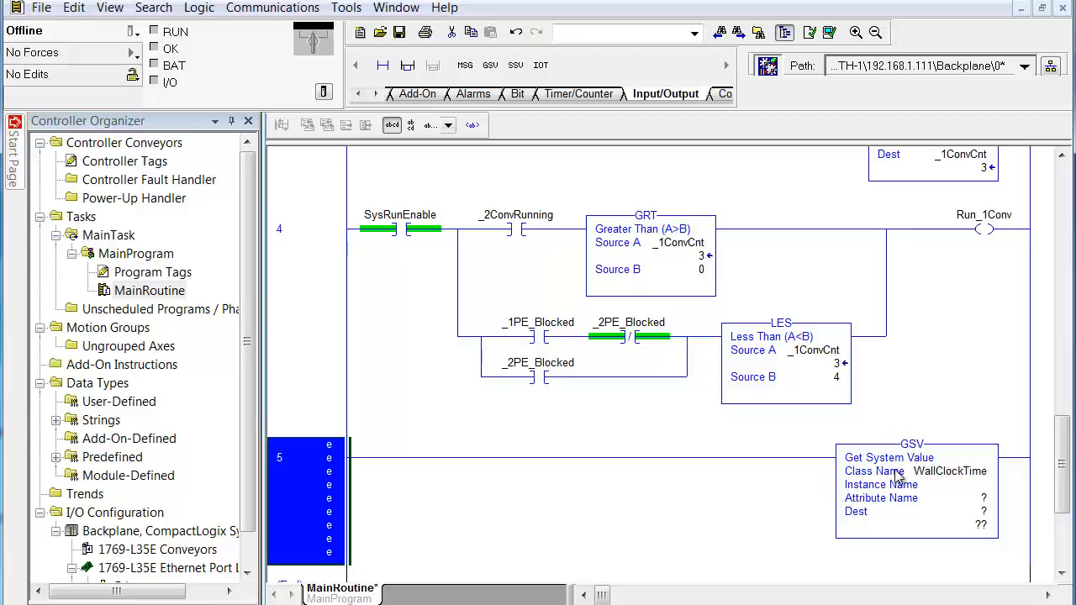
pyautogui.moveTo(991, 498)
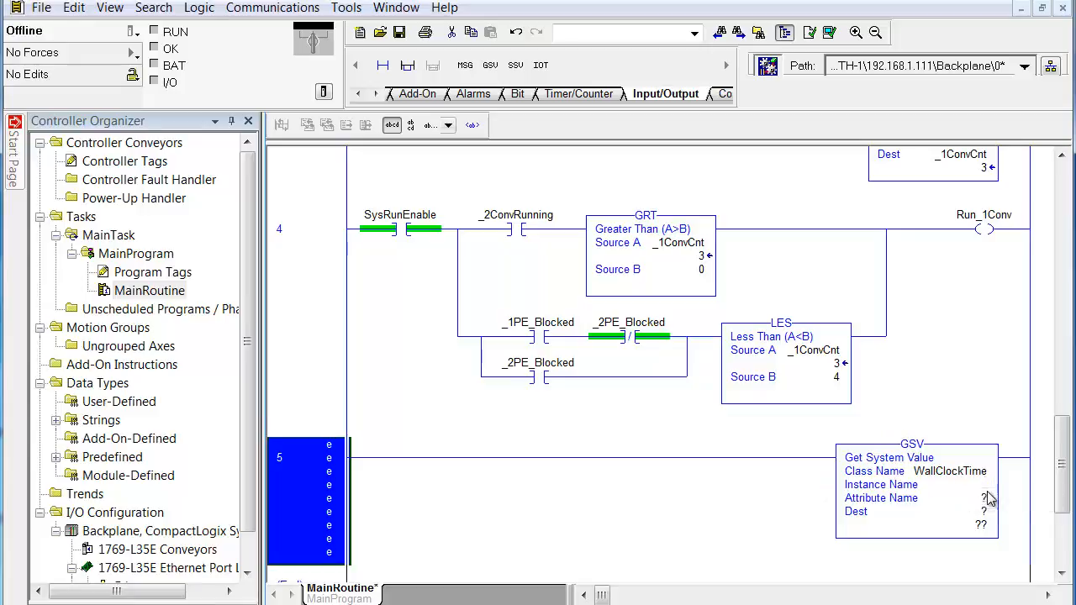
# - Set the GSV Attribute Name to DateTime and Dest to ControlTime[0]
pyautogui.click(955, 498)
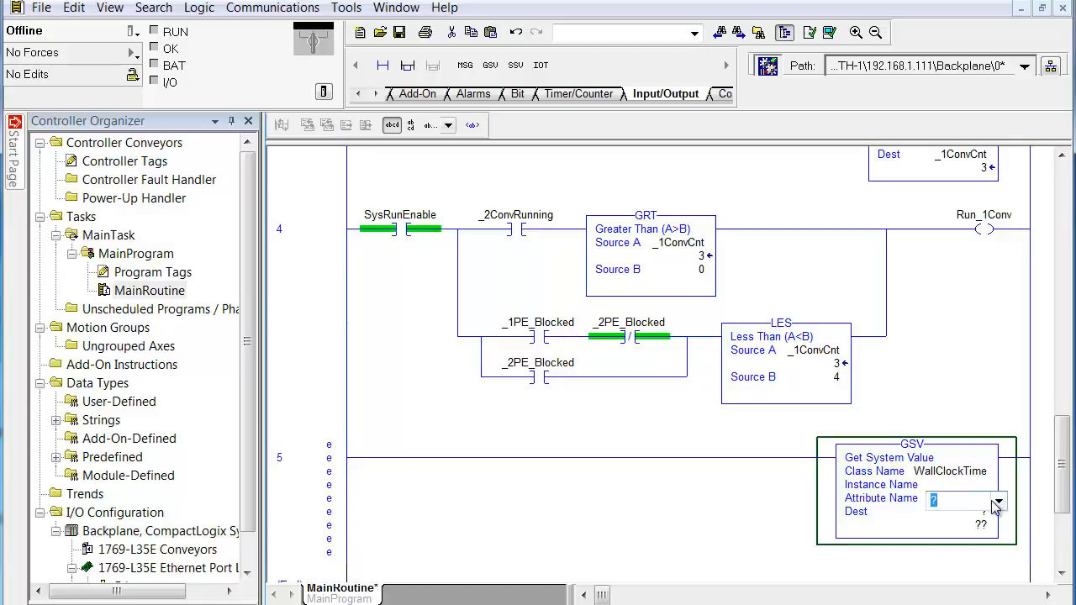
pyautogui.click(999, 501)
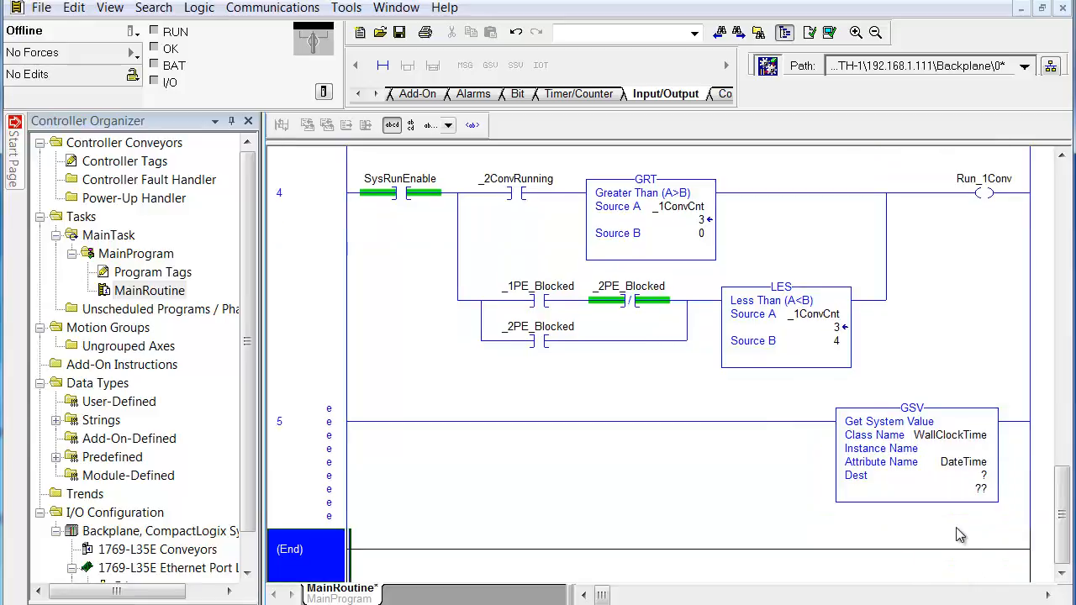
pyautogui.click(916, 475)
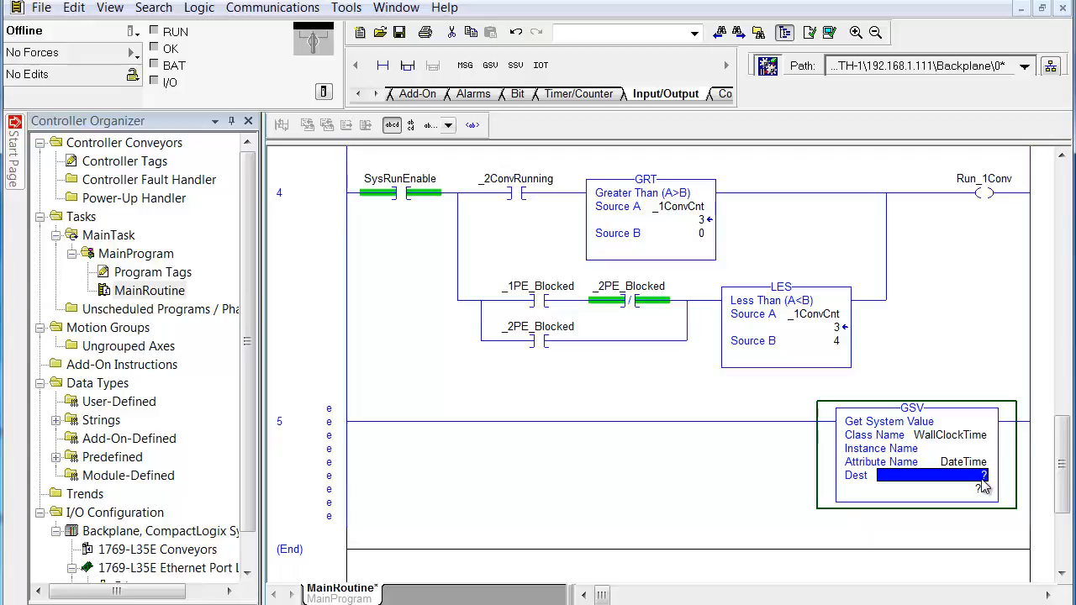
pyautogui.write('controlTime')
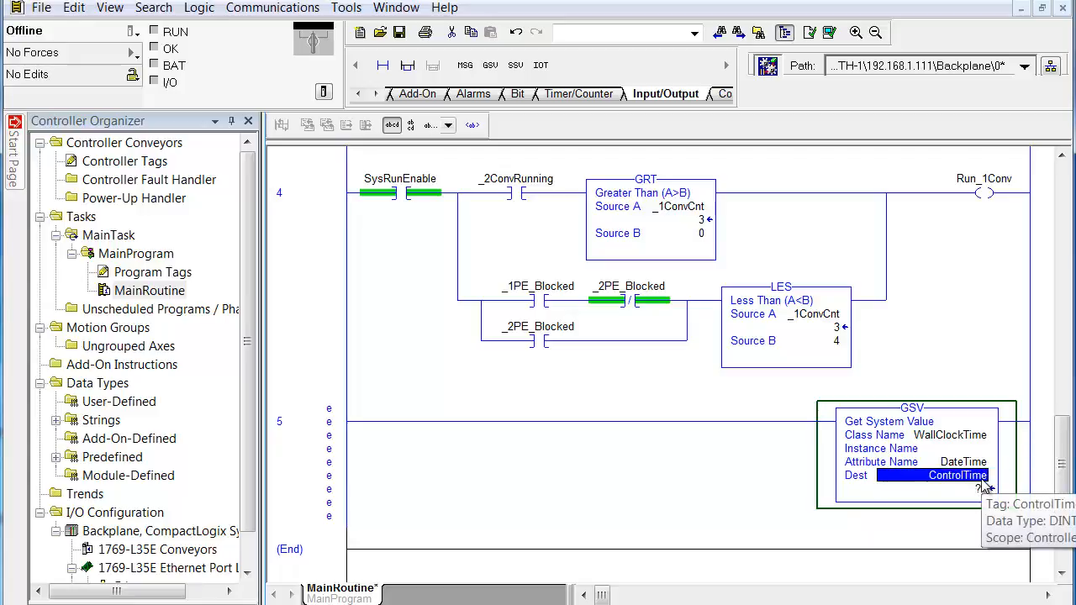
pyautogui.moveTo(805, 460)
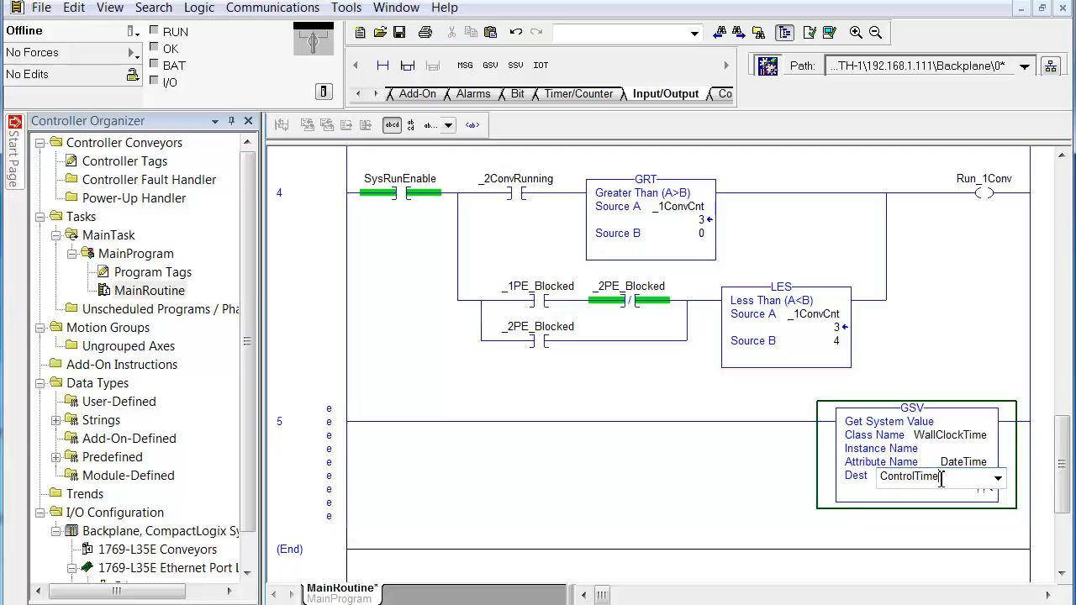
pyautogui.write('0]')
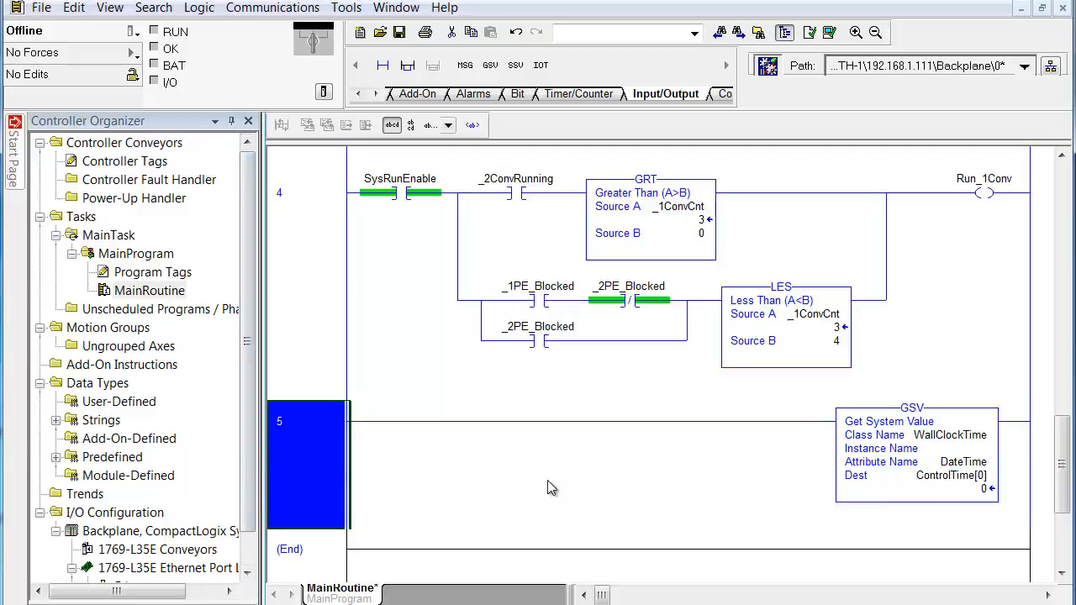
pyautogui.moveTo(921, 420)
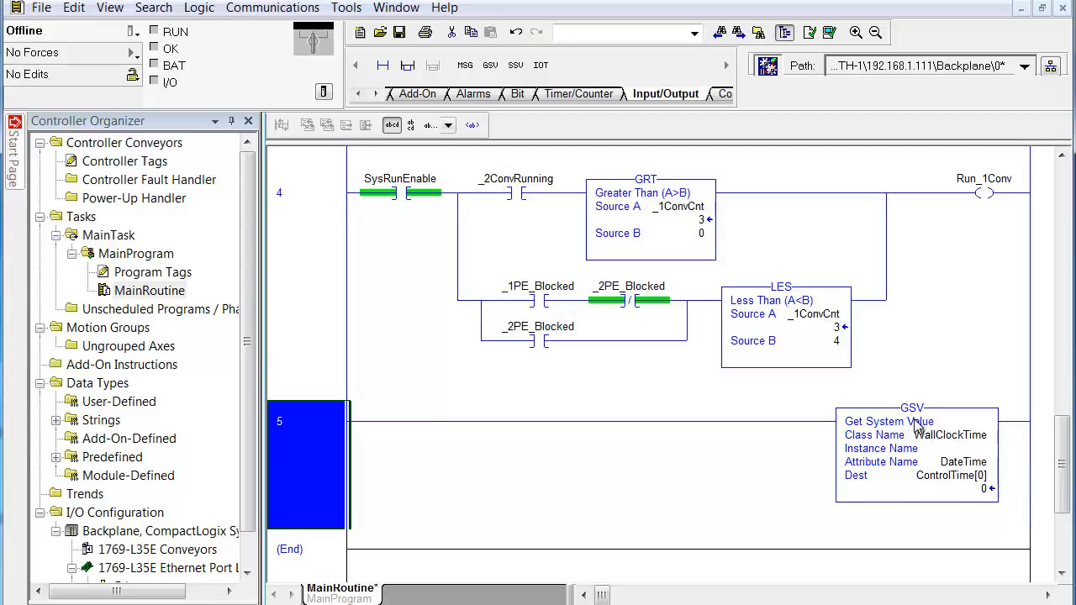
pyautogui.moveTo(925, 446)
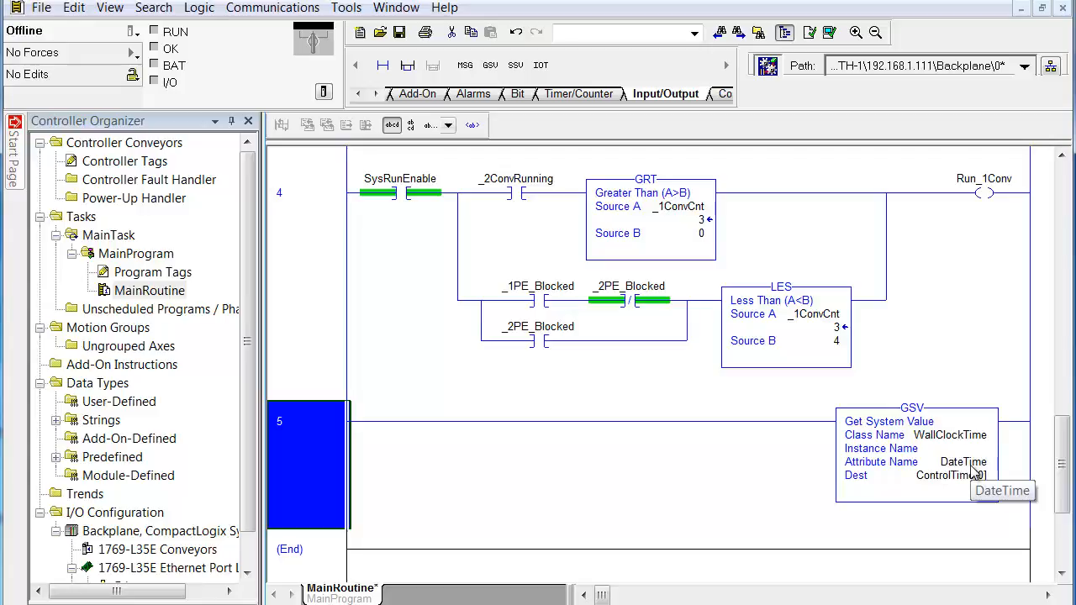
pyautogui.moveTo(950, 476)
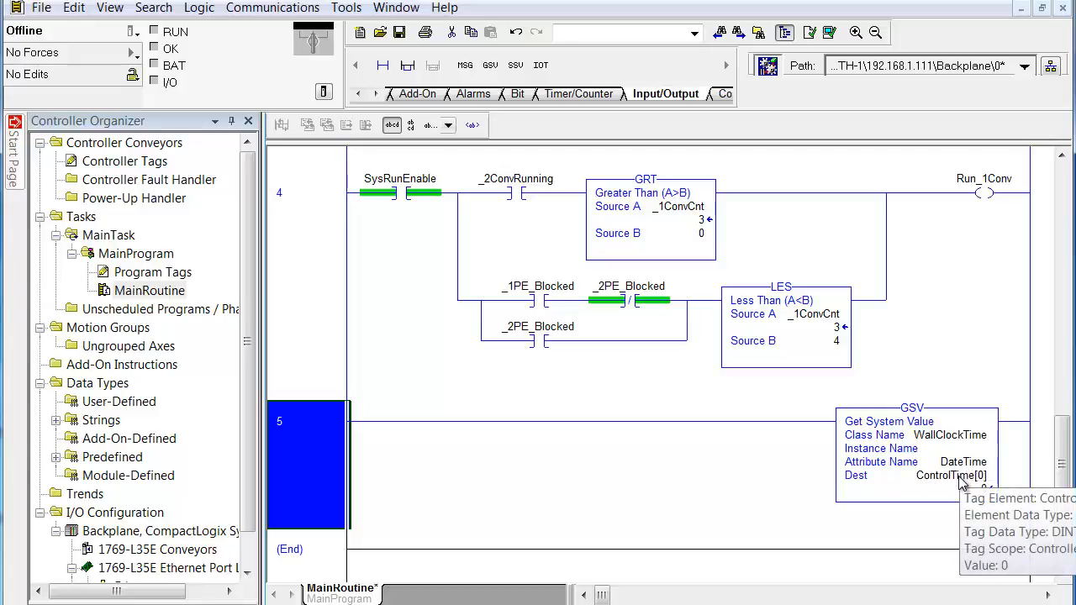
pyautogui.moveTo(987, 483)
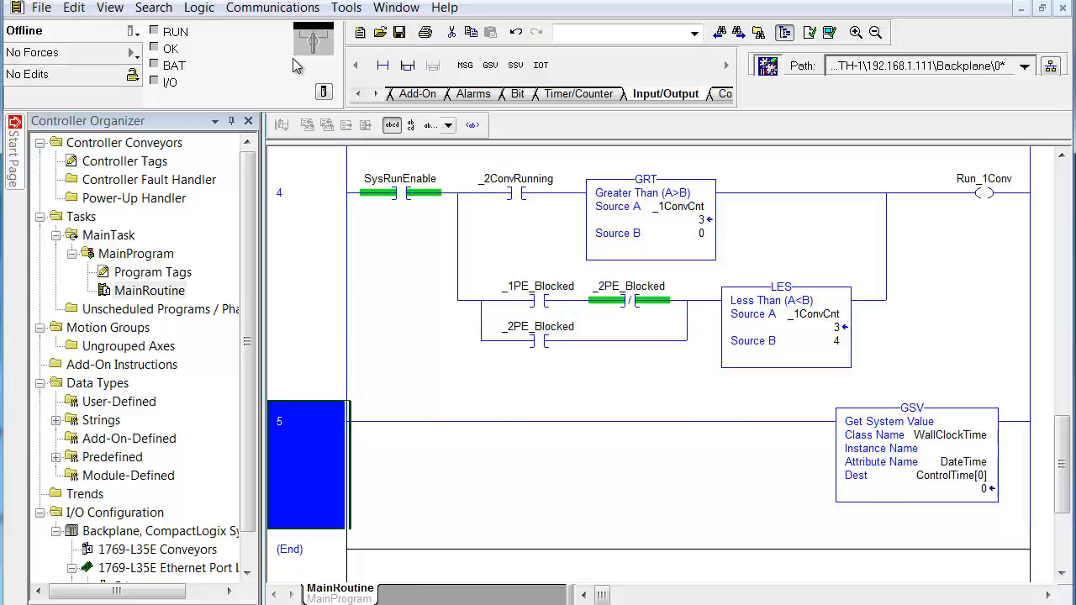
pyautogui.moveTo(239, 21)
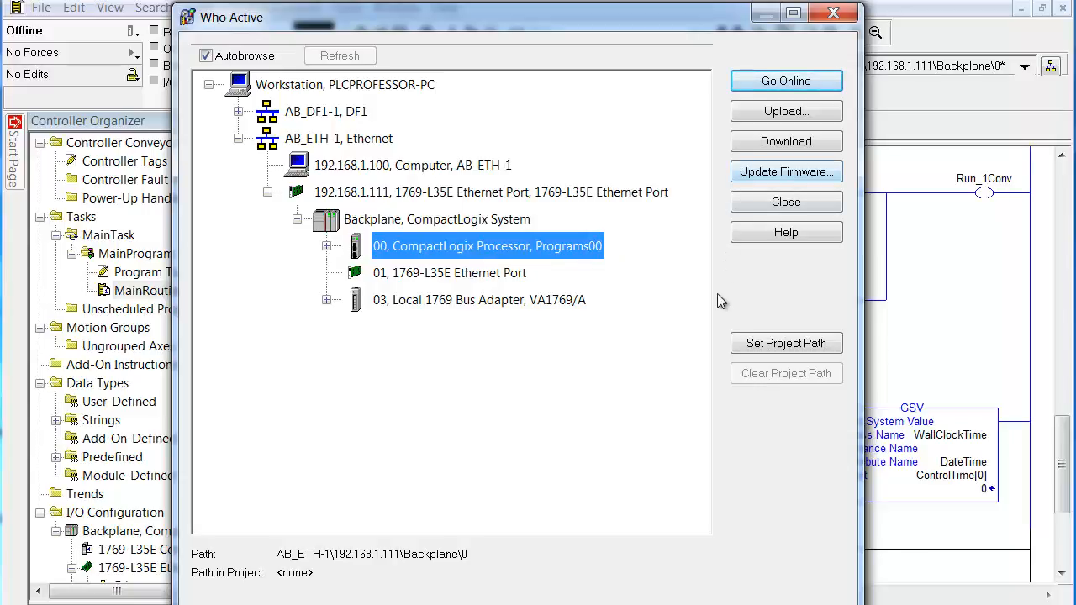
pyautogui.moveTo(767, 306)
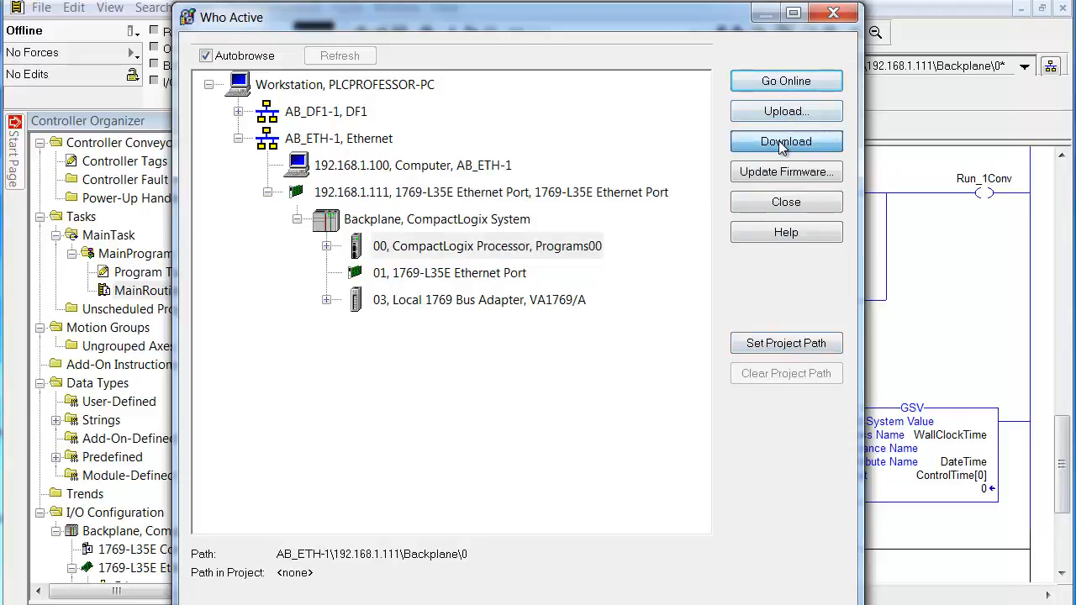
# - Download to the CompactLogix processor despite warnings and switch back to Remote Run
pyautogui.click(486, 246)
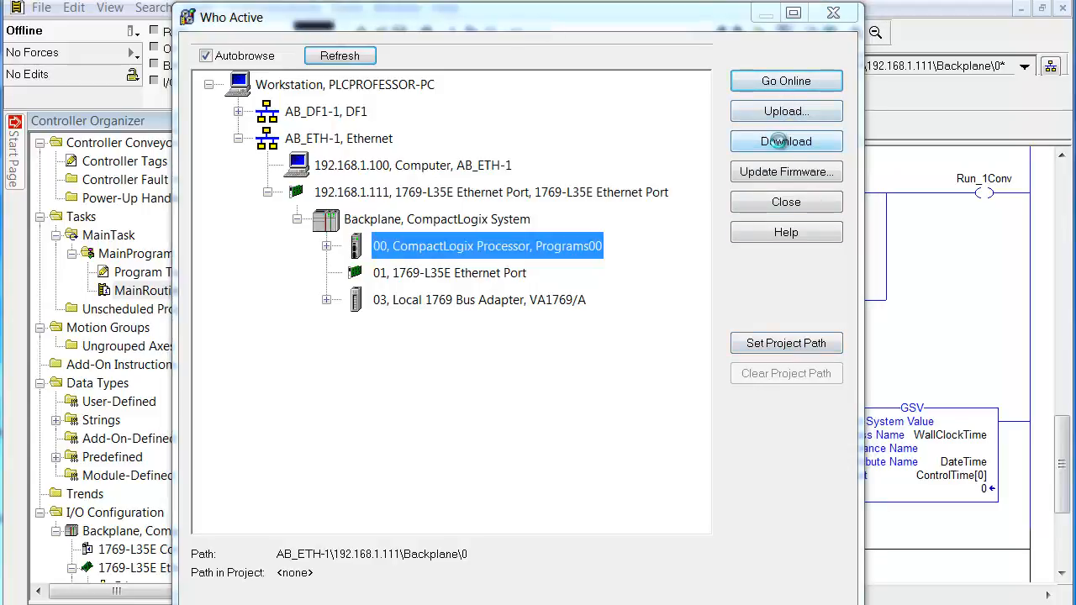
pyautogui.click(786, 141)
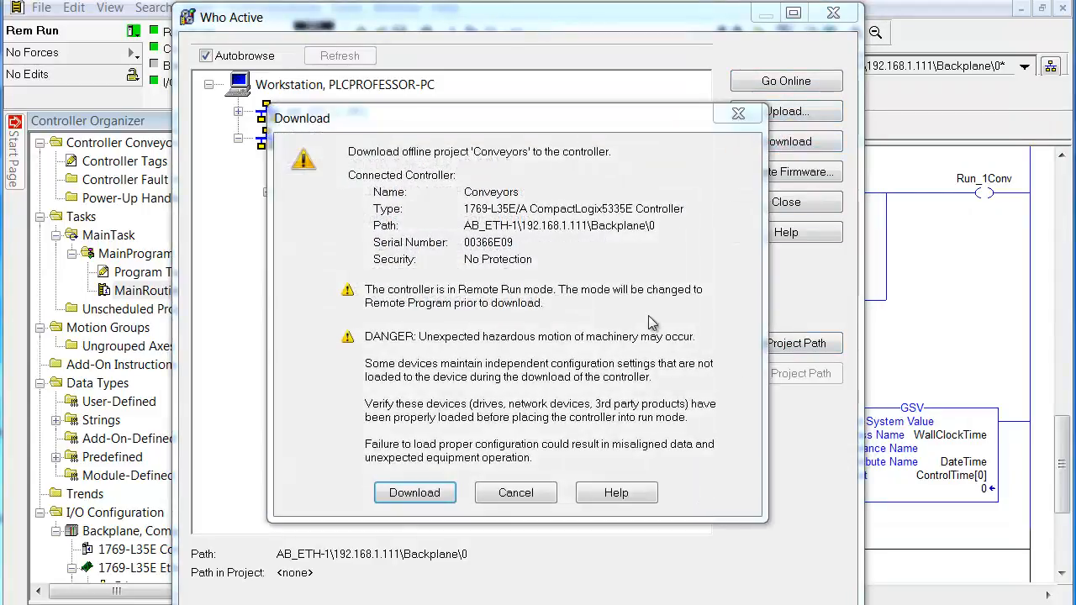
pyautogui.click(415, 492)
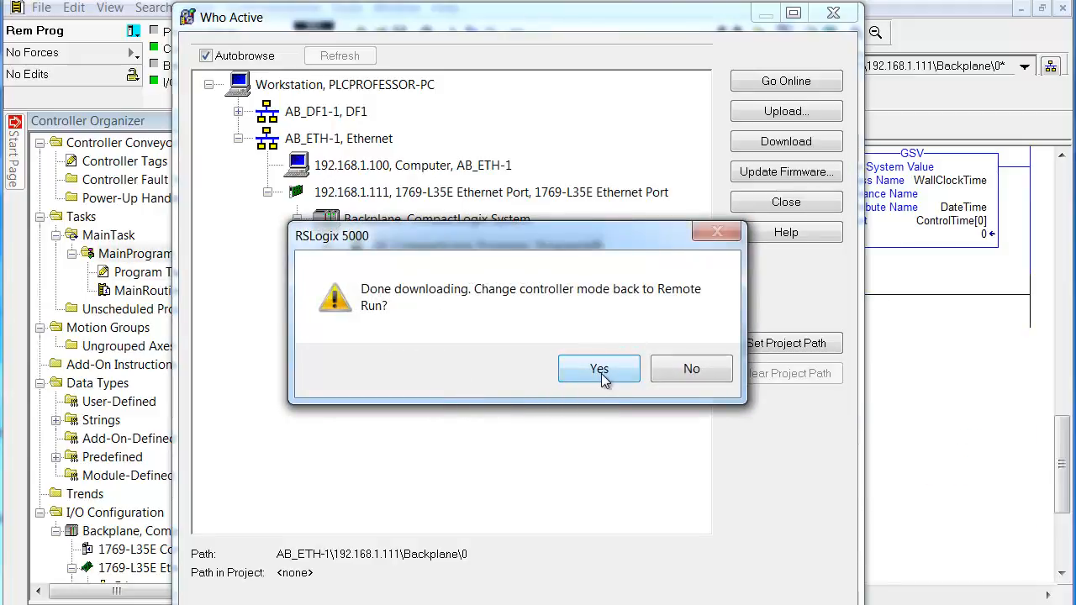
pyautogui.click(599, 368)
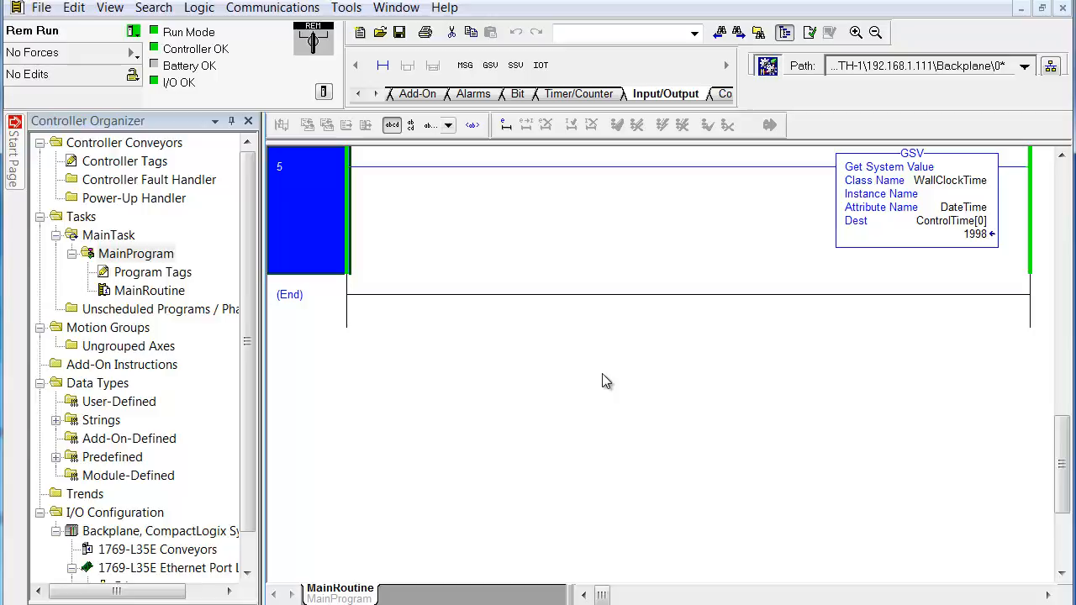
pyautogui.moveTo(679, 271)
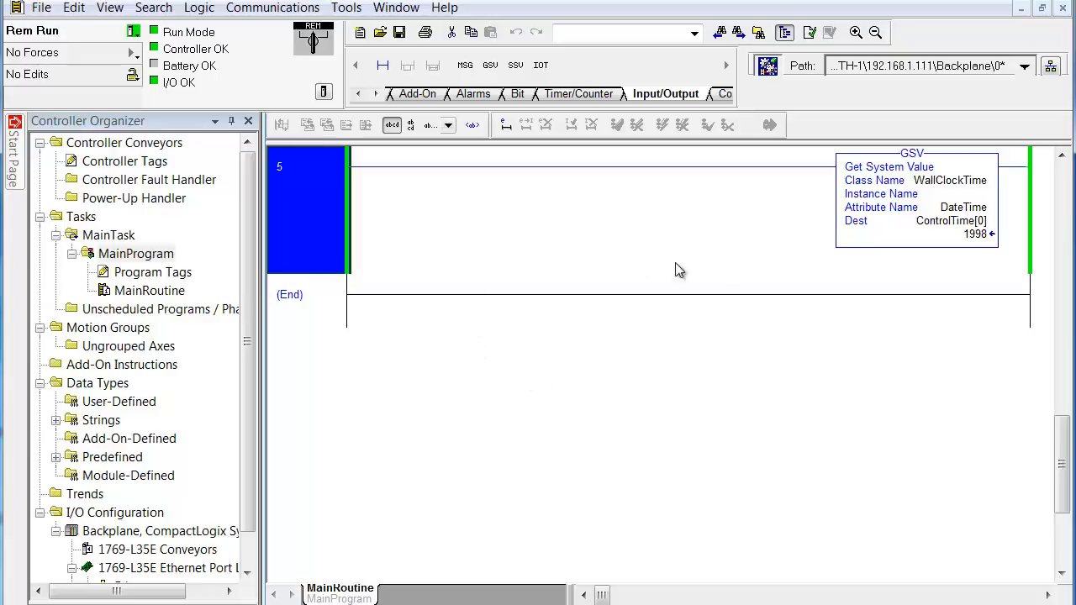
pyautogui.moveTo(986, 243)
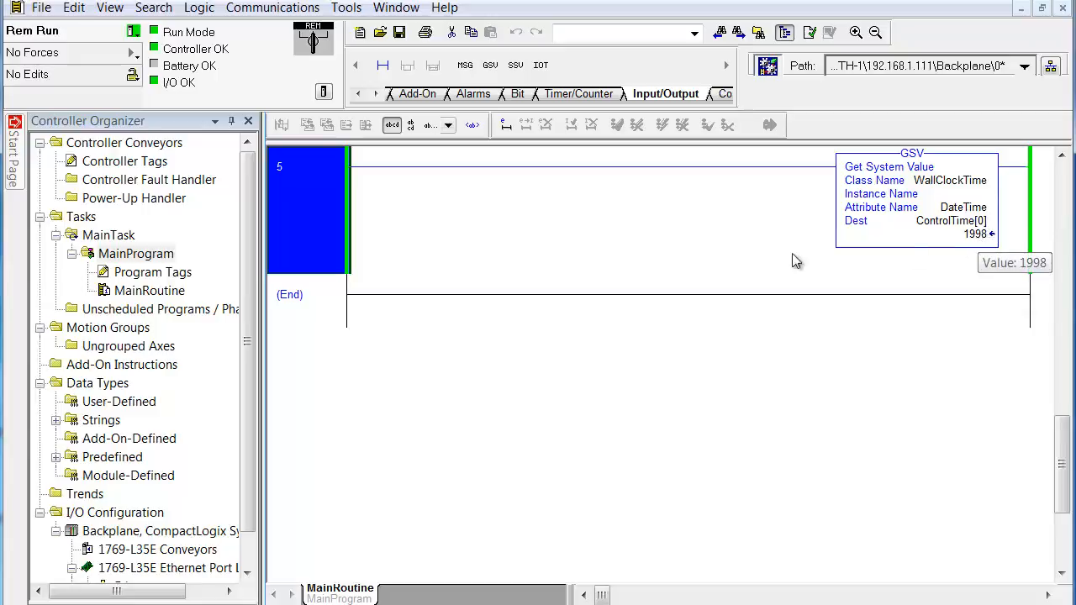
pyautogui.moveTo(233, 286)
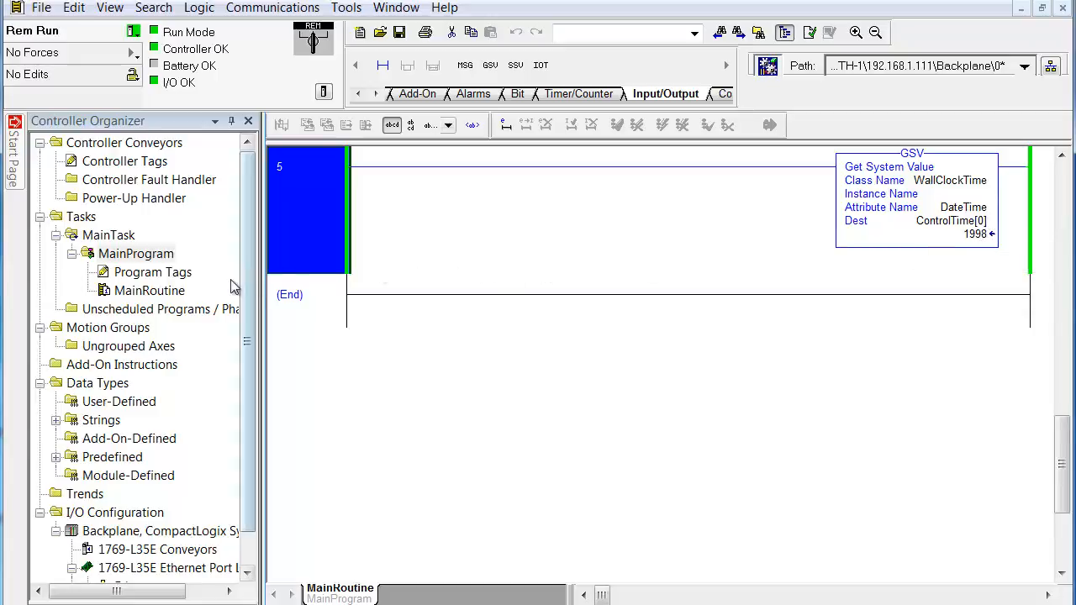
# - Open Controller Tags from the Controller Organizer while online
pyautogui.doubleClick(124, 161)
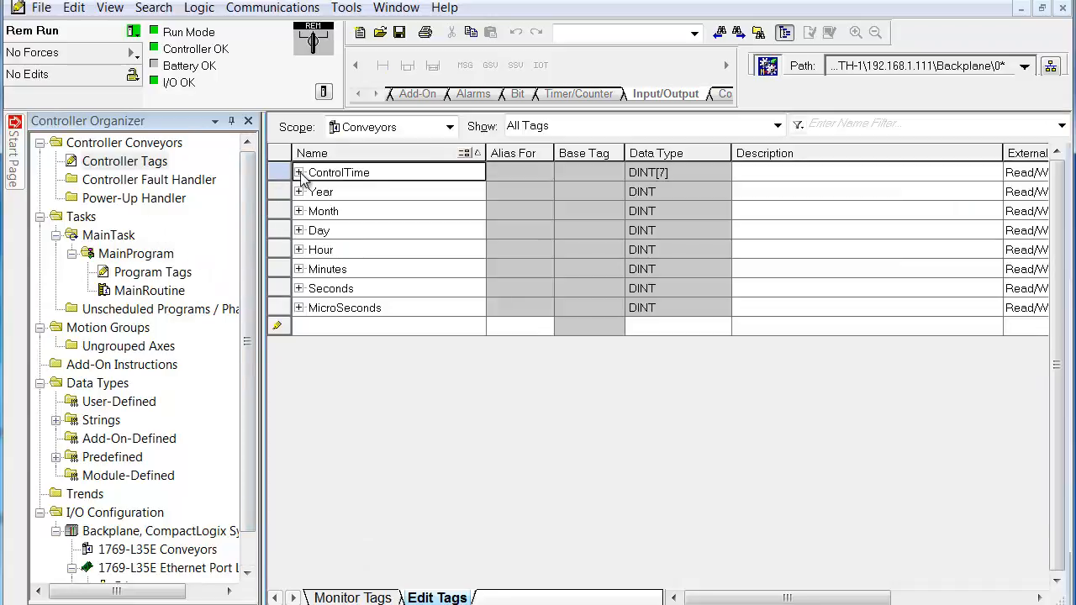
# - Expand ControlTime and view its seven element values on the Monitor Tags tab
pyautogui.click(299, 173)
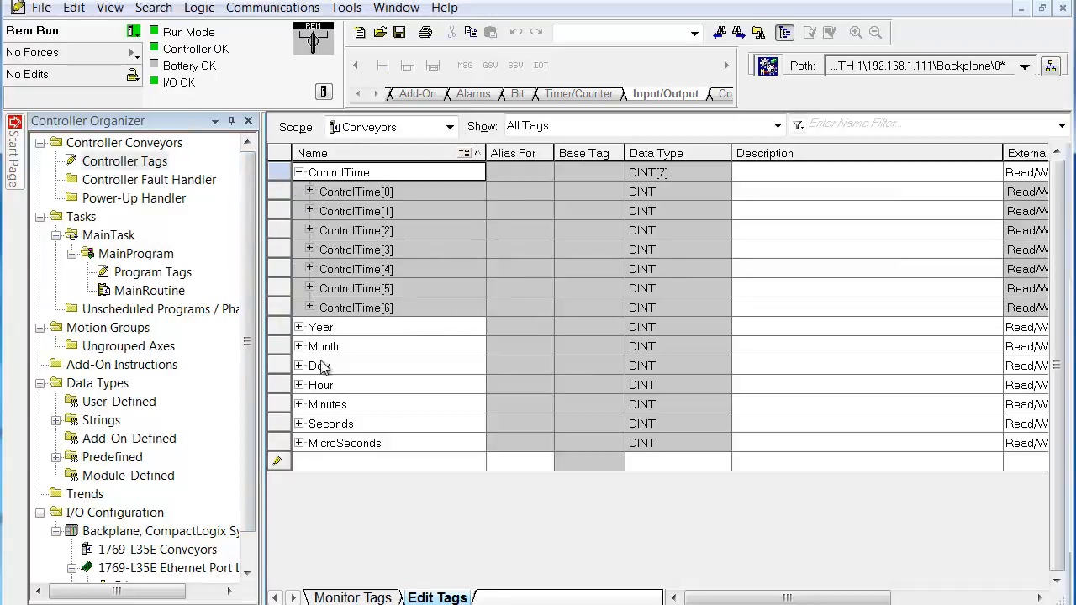
pyautogui.click(352, 598)
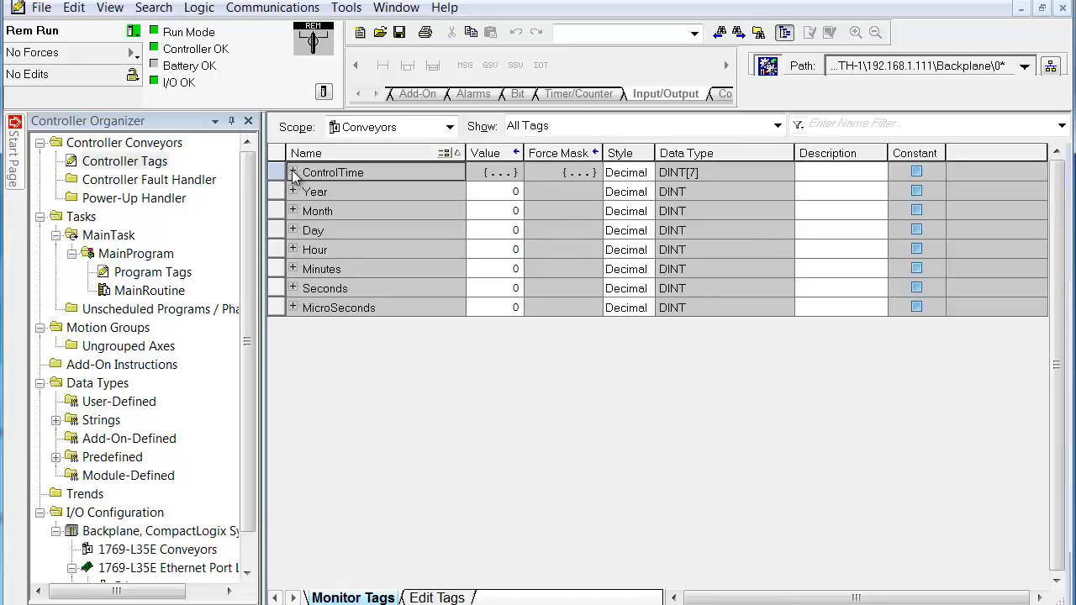
pyautogui.click(293, 172)
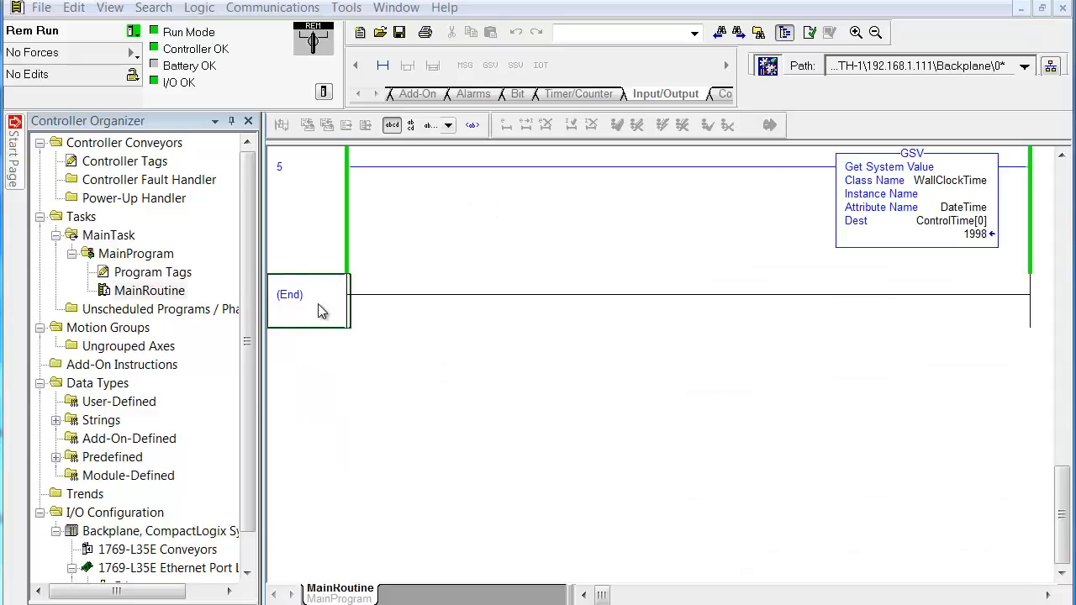
pyautogui.moveTo(376, 117)
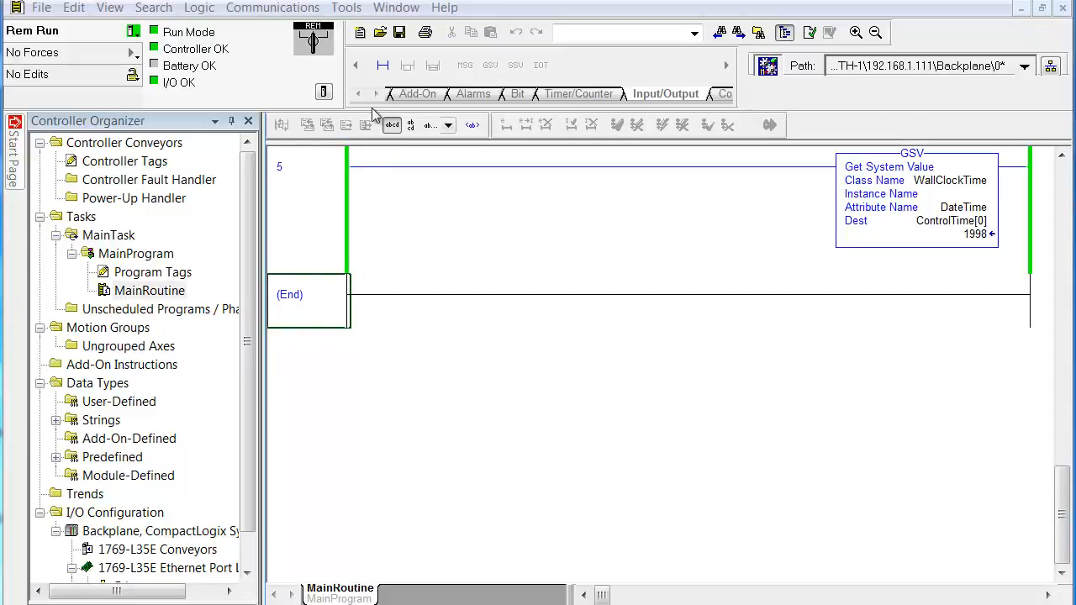
pyautogui.click(305, 300)
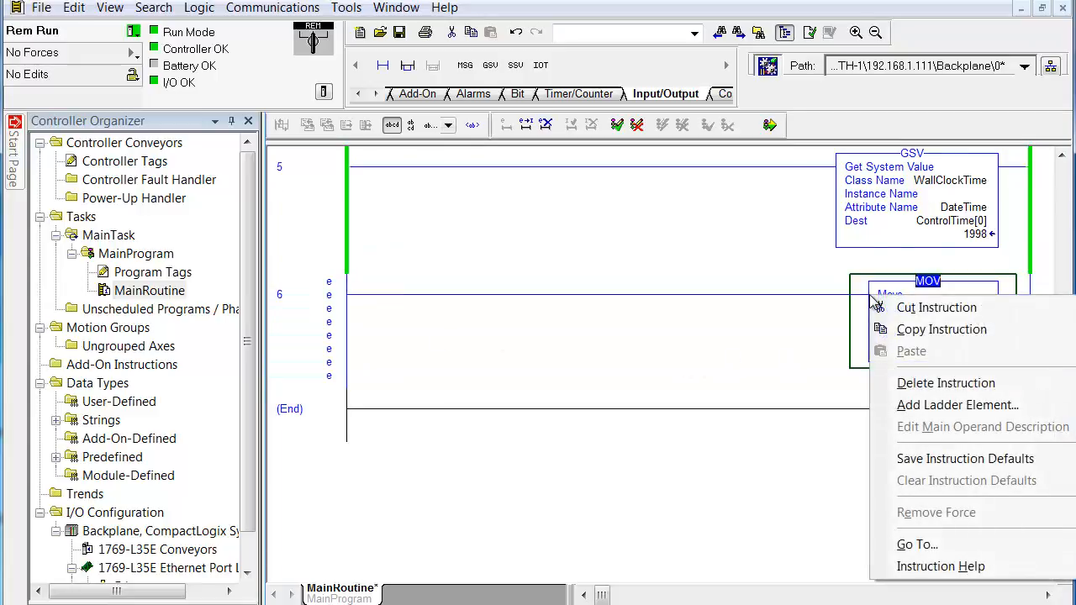
pyautogui.moveTo(894, 455)
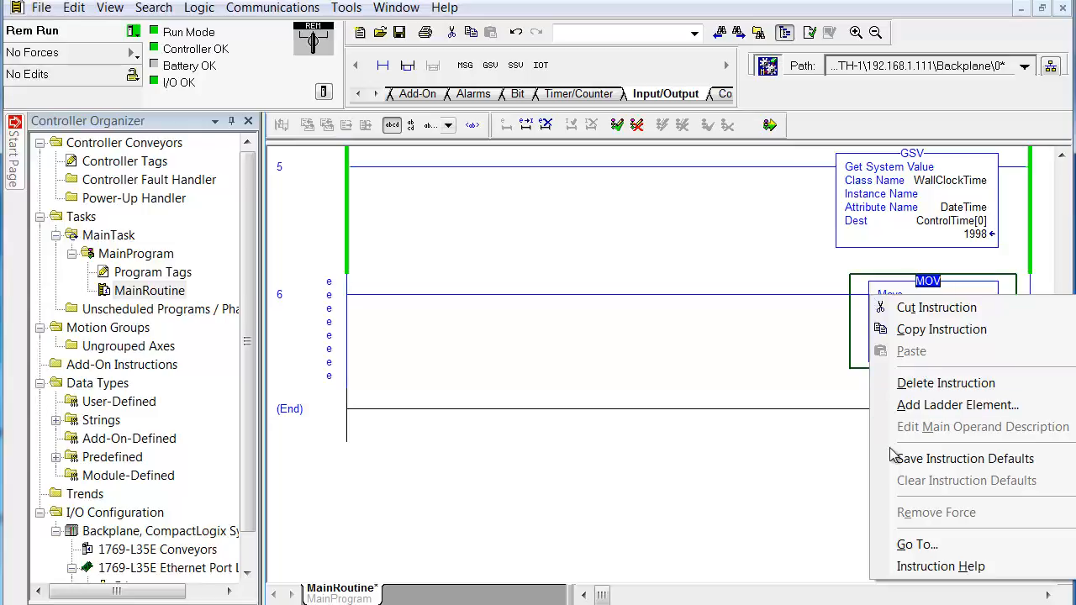
pyautogui.moveTo(941, 329)
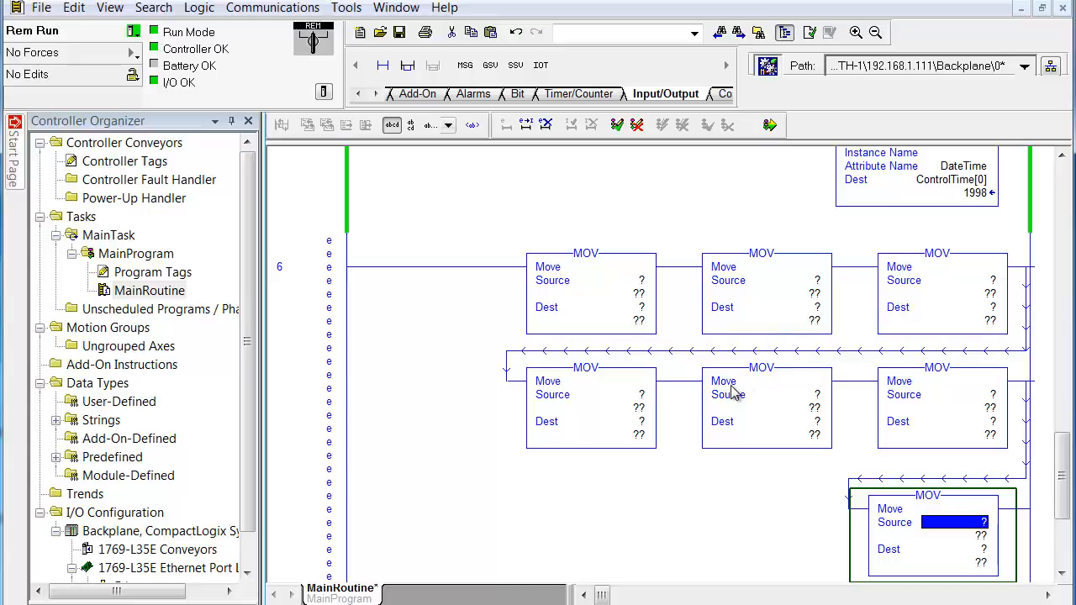
pyautogui.click(614, 280)
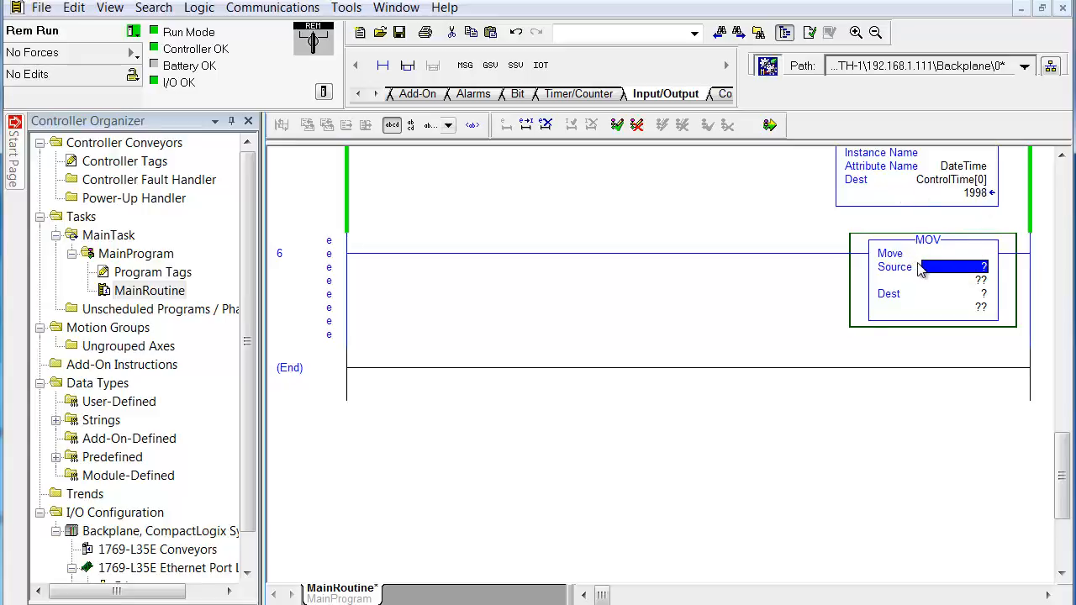
pyautogui.moveTo(974, 276)
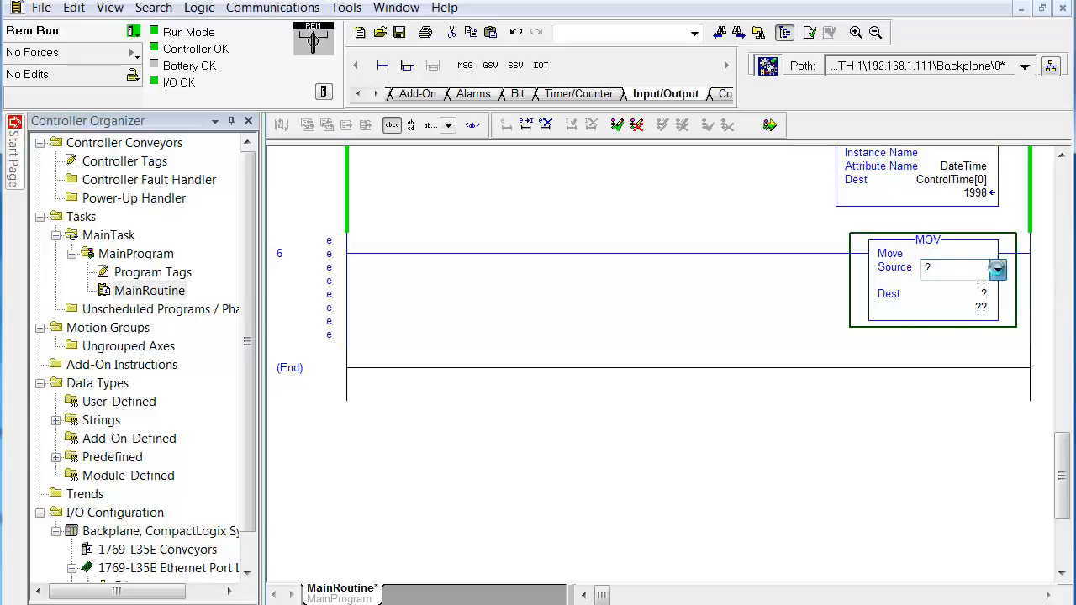
# - Set the MOV to copy ControlTime[0] into Year, with the second MOV's Dest as Month
pyautogui.click(999, 269)
pyautogui.write('ControlTime')
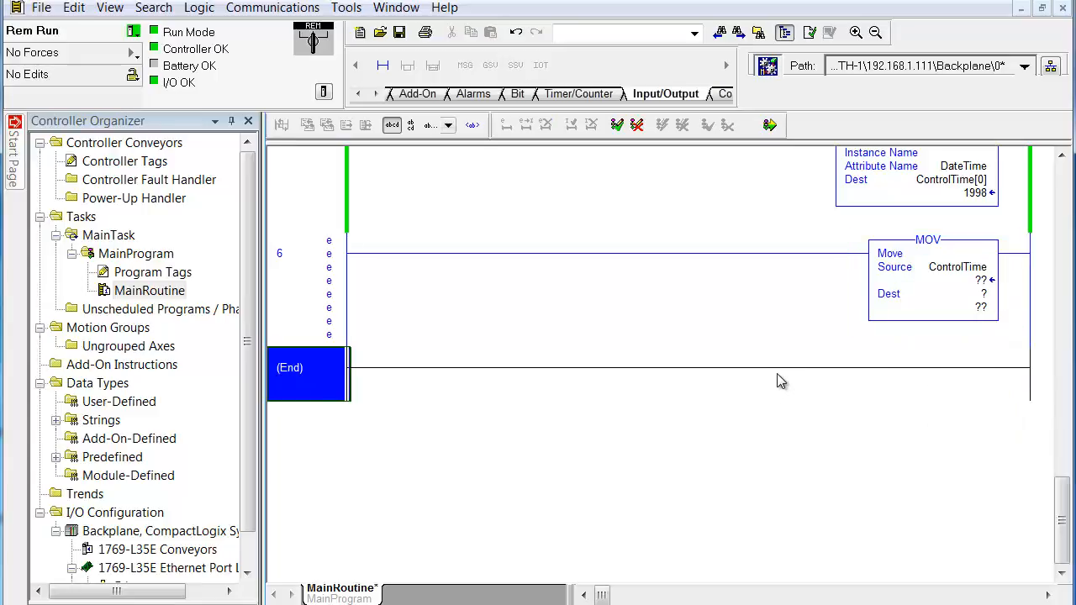
pyautogui.moveTo(954, 186)
pyautogui.write('[0]')
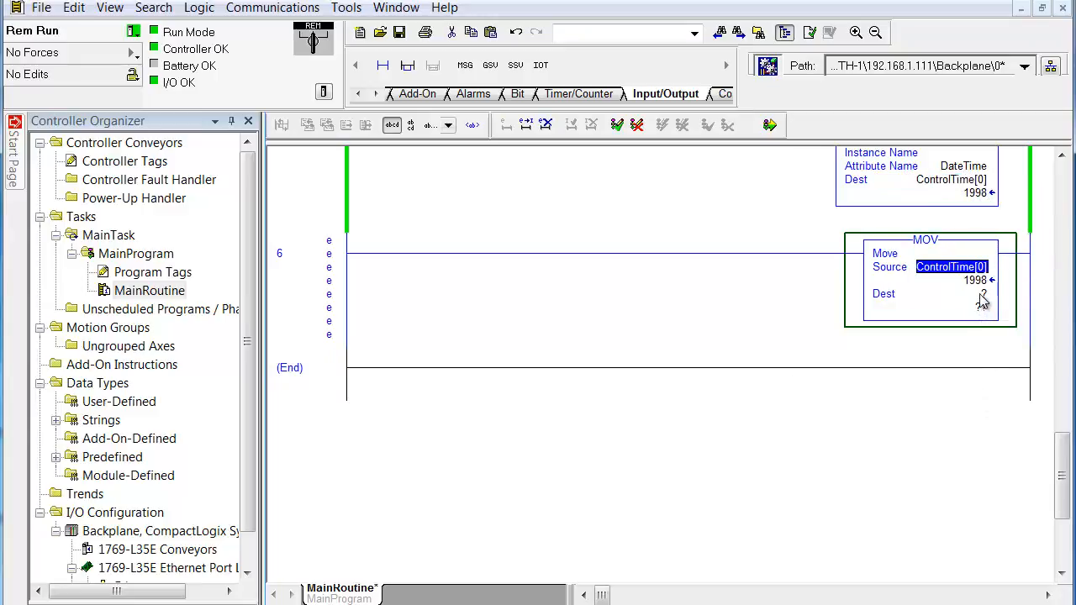
pyautogui.click(942, 293)
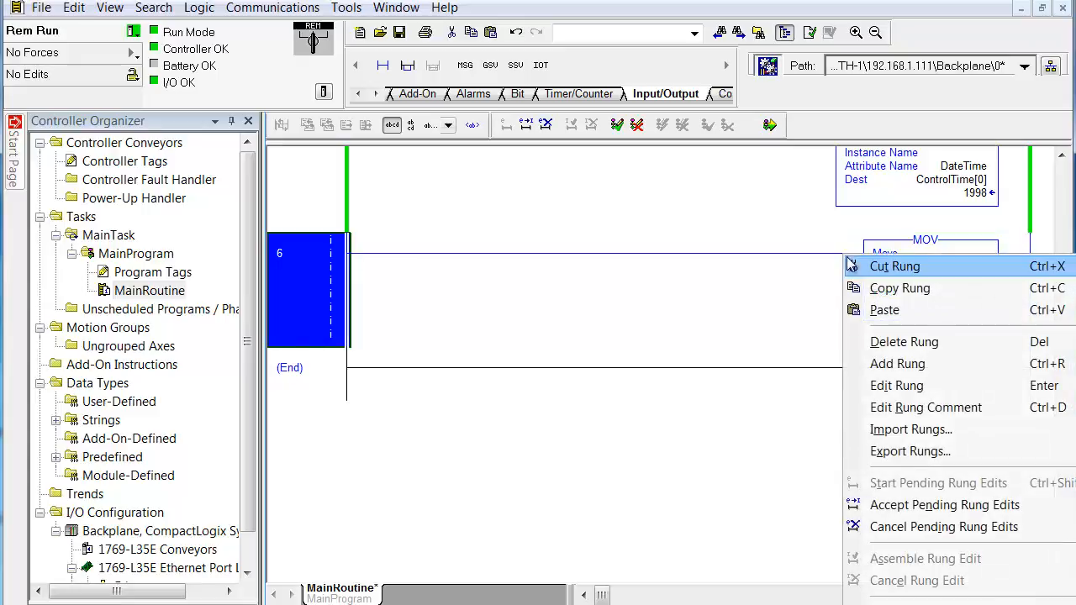
pyautogui.moveTo(896, 363)
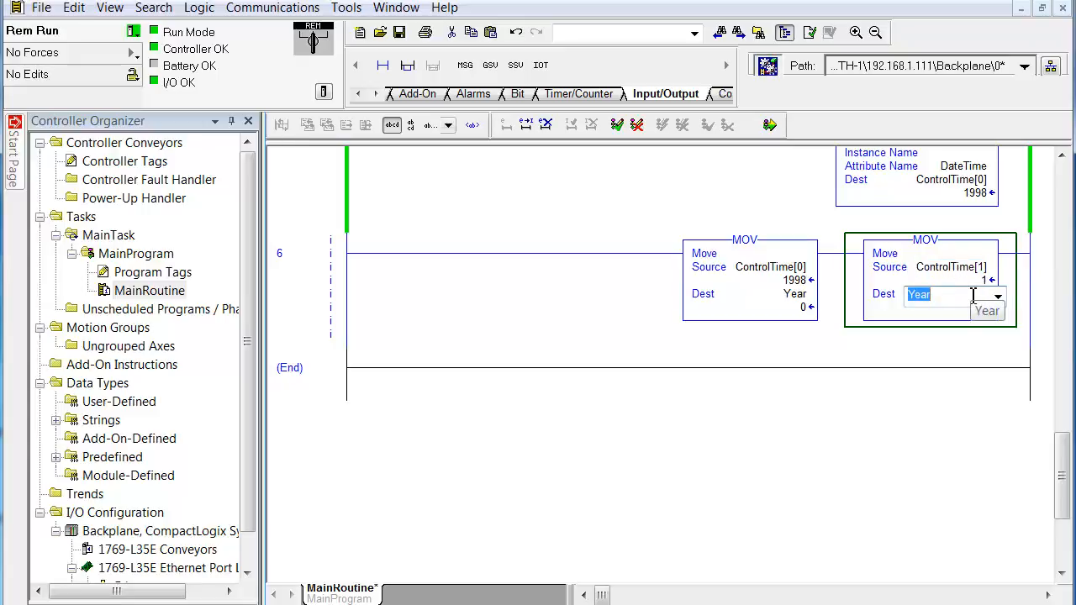
pyautogui.click(988, 310)
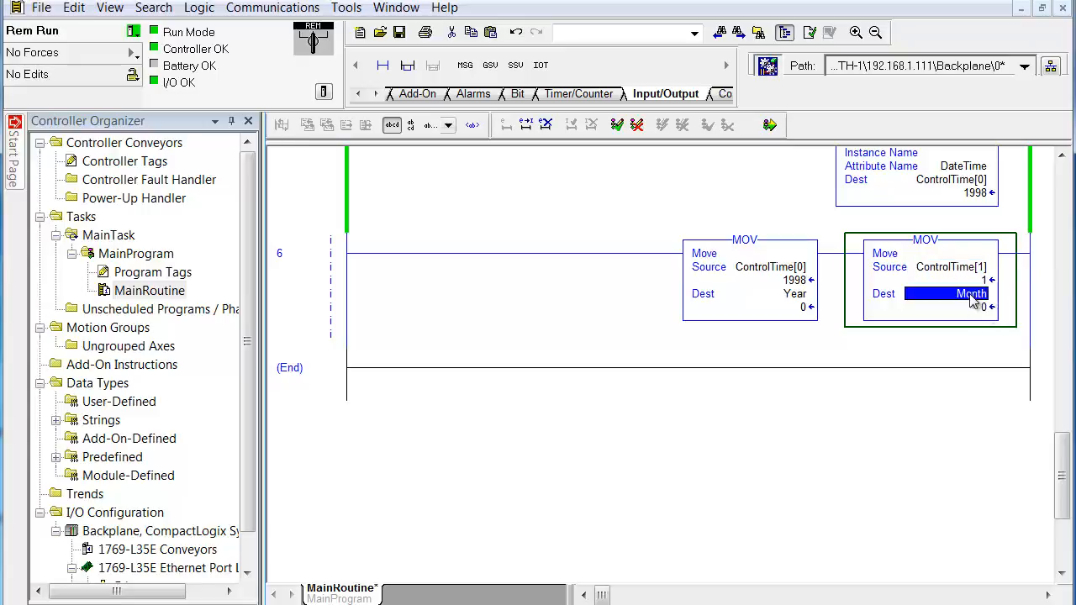
pyautogui.click(951, 267)
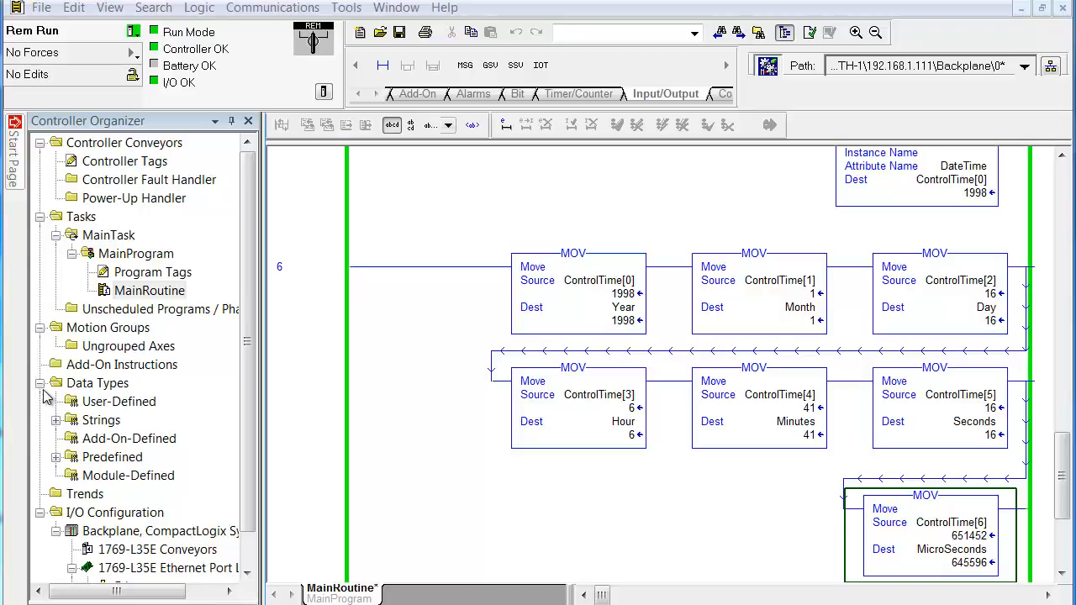
# - Create a new user-defined data type named TimeDate
pyautogui.rightClick(118, 401)
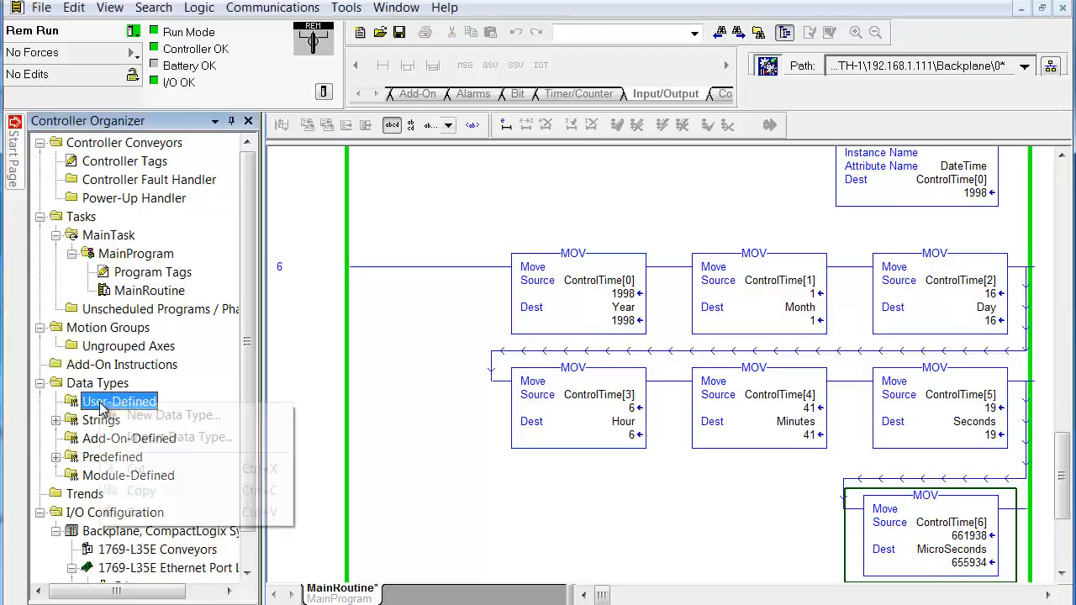
pyautogui.click(172, 415)
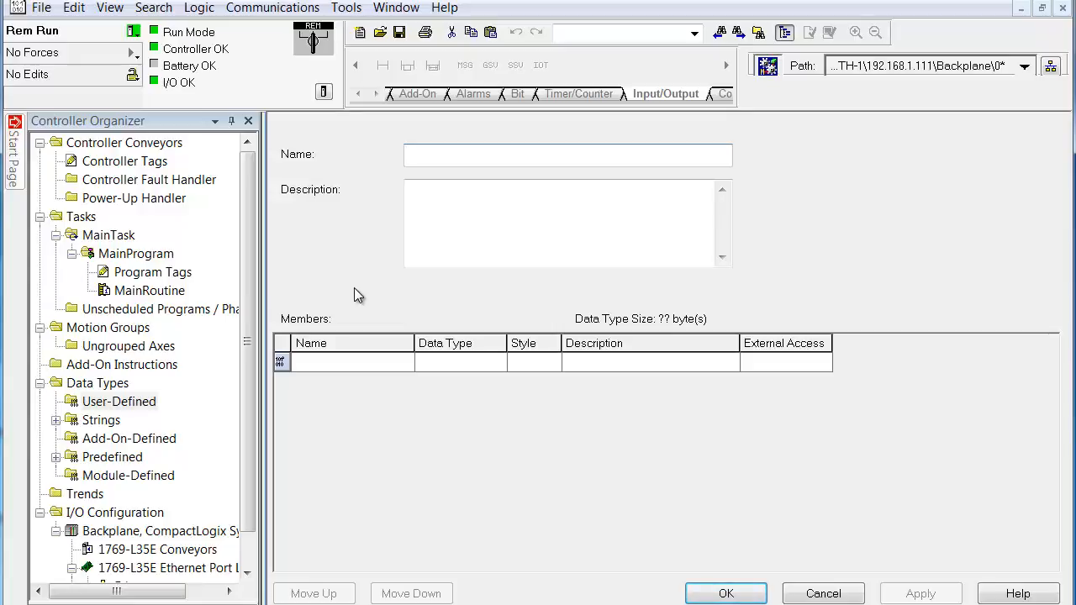
pyautogui.write('Tie')
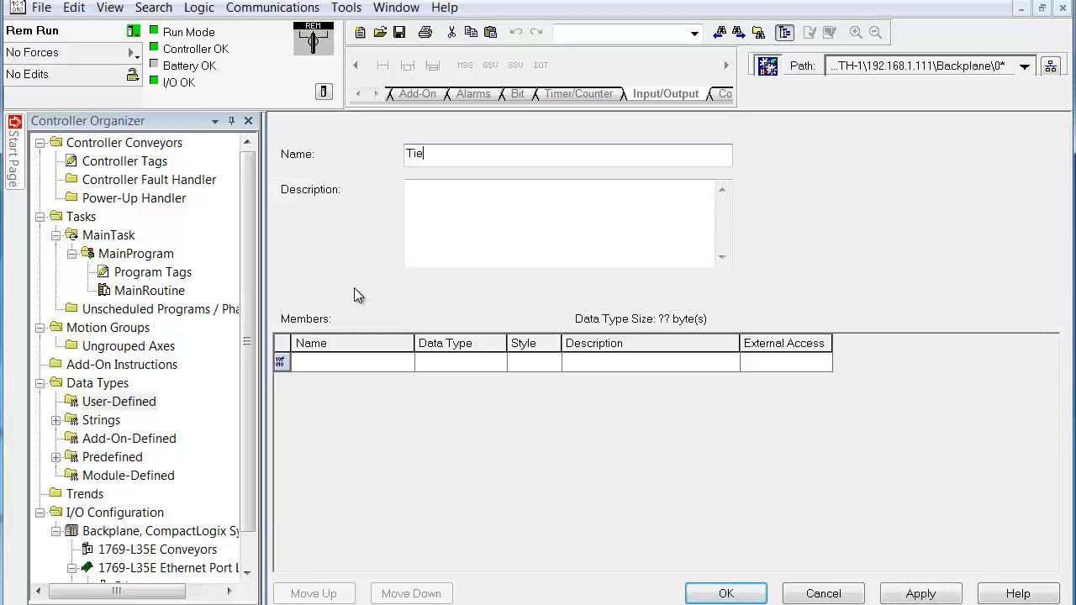
pyautogui.press('Backspace')
pyautogui.write('meDate')
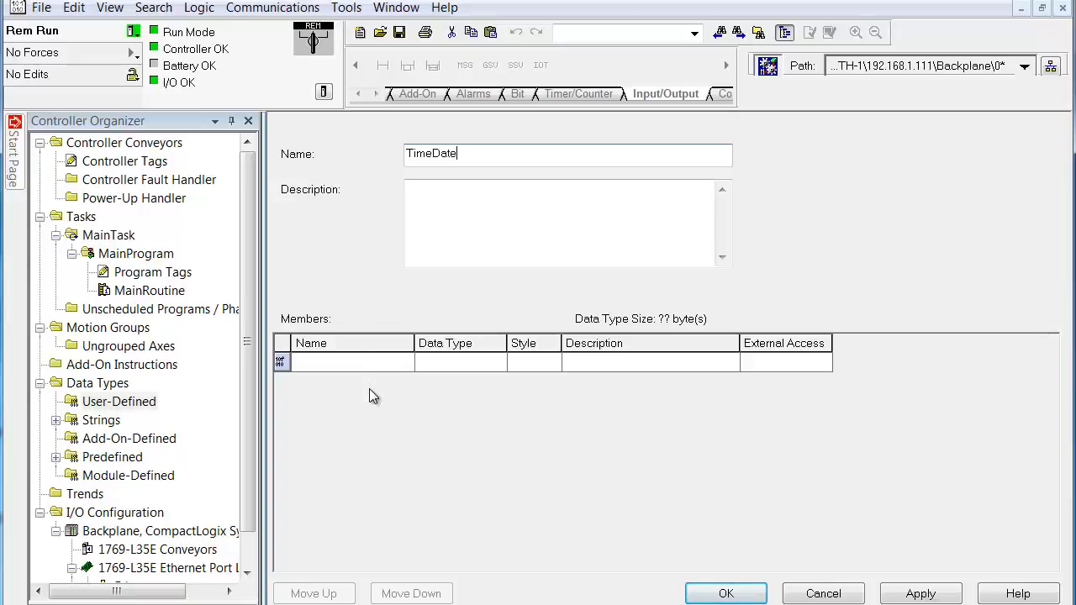
pyautogui.moveTo(379, 387)
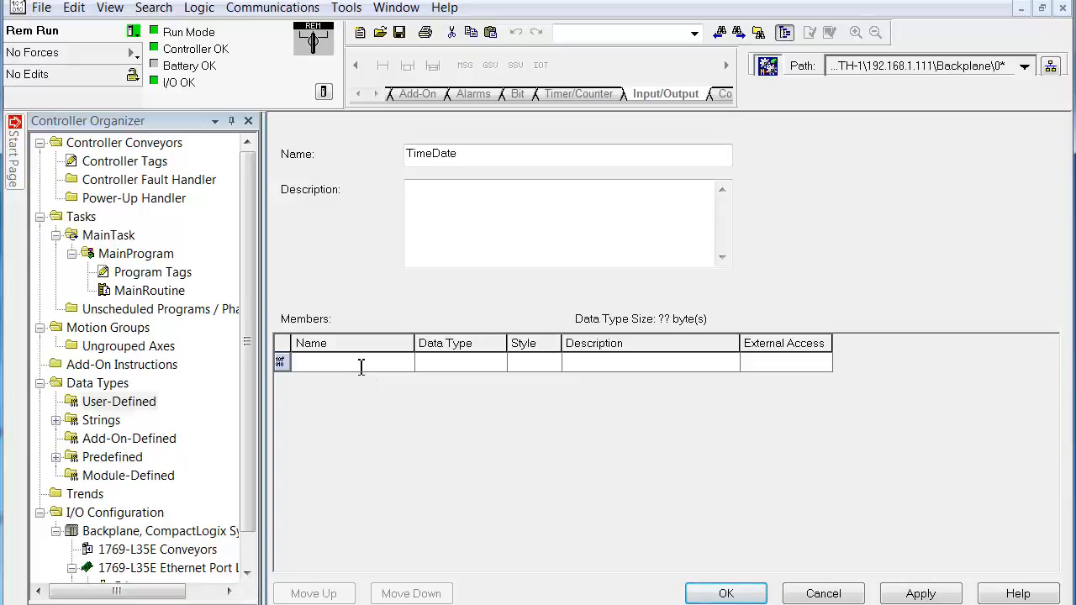
# - Add a Year member of data type DINT to TimeDate
pyautogui.write('Yea')
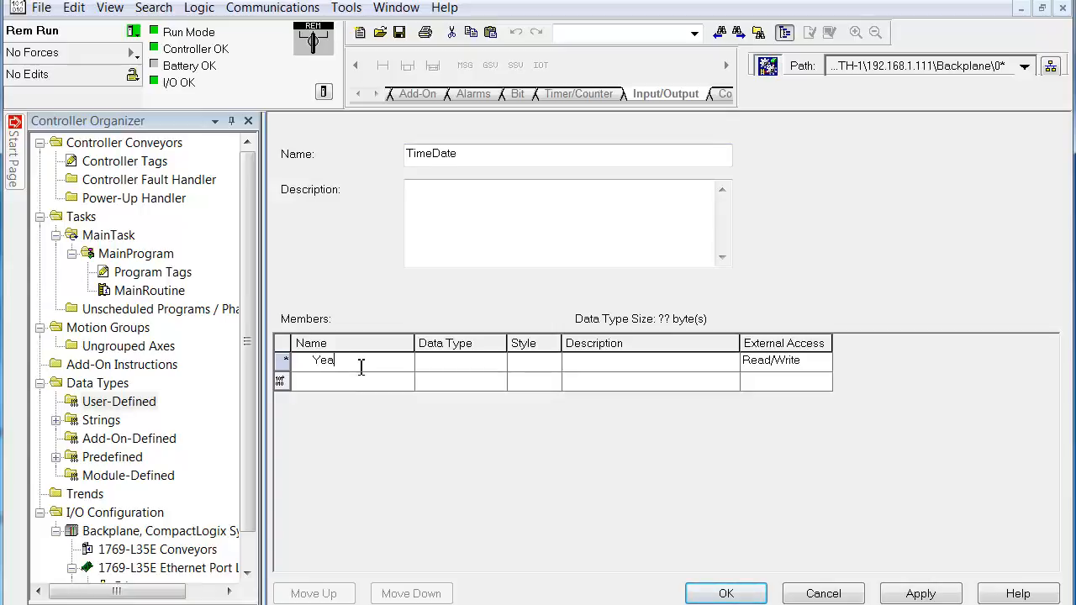
pyautogui.write('r')
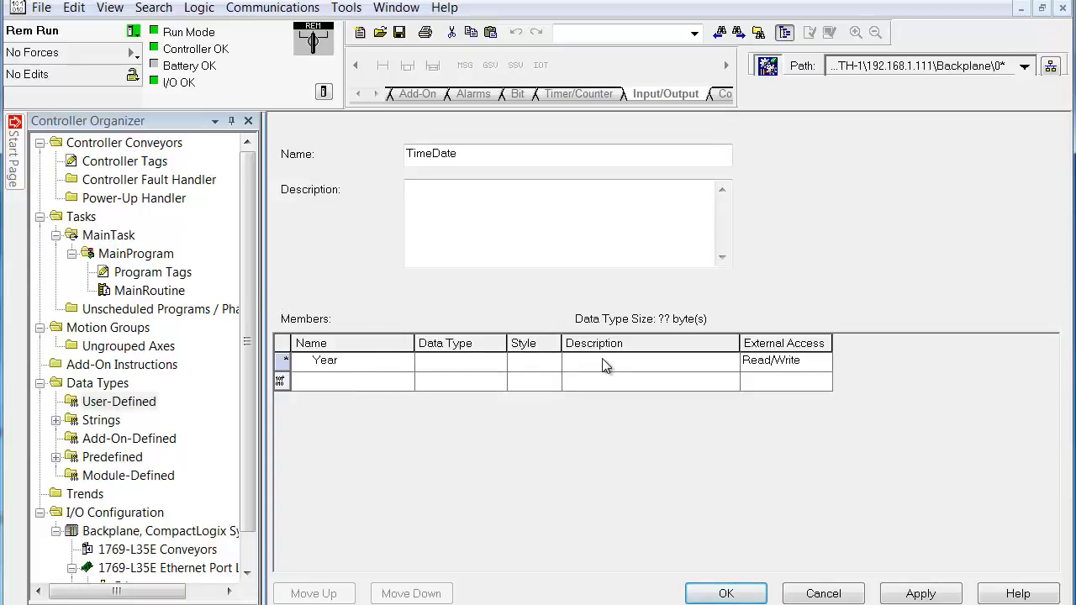
pyautogui.click(460, 360)
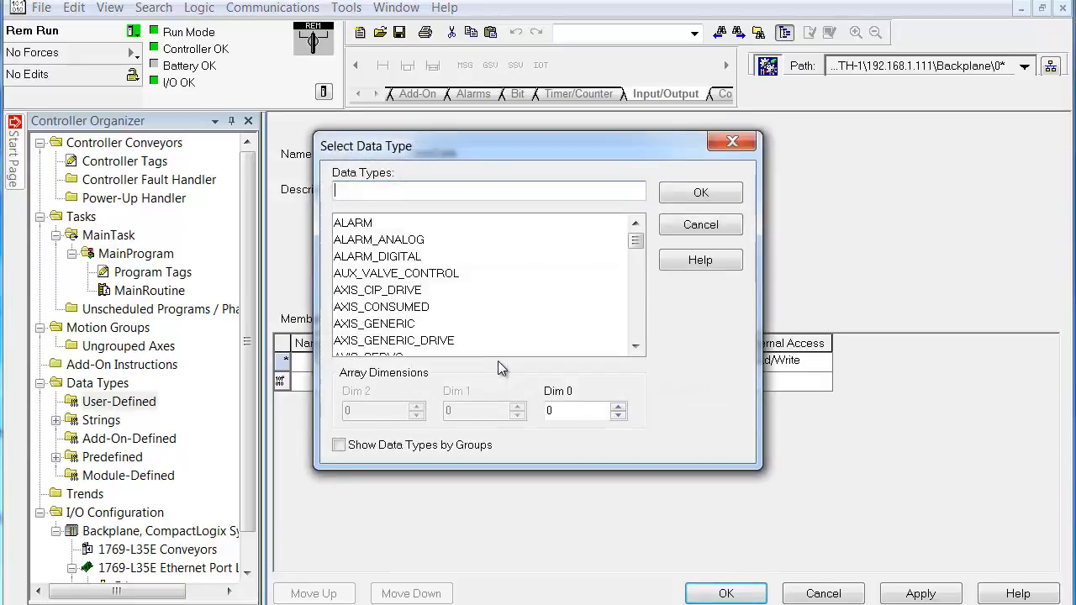
pyautogui.write('DINT')
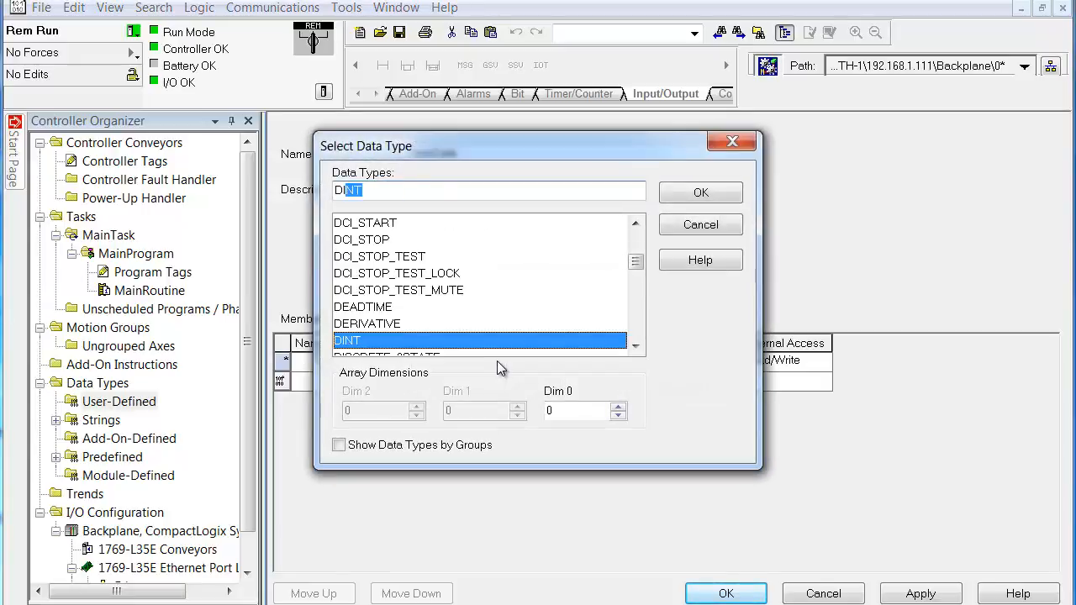
pyautogui.click(700, 191)
pyautogui.write('Month')
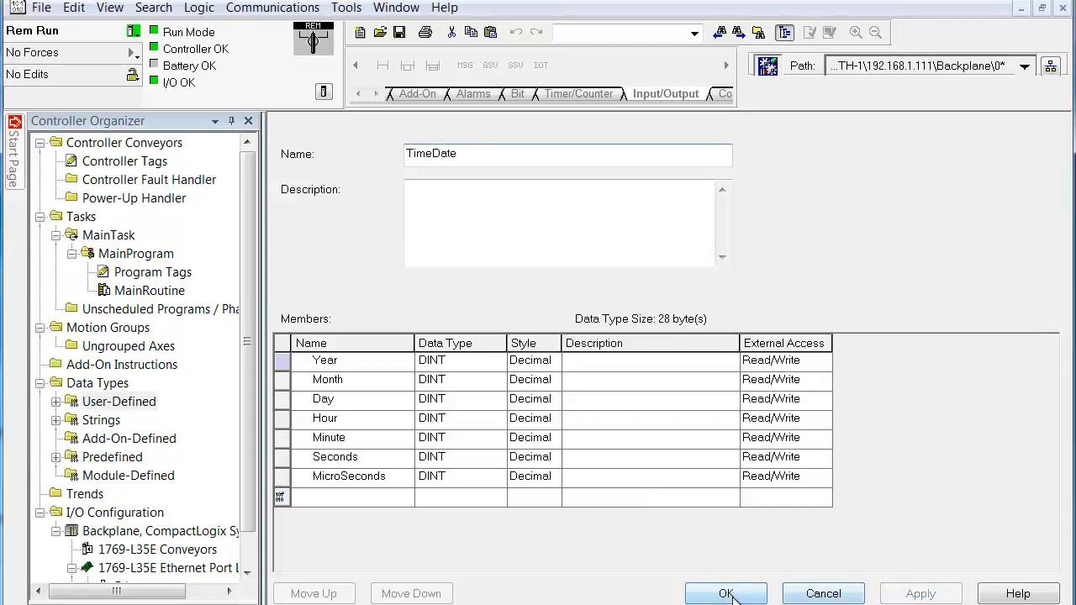
# - Save TimeDate and add a COP rung copying ControlTime[0] to Calendar
pyautogui.click(726, 592)
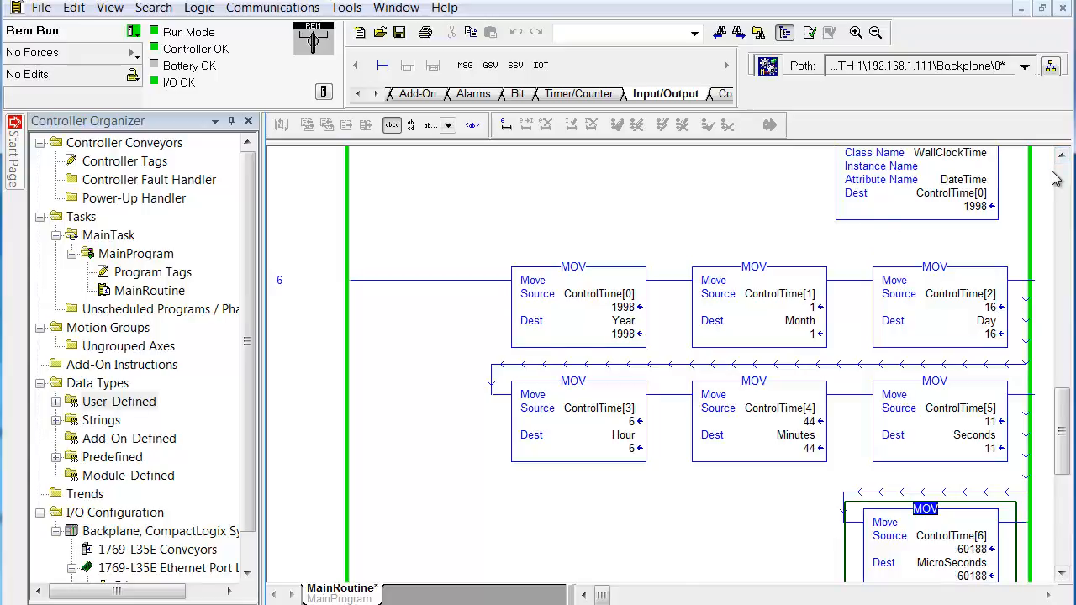
pyautogui.scroll(-3)
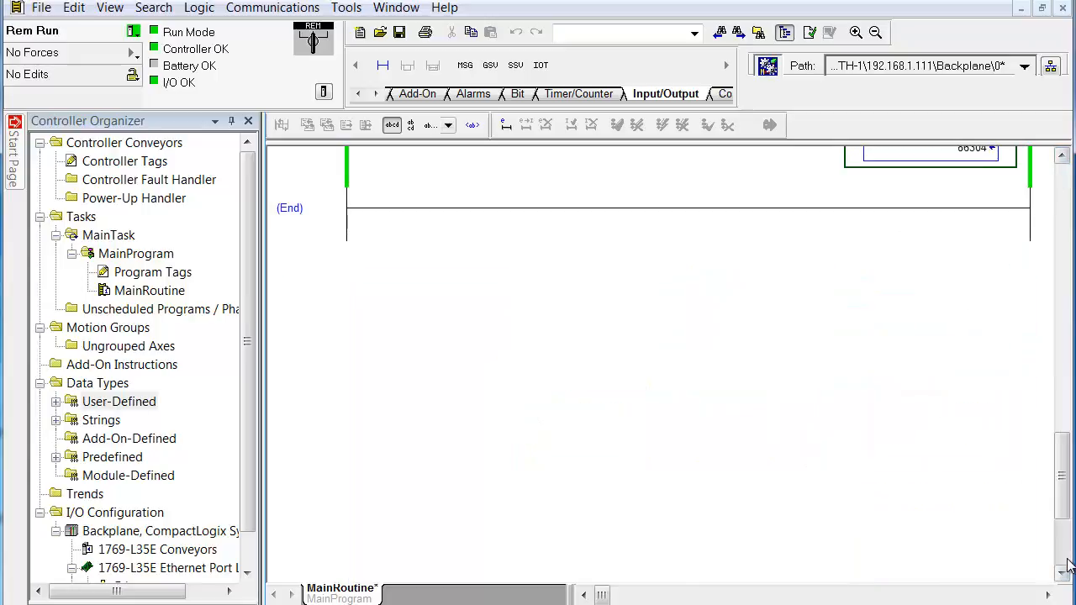
pyautogui.click(1063, 159)
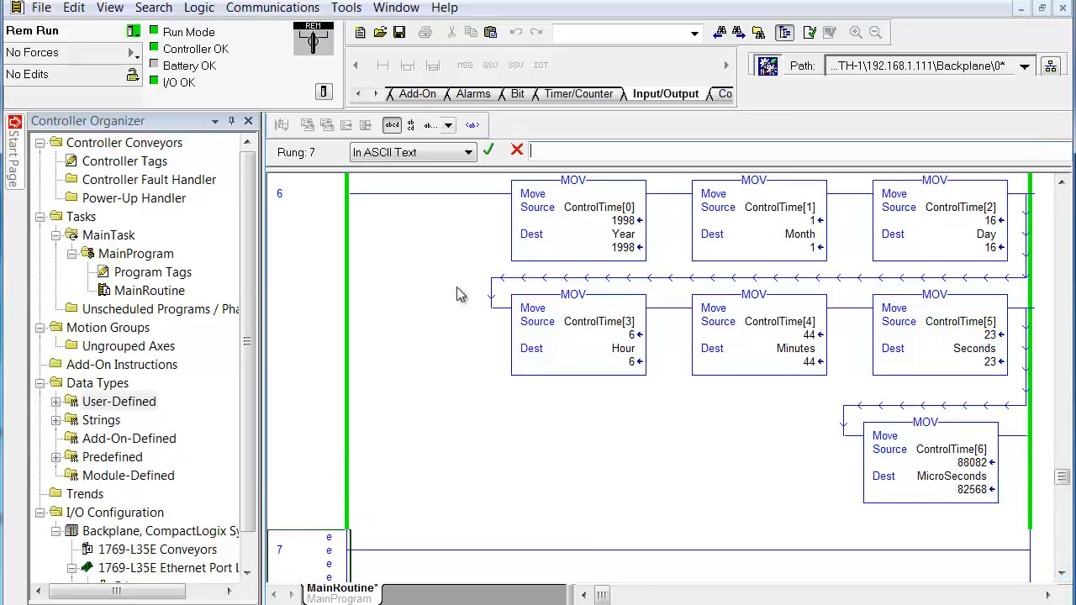
pyautogui.write('c')
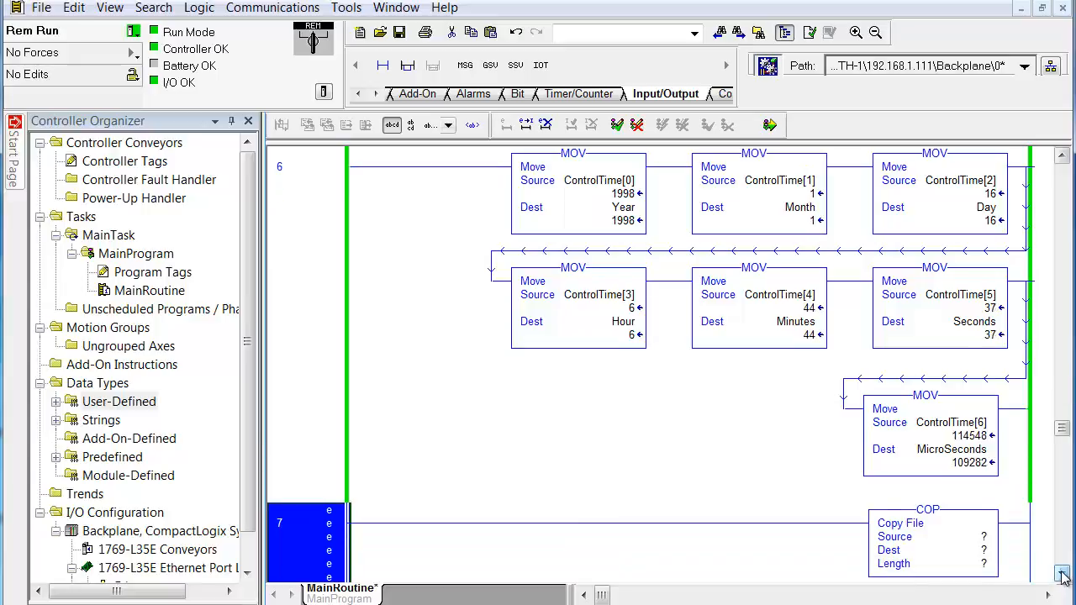
pyautogui.click(599, 180)
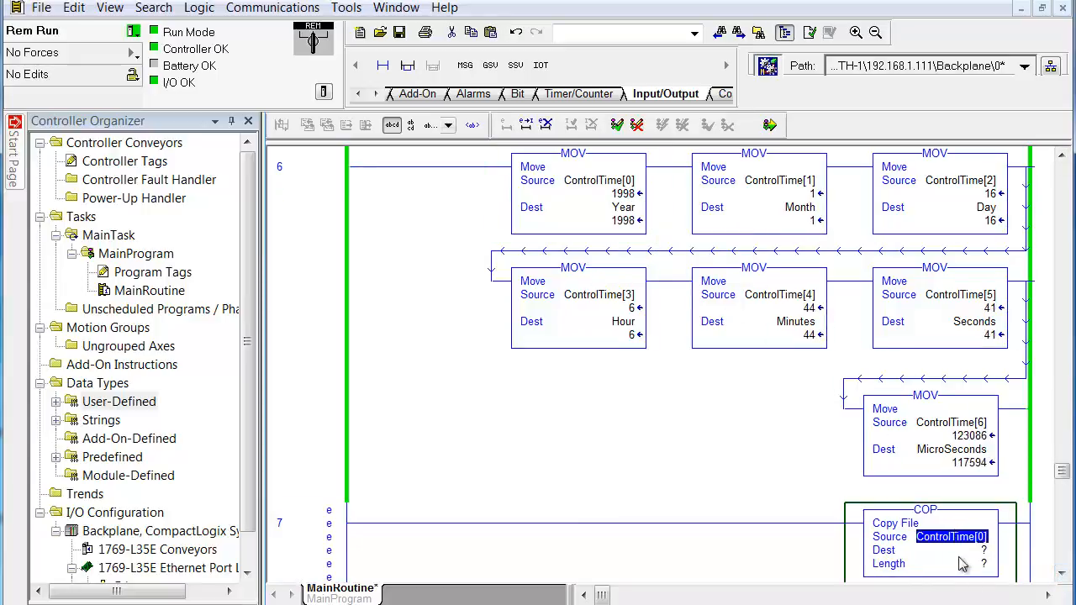
pyautogui.click(946, 550)
pyautogui.write('Calendar')
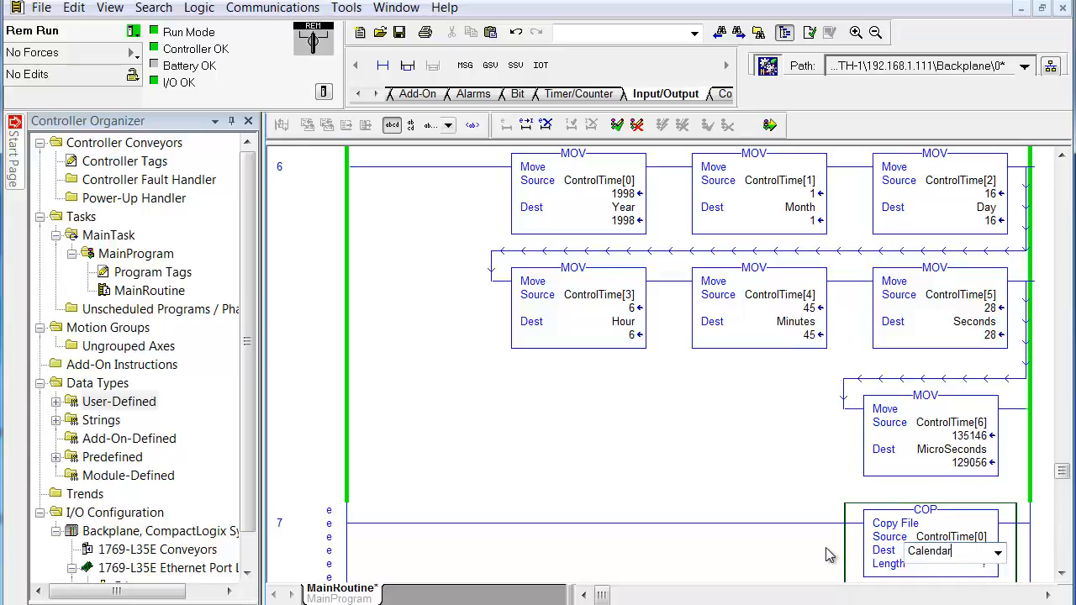
# - Create the Calendar tag with data type TimeDate and finalize all program edits
pyautogui.rightClick(929, 551)
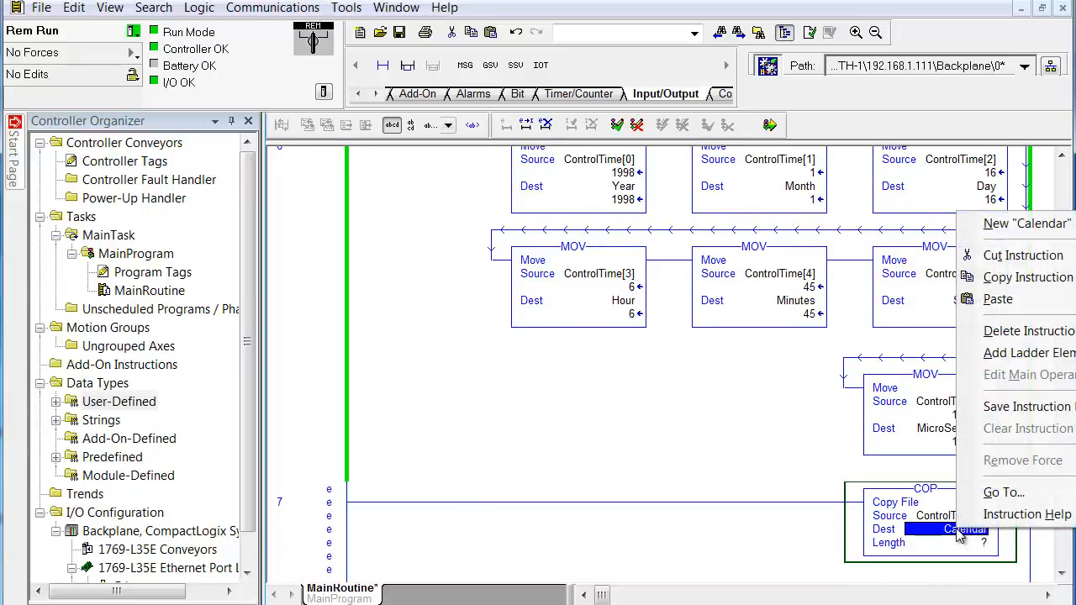
pyautogui.moveTo(998, 299)
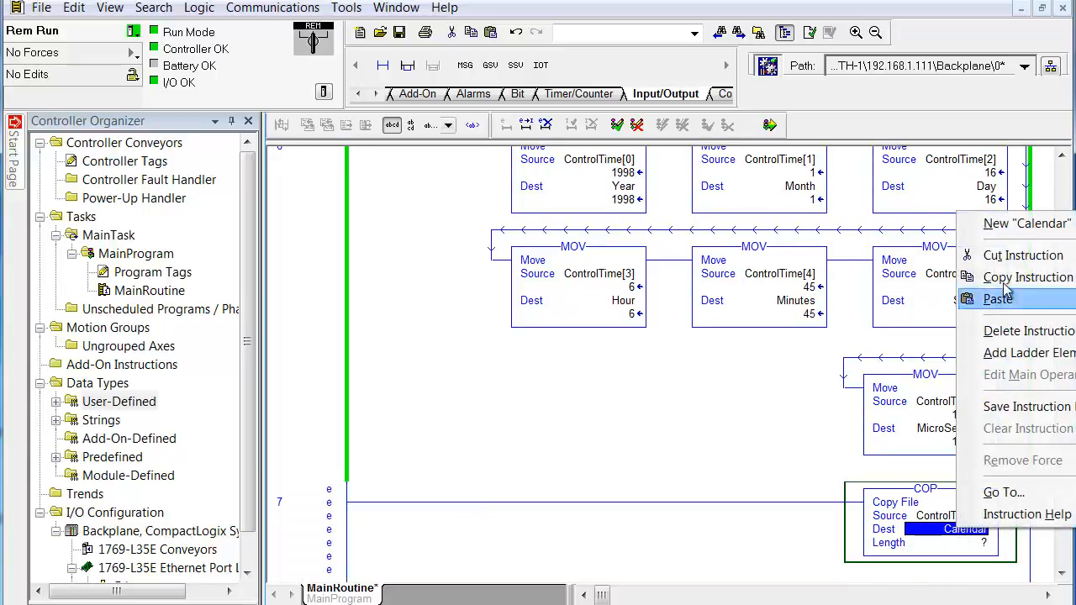
pyautogui.click(1027, 223)
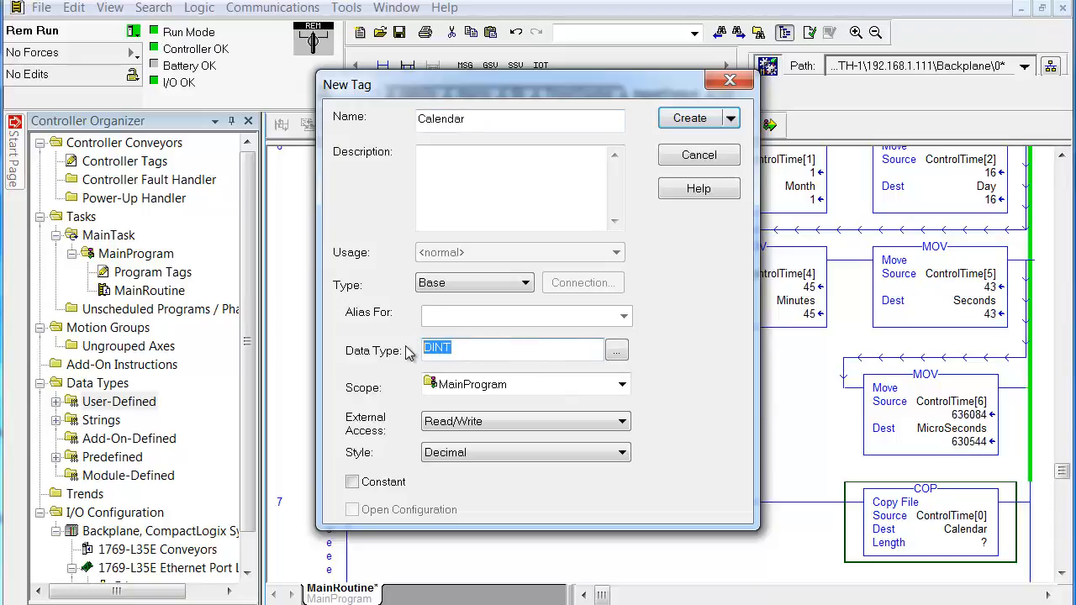
pyautogui.write('TimeDate')
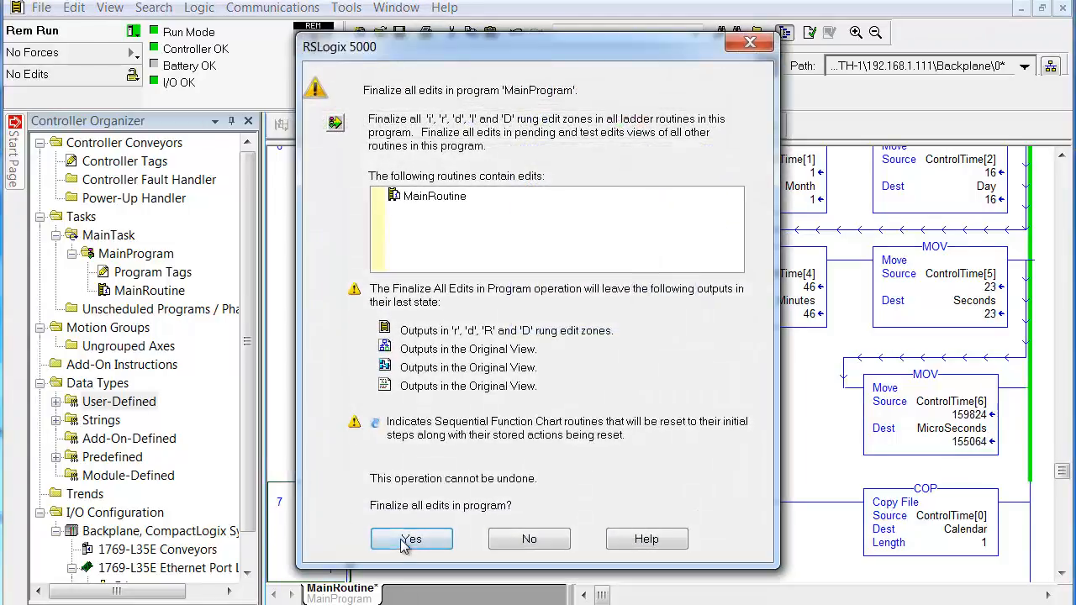
pyautogui.click(411, 539)
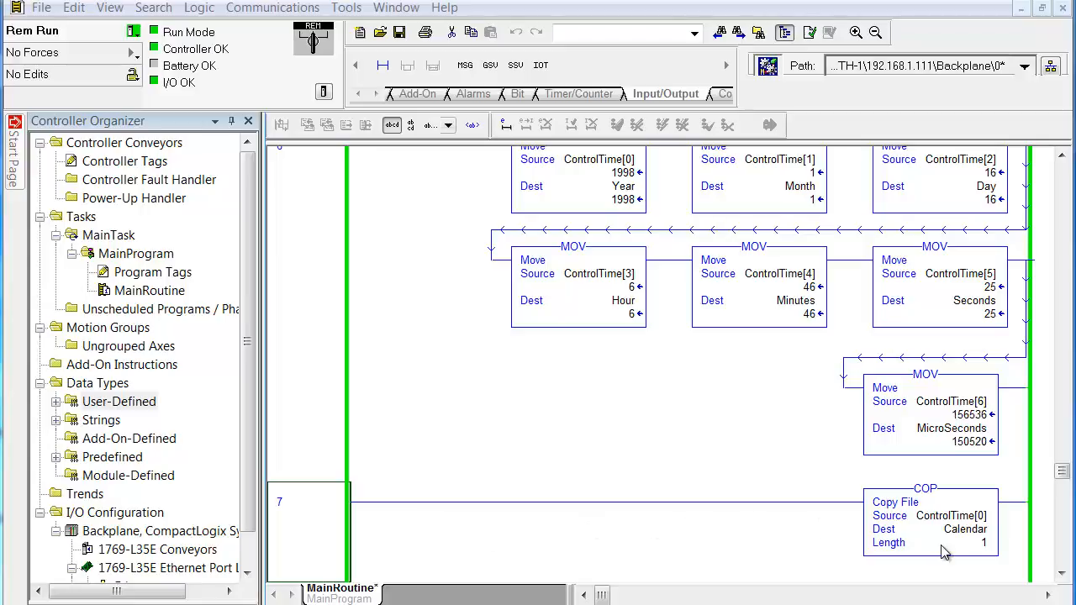
# - Expand and collapse Calendar in Program Tags to view its date values, then open Controller Properties
pyautogui.rightClick(966, 529)
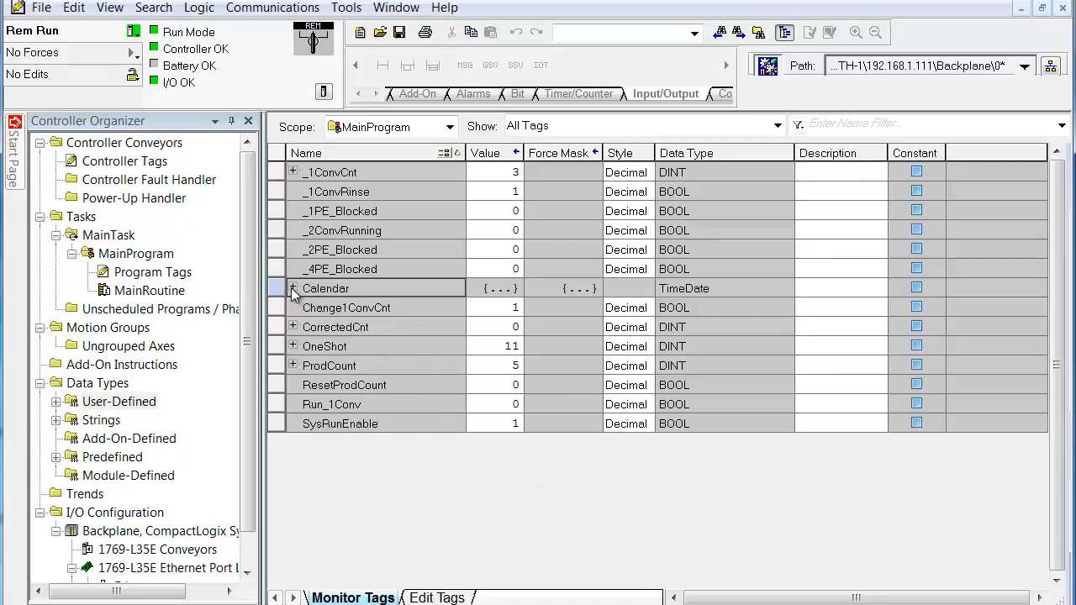
pyautogui.click(293, 288)
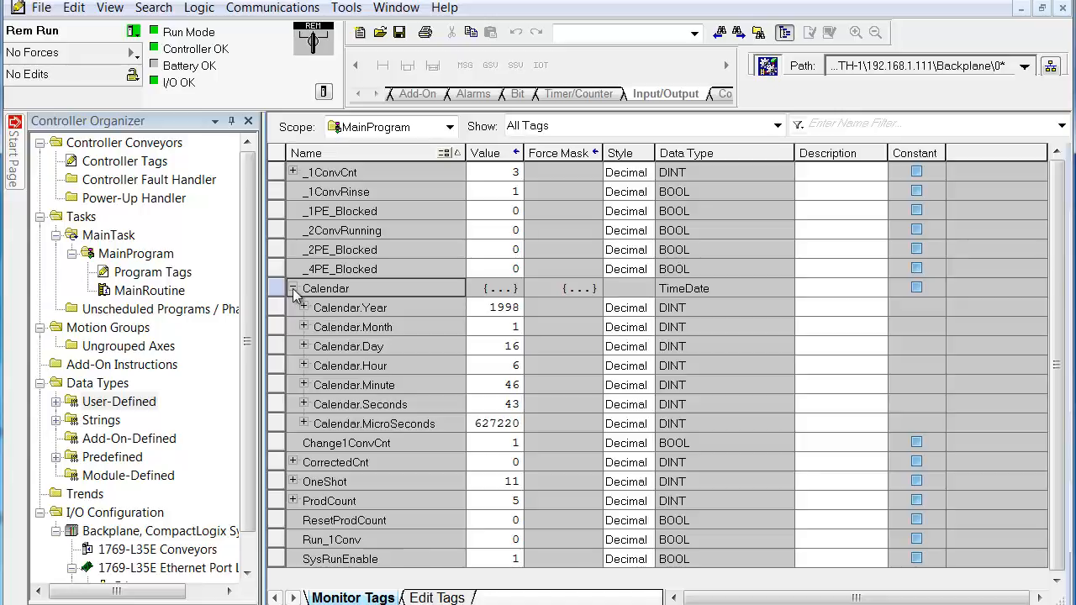
pyautogui.click(294, 289)
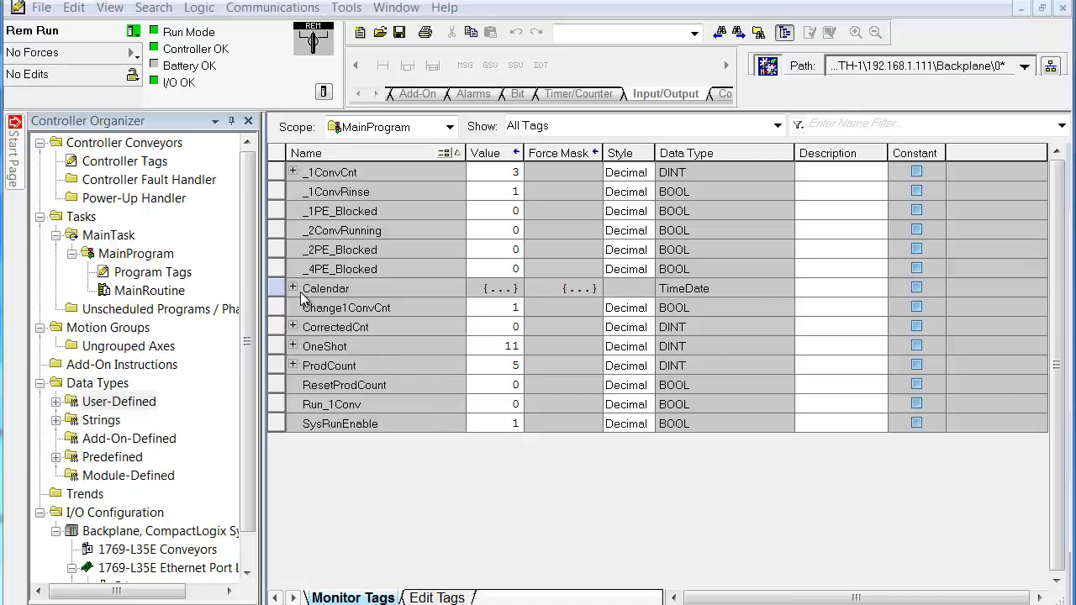
pyautogui.click(293, 288)
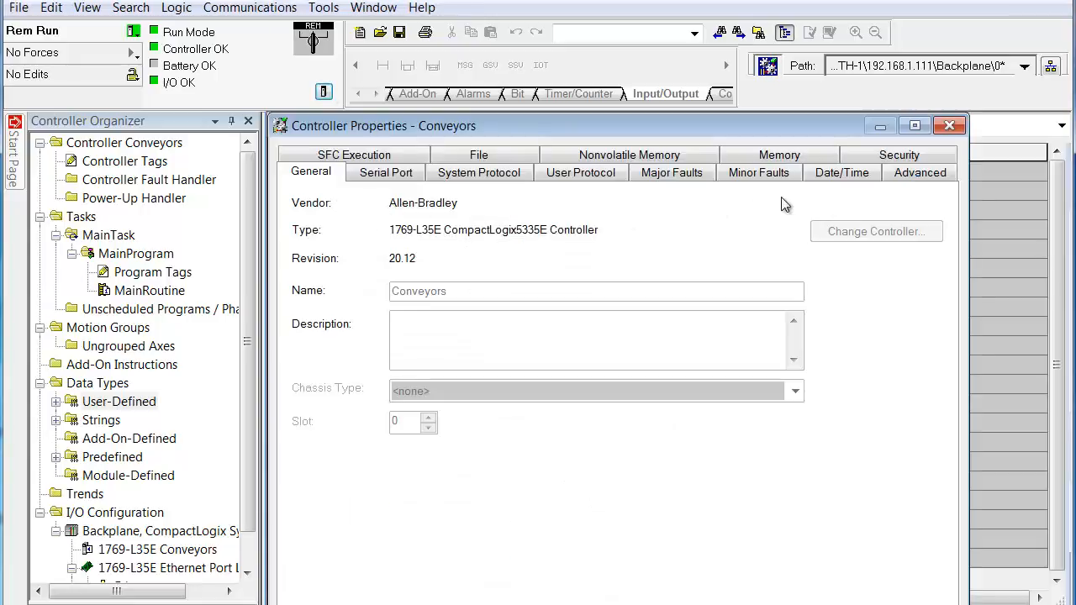
# - Choose (UTC-05:00) Eastern Time (US & Canada) as the controller time zone
pyautogui.click(841, 173)
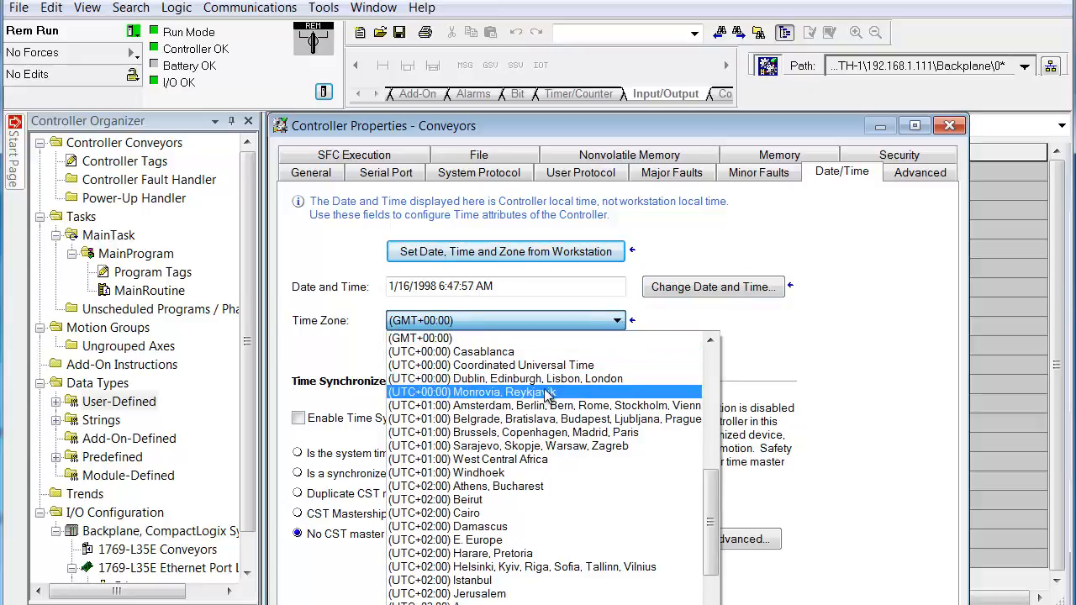
pyautogui.moveTo(544, 405)
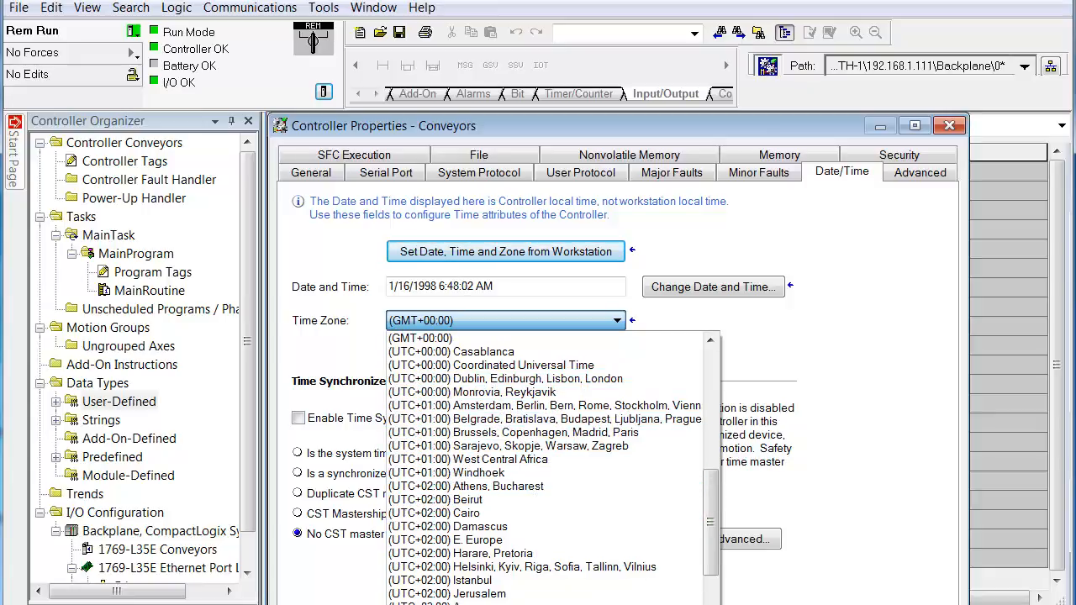
pyautogui.scroll(-3)
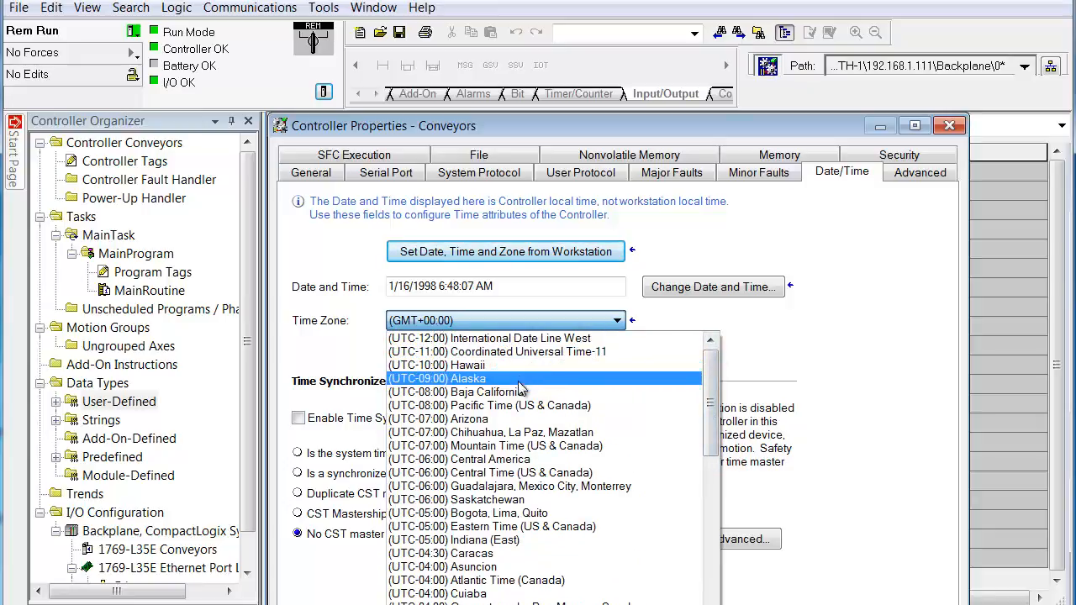
pyautogui.moveTo(507, 473)
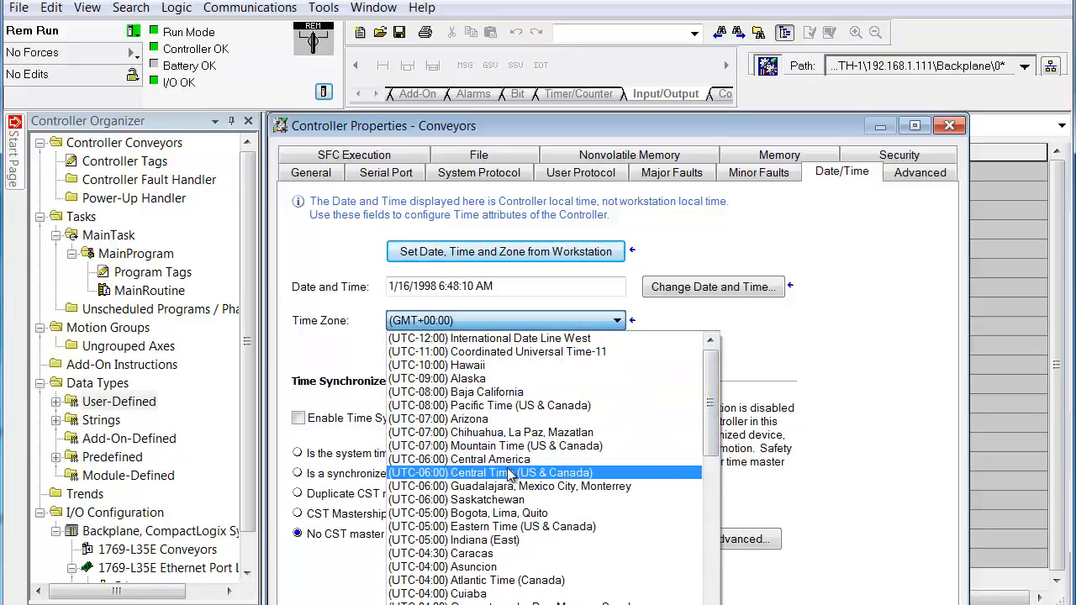
pyautogui.moveTo(507, 513)
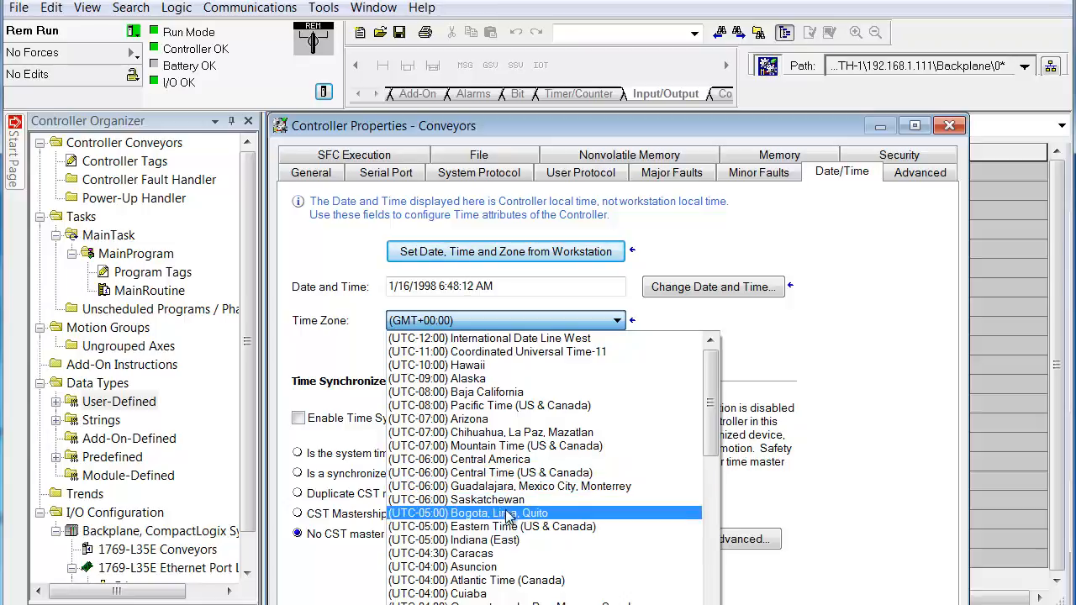
pyautogui.click(492, 527)
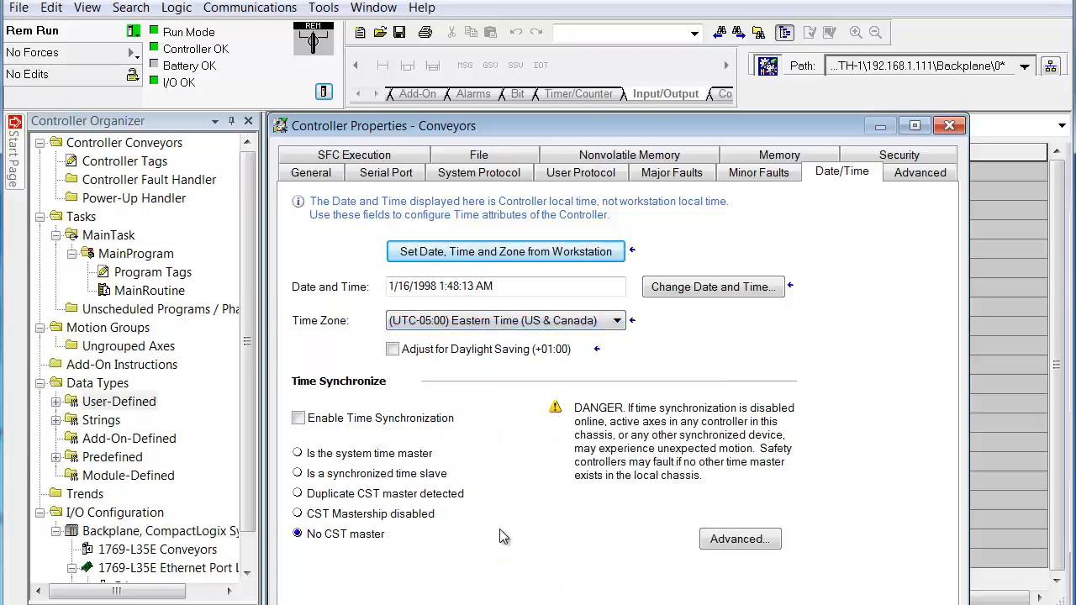
# - Change the controller date and time to 8/3/2013, 2:06 PM
pyautogui.click(713, 287)
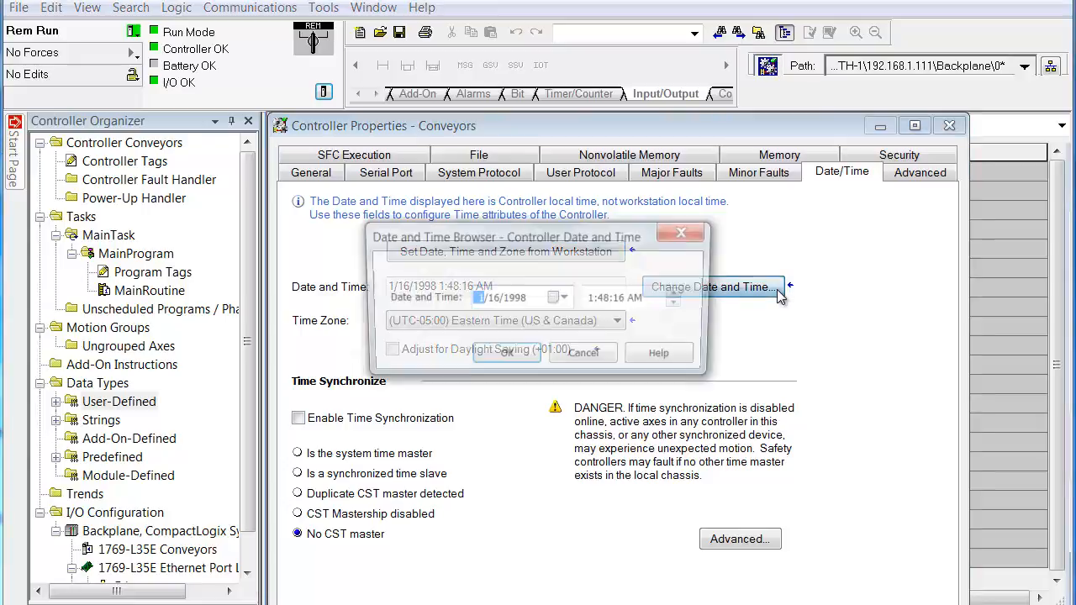
pyautogui.click(714, 287)
pyautogui.write('8')
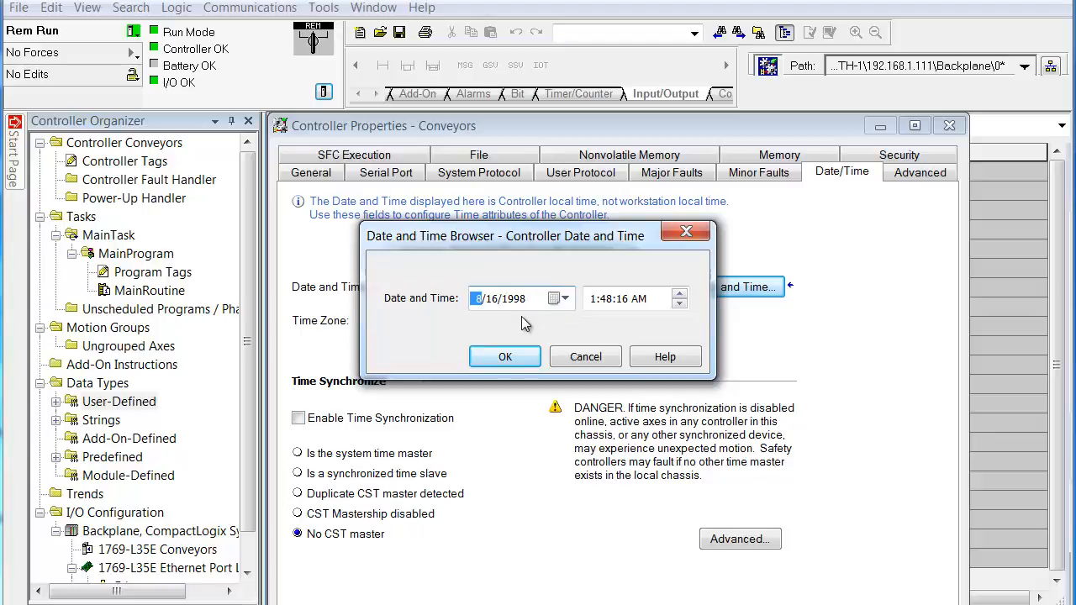
pyautogui.click(492, 299)
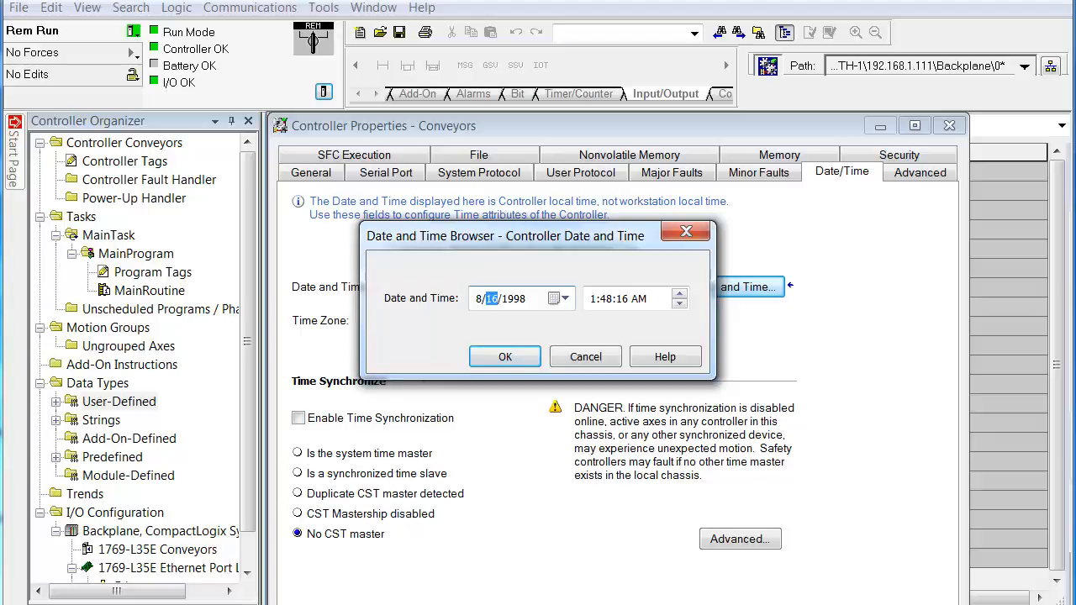
pyautogui.moveTo(740, 484)
pyautogui.write(' 3')
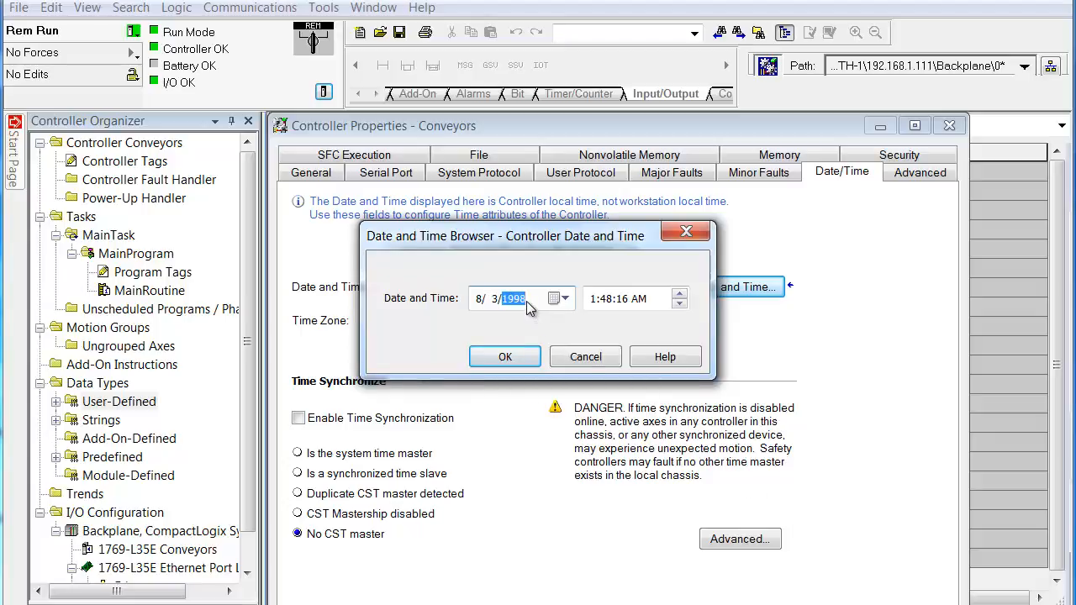
pyautogui.write('20')
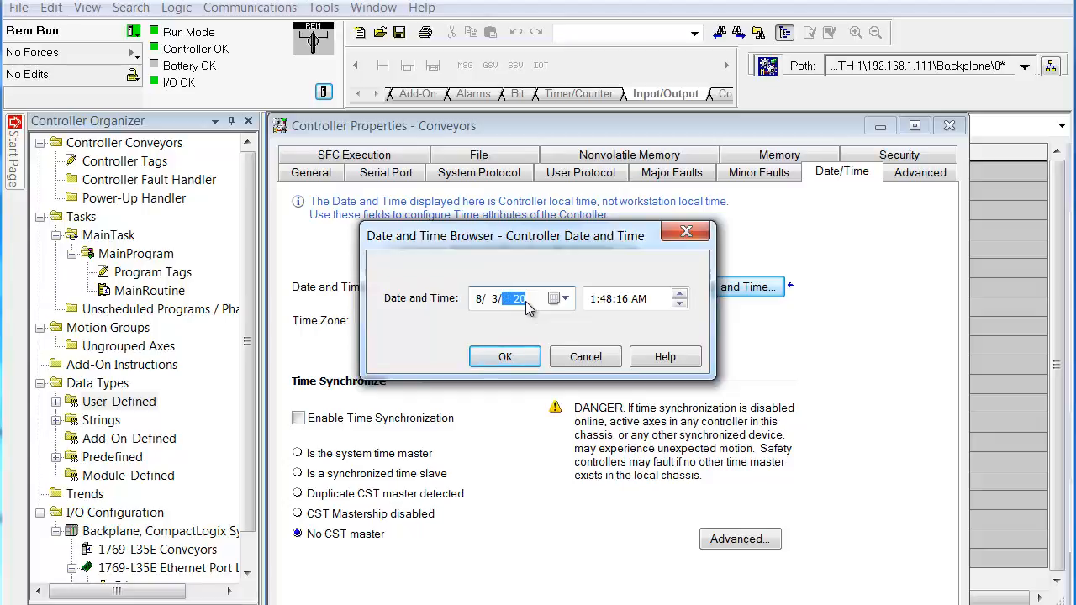
pyautogui.click(558, 298)
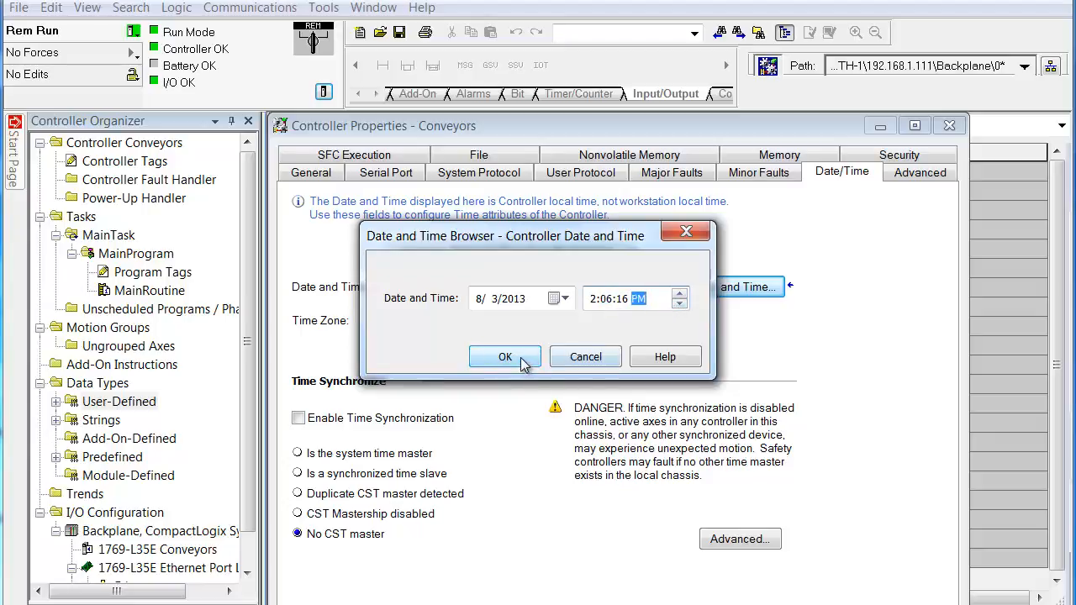
pyautogui.click(504, 357)
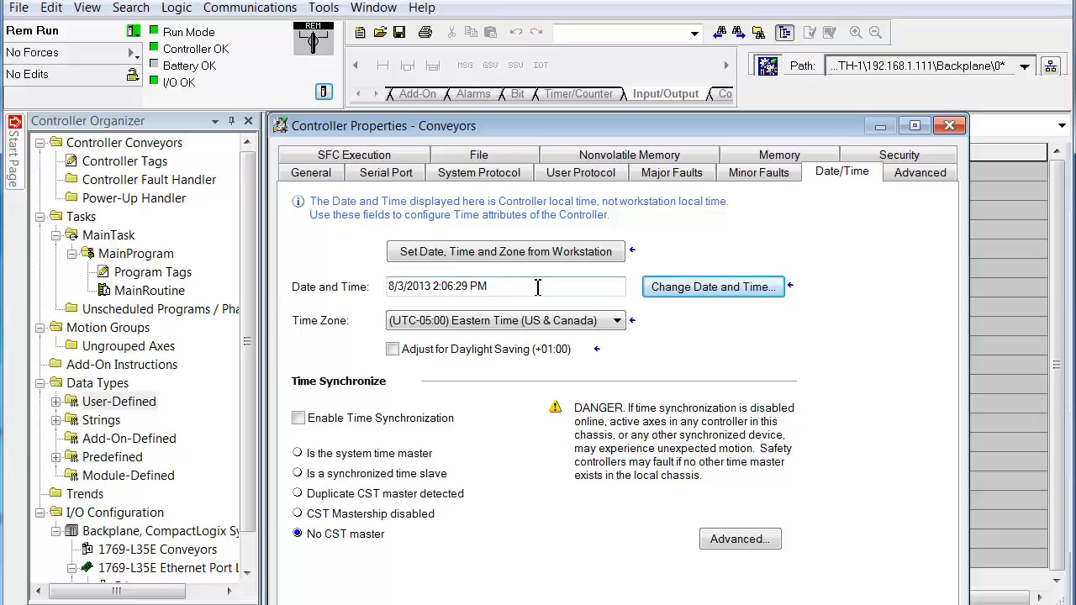
pyautogui.moveTo(471, 439)
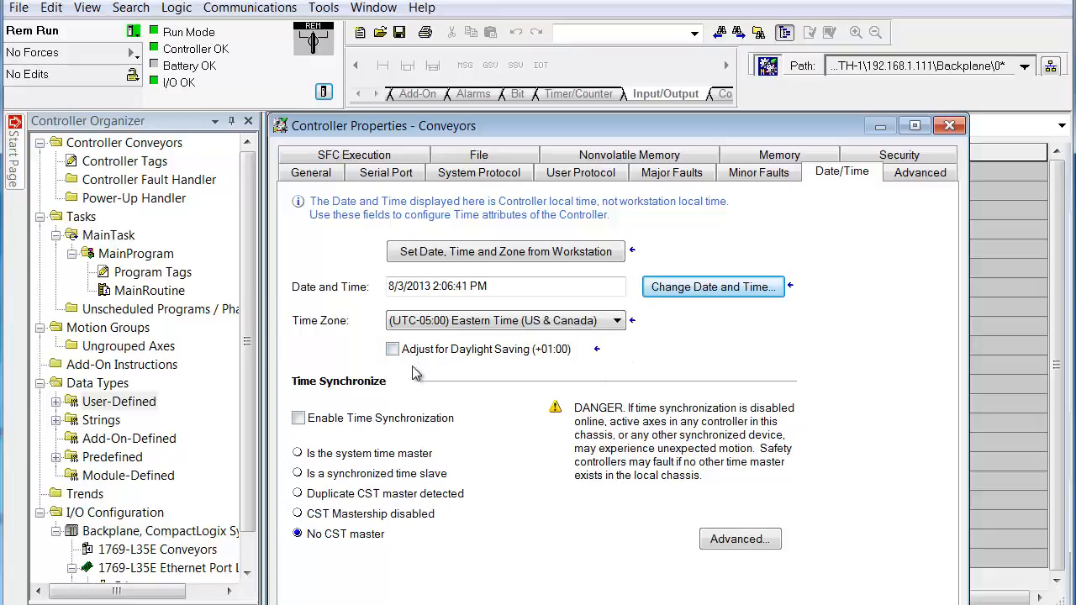
# - Enable Adjust for Daylight Saving (+01:00), shifting the clock to 3:06 PM
pyautogui.click(392, 349)
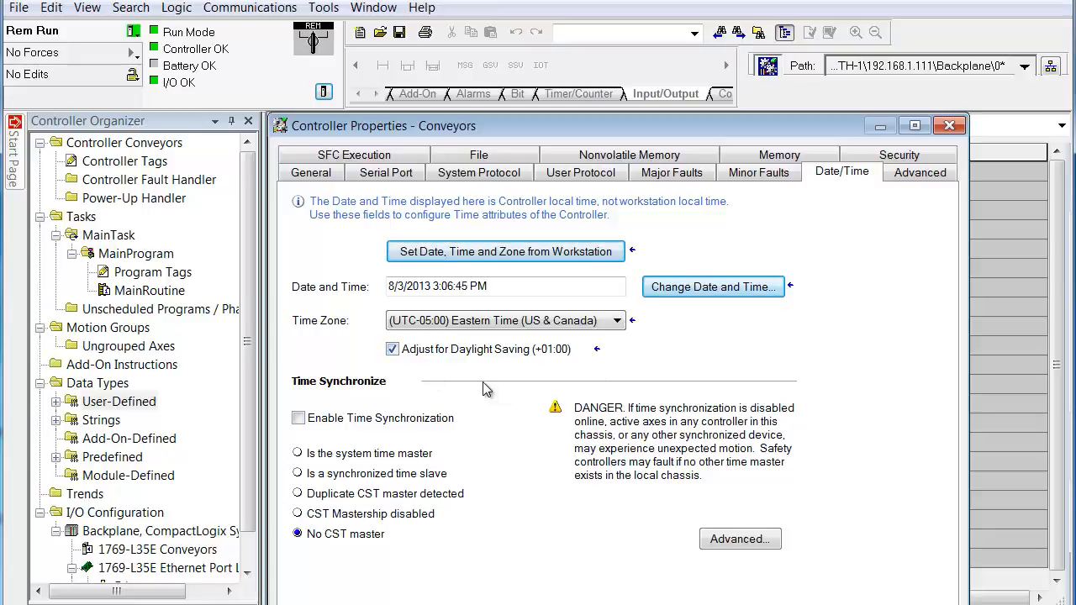
pyautogui.moveTo(478, 385)
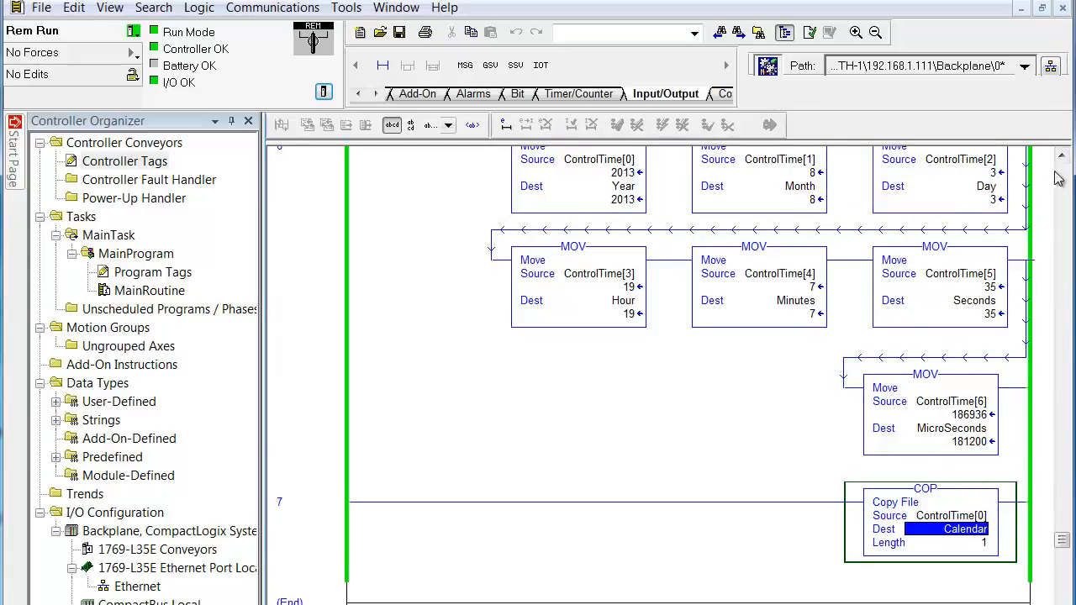
pyautogui.click(1062, 156)
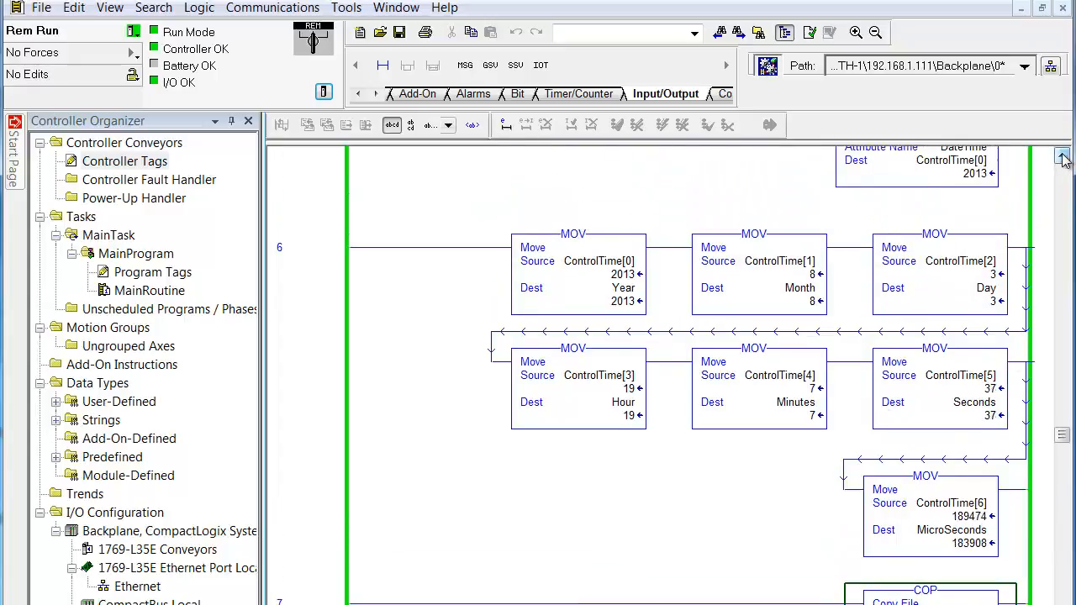